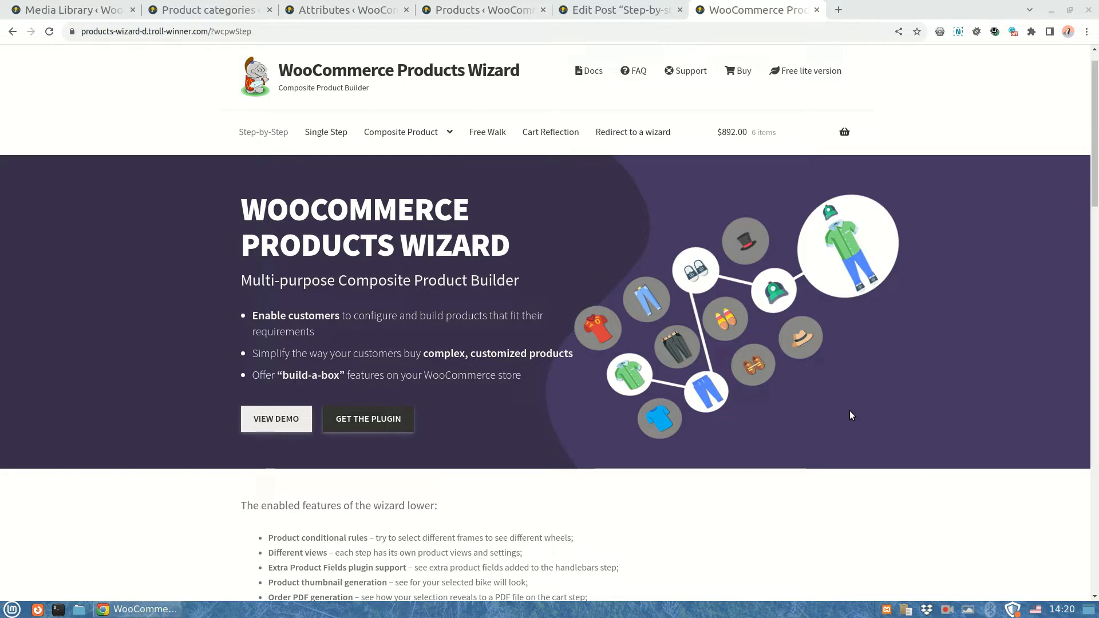
Jump from the demo home page into the bike wizard and browse the Frames step
{"action": "left_click", "coordinate": [620, 9]}
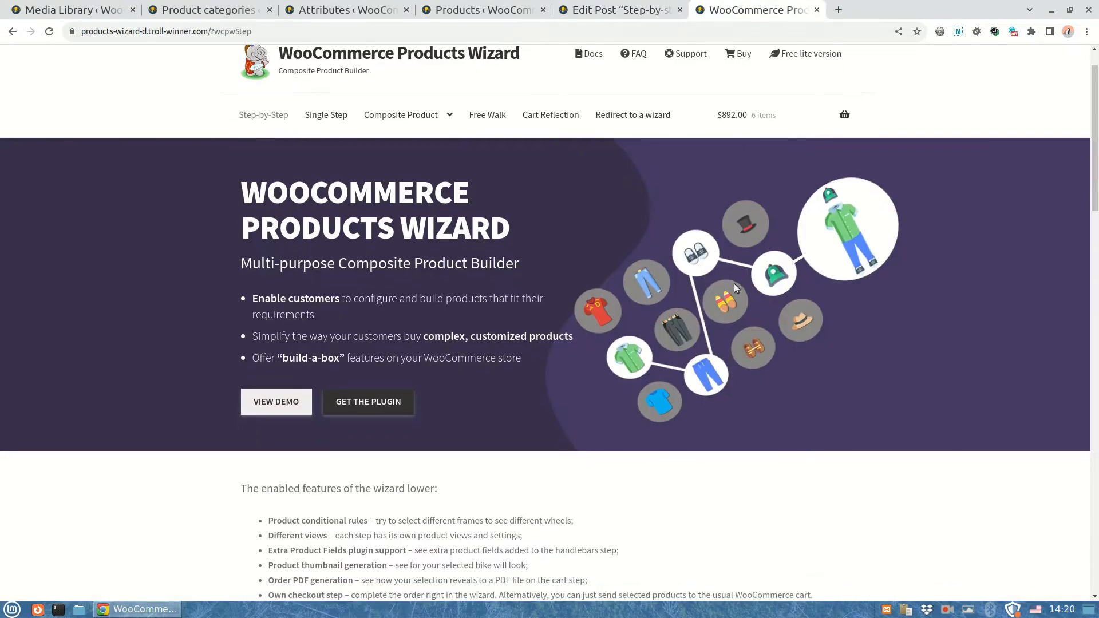
{"action": "left_click", "coordinate": [275, 402]}
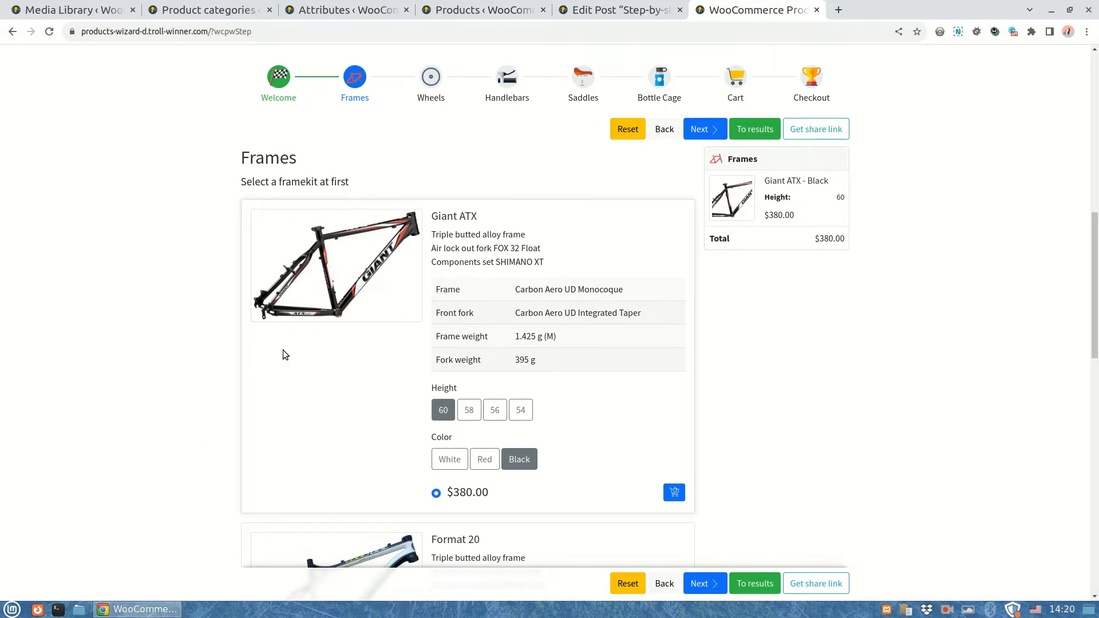
{"action": "scroll", "scroll_direction": "down", "scroll_amount": 3}
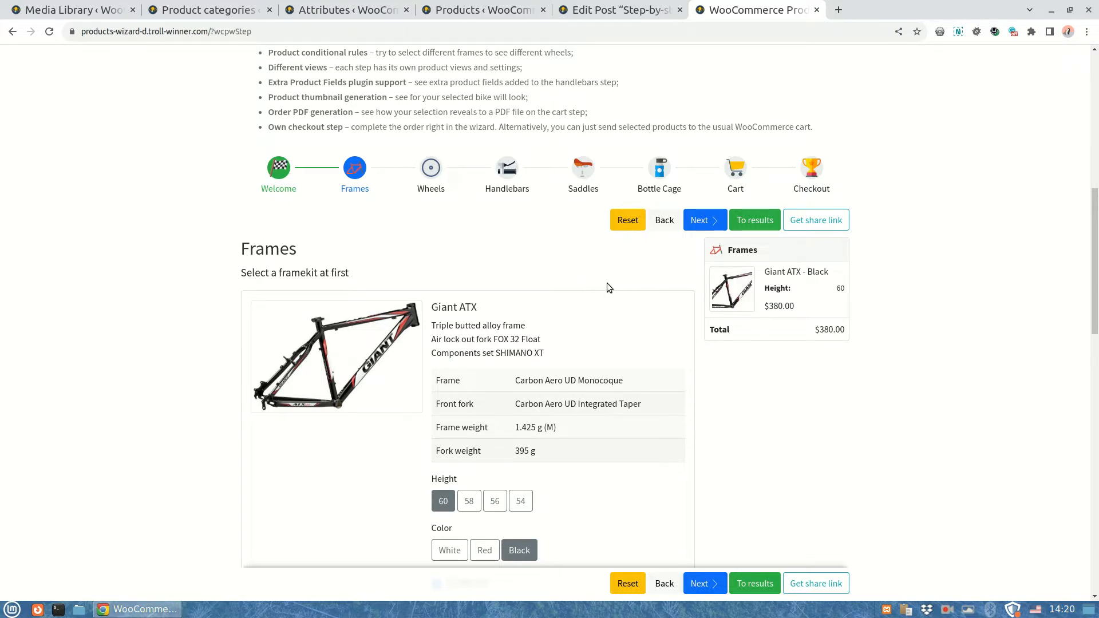
{"action": "scroll", "scroll_direction": "down", "scroll_amount": 3}
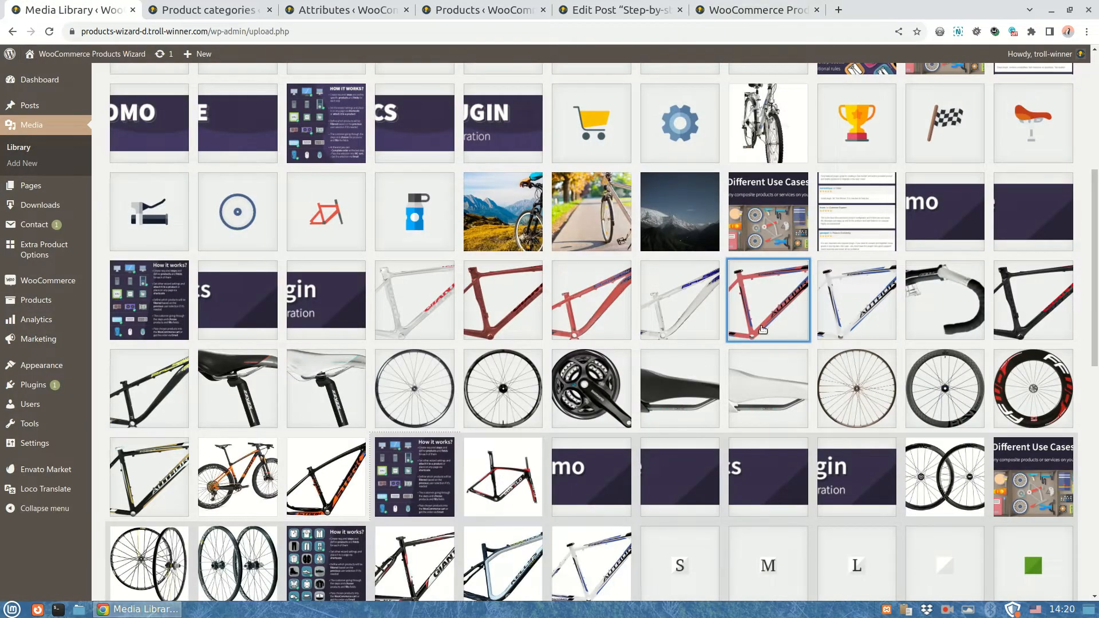
Browse the Author frame, Giant frame, saddle and crank images in Attachment details, then return to the wizard edit page
{"action": "left_click", "coordinate": [767, 300]}
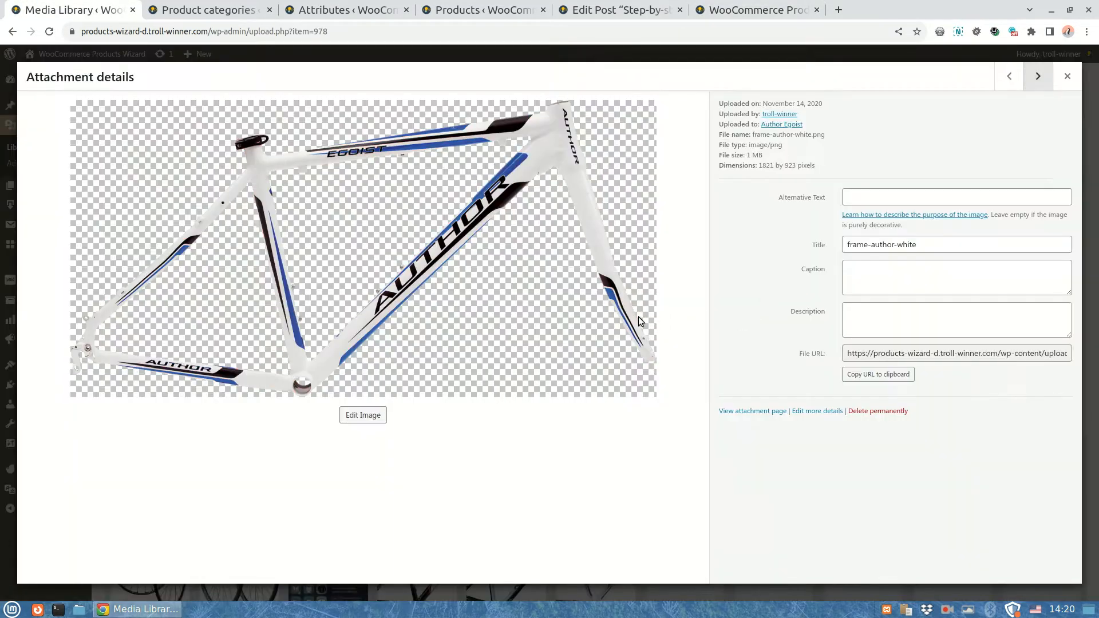
{"action": "left_click", "coordinate": [1038, 75]}
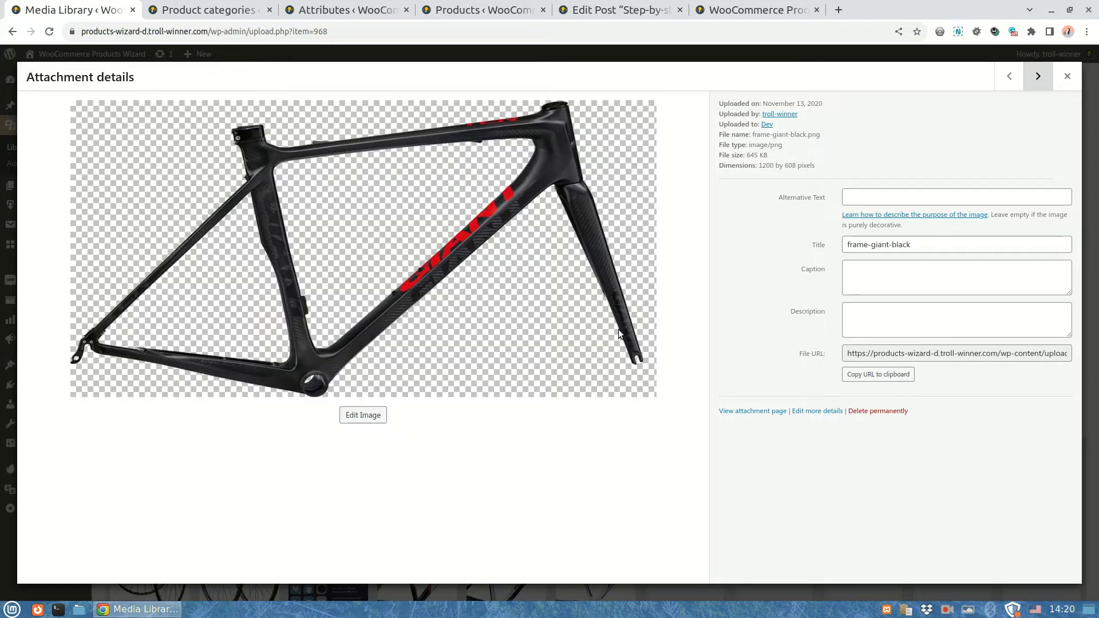
{"action": "left_click", "coordinate": [1038, 75]}
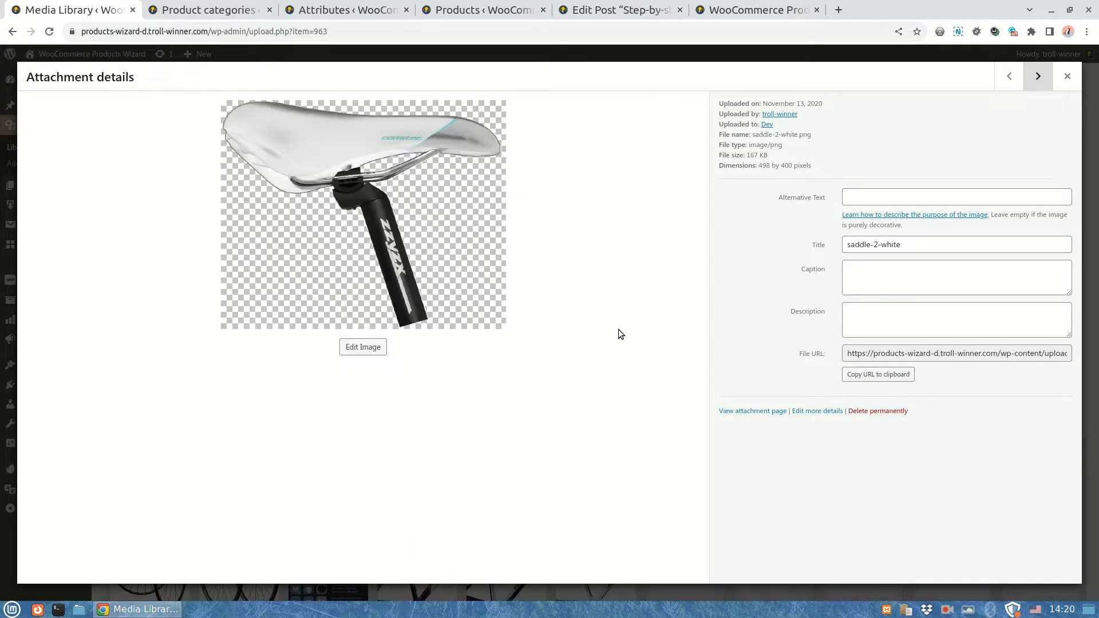
{"action": "left_click", "coordinate": [1038, 76]}
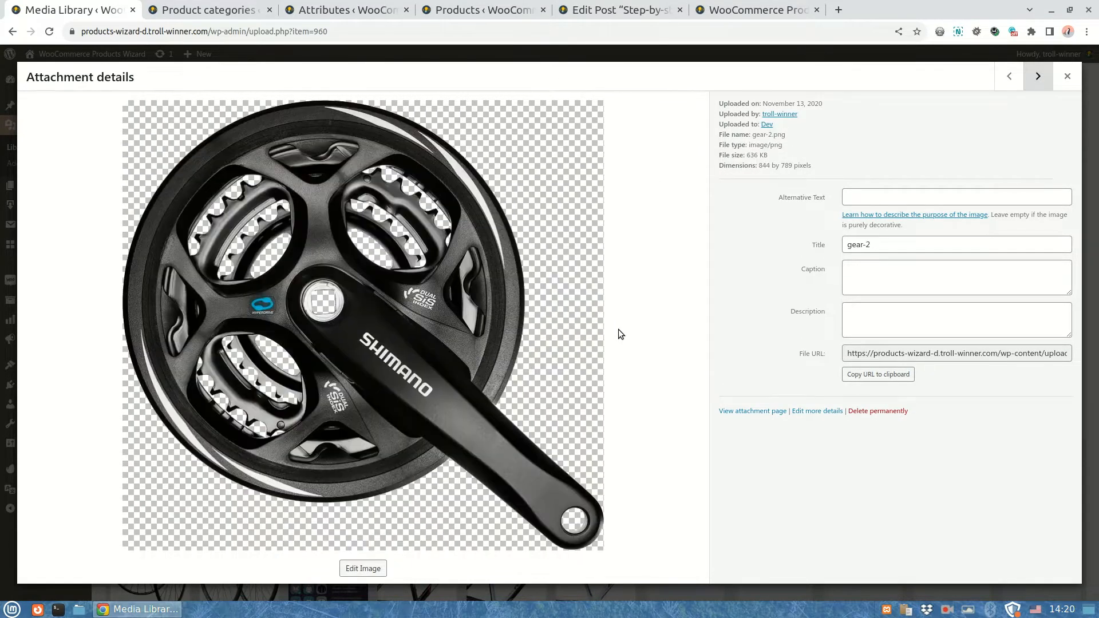
{"action": "left_click", "coordinate": [1066, 75]}
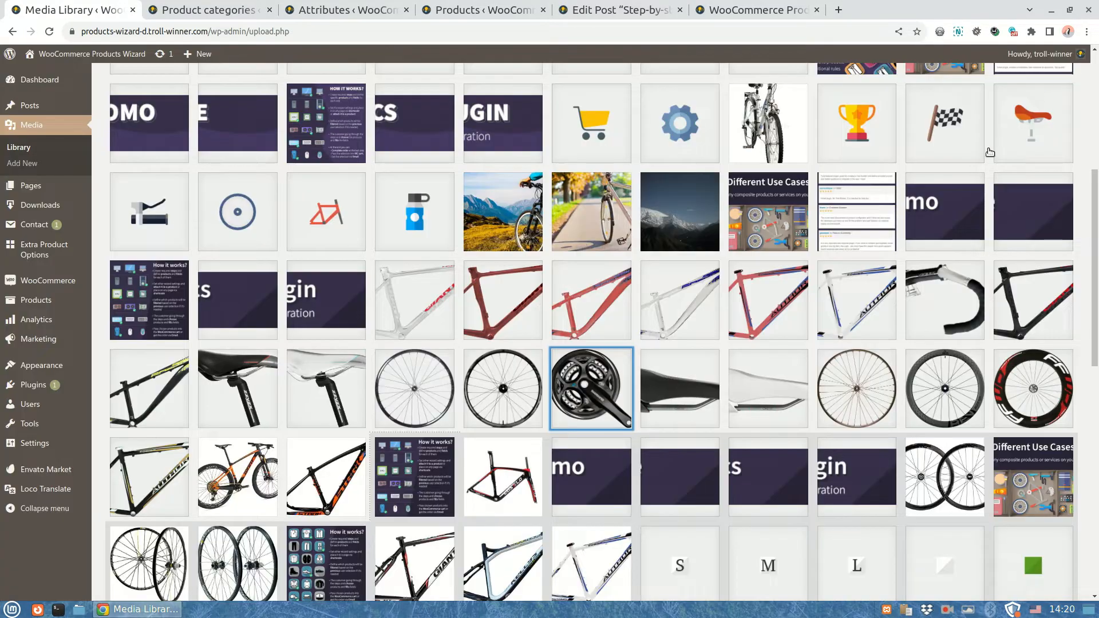
{"action": "left_click", "coordinate": [619, 9]}
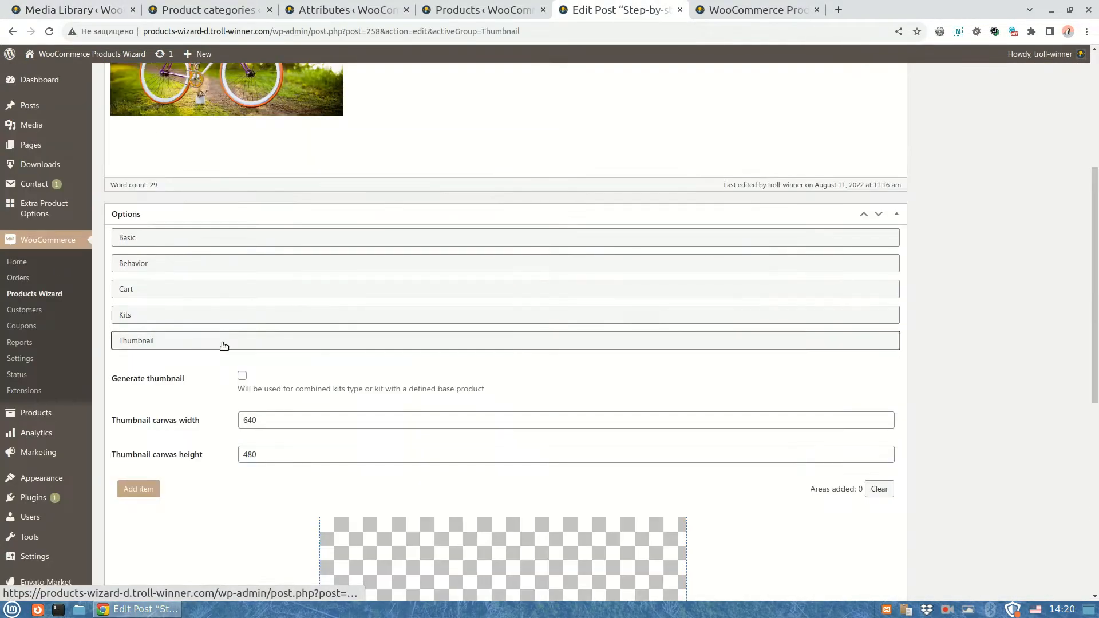
Enable Generate thumbnail and resize the canvas to 800 by 450
{"action": "scroll", "scroll_direction": "down", "scroll_amount": 3}
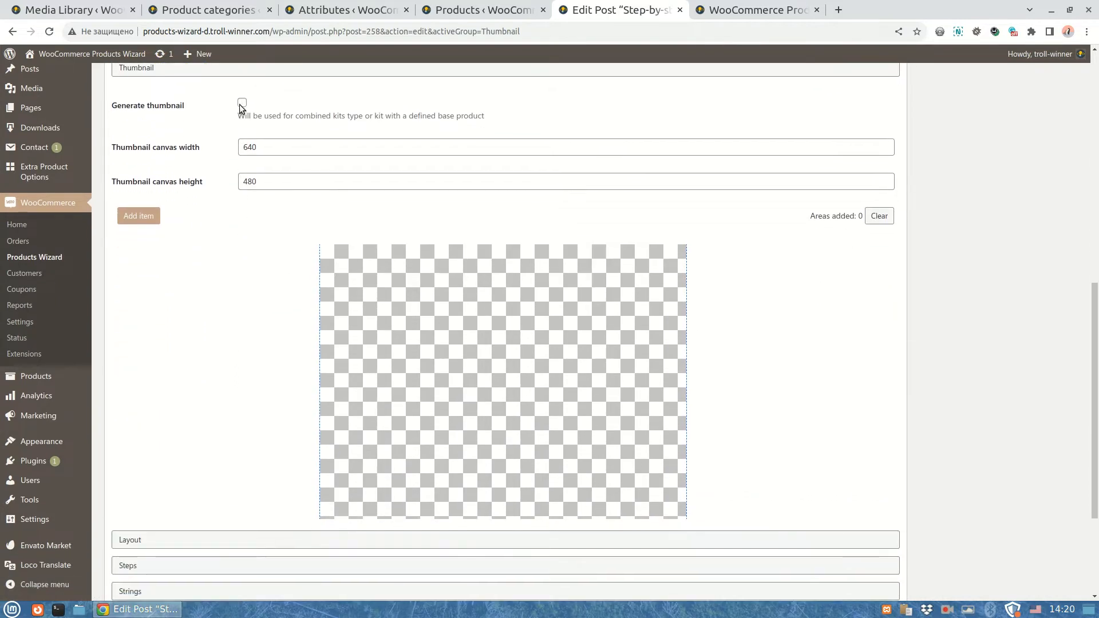
{"action": "left_click", "coordinate": [242, 103]}
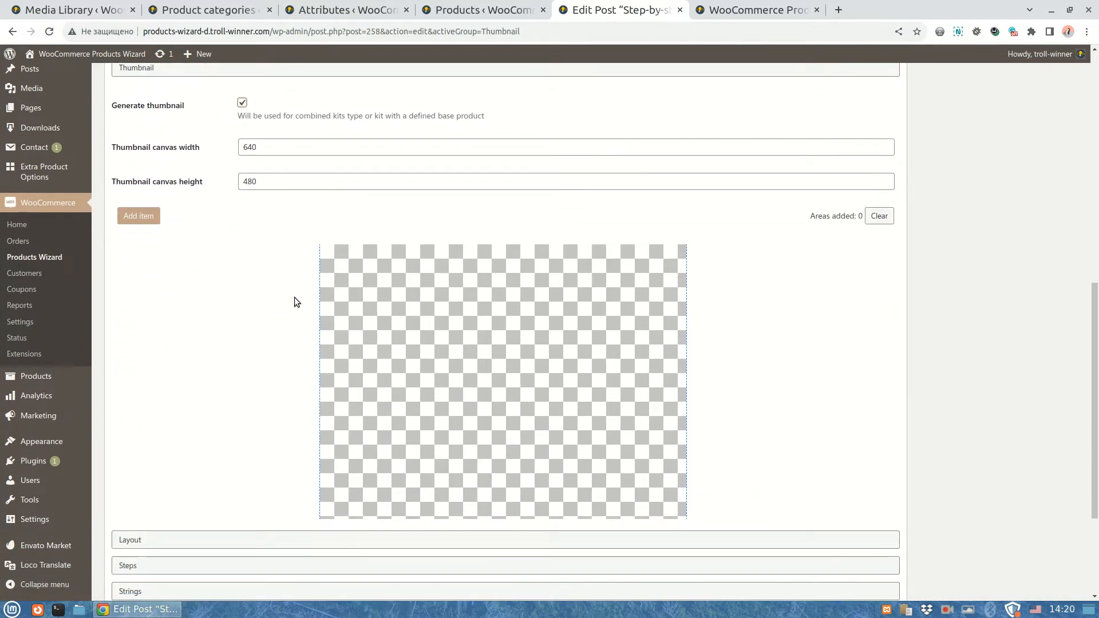
{"action": "mouse_move", "coordinate": [291, 209]}
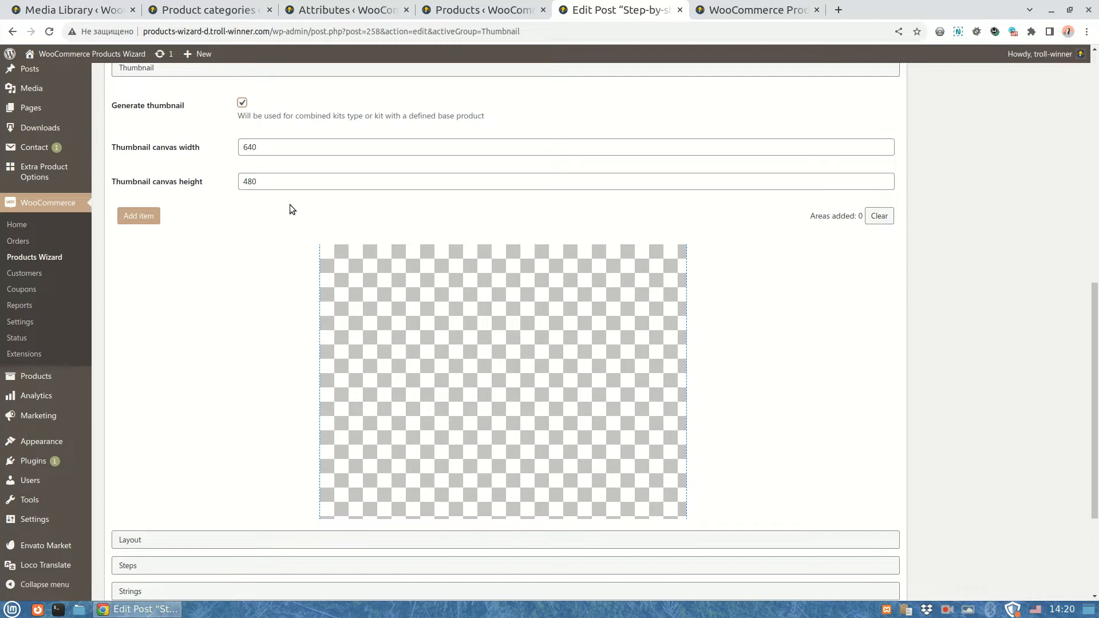
{"action": "left_click", "coordinate": [565, 147]}
{"action": "type", "text": "800"}
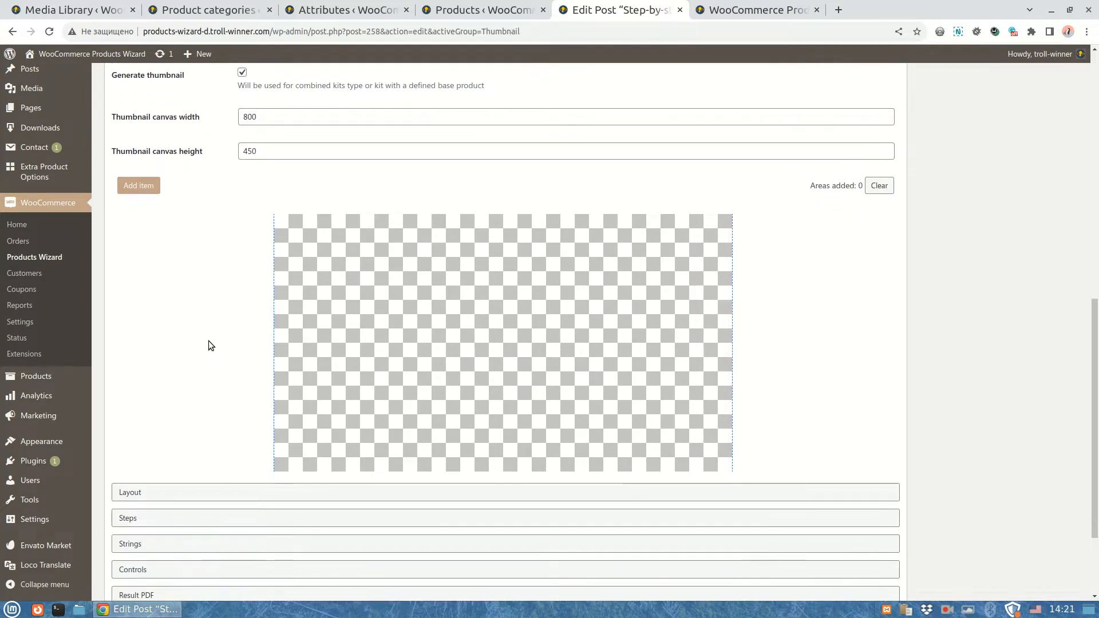
{"action": "mouse_move", "coordinate": [178, 285]}
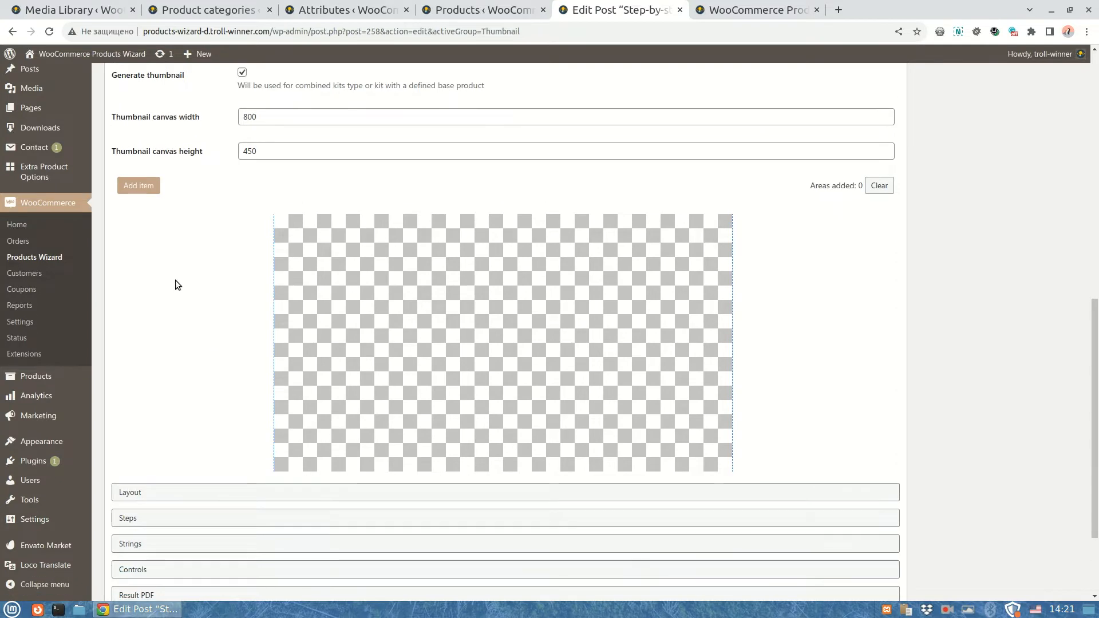
{"action": "mouse_move", "coordinate": [293, 319]}
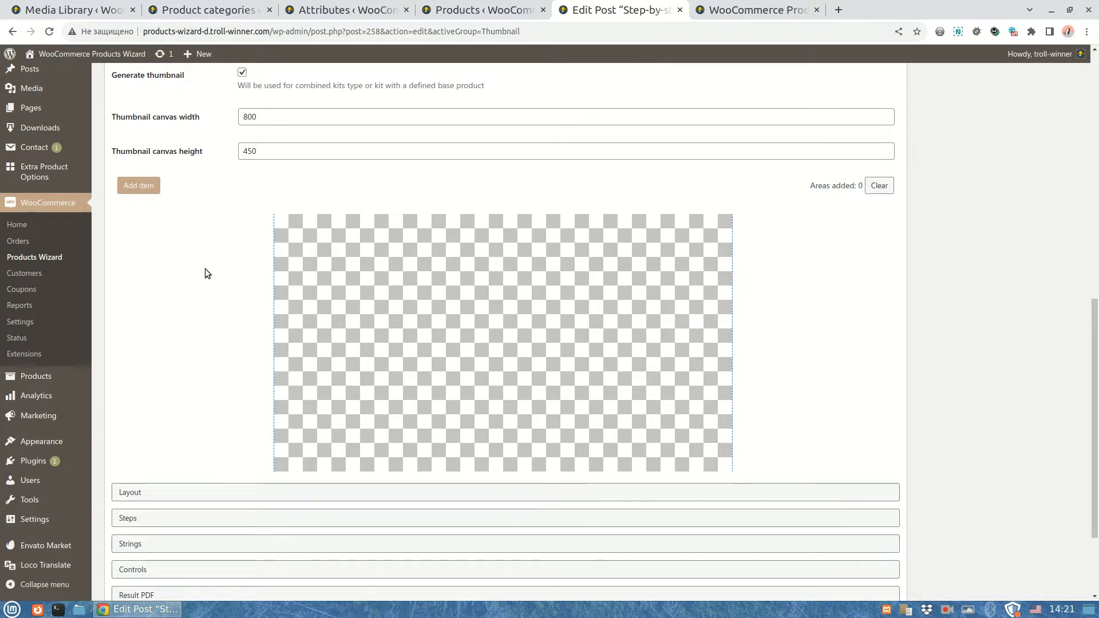
Add a first 250 × 250 area to the canvas and bring up area #0's settings
{"action": "left_click_drag", "start_coordinate": [275, 216], "coordinate": [416, 360]}
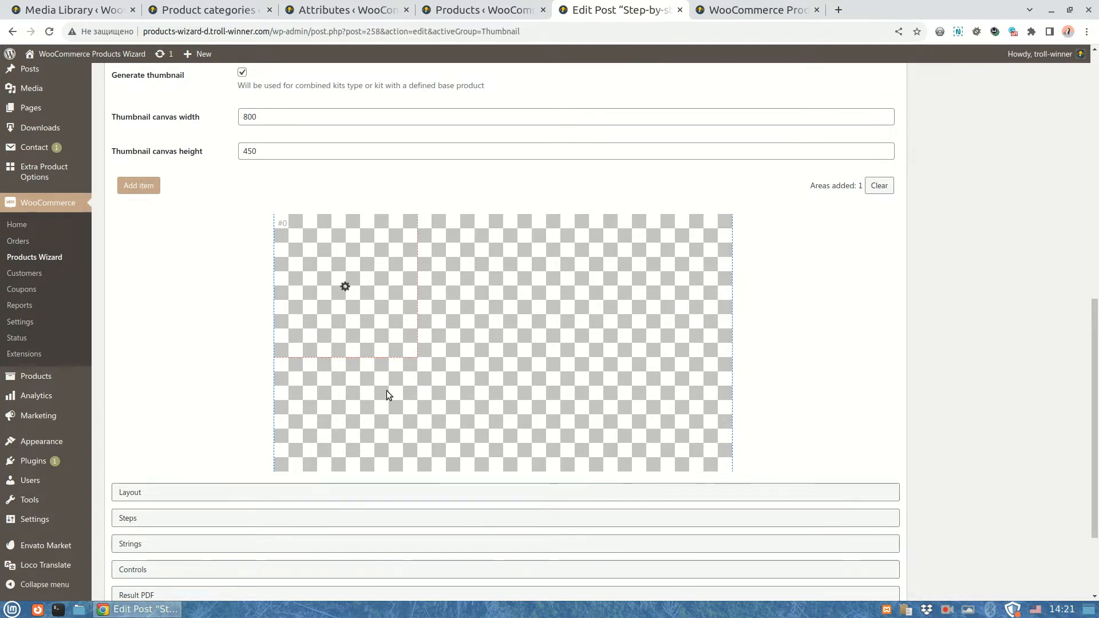
{"action": "mouse_move", "coordinate": [254, 355]}
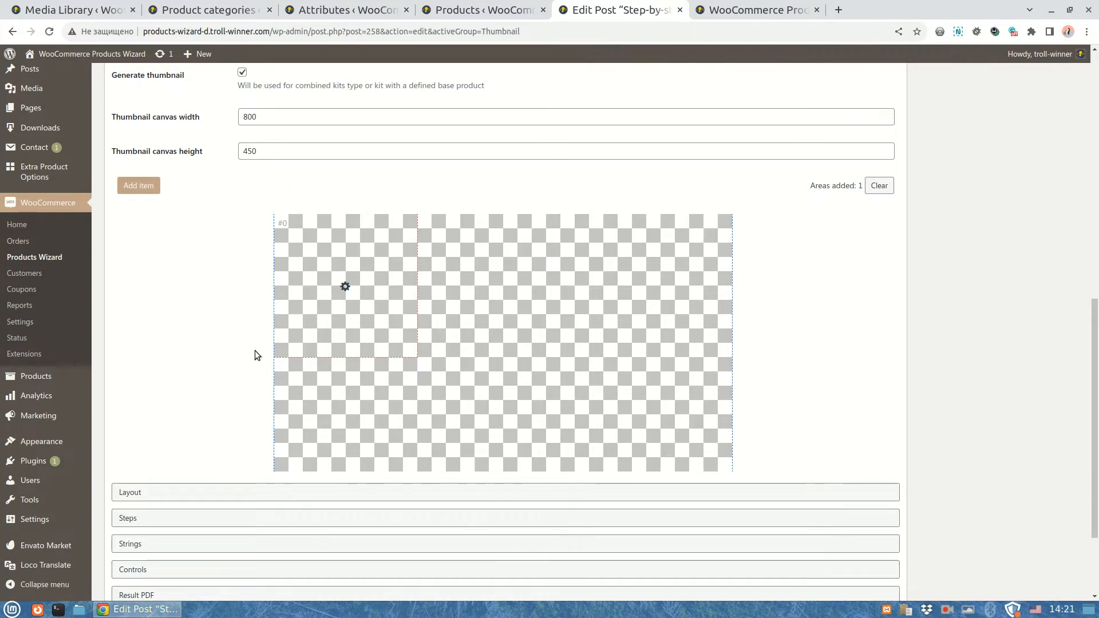
{"action": "mouse_move", "coordinate": [860, 199]}
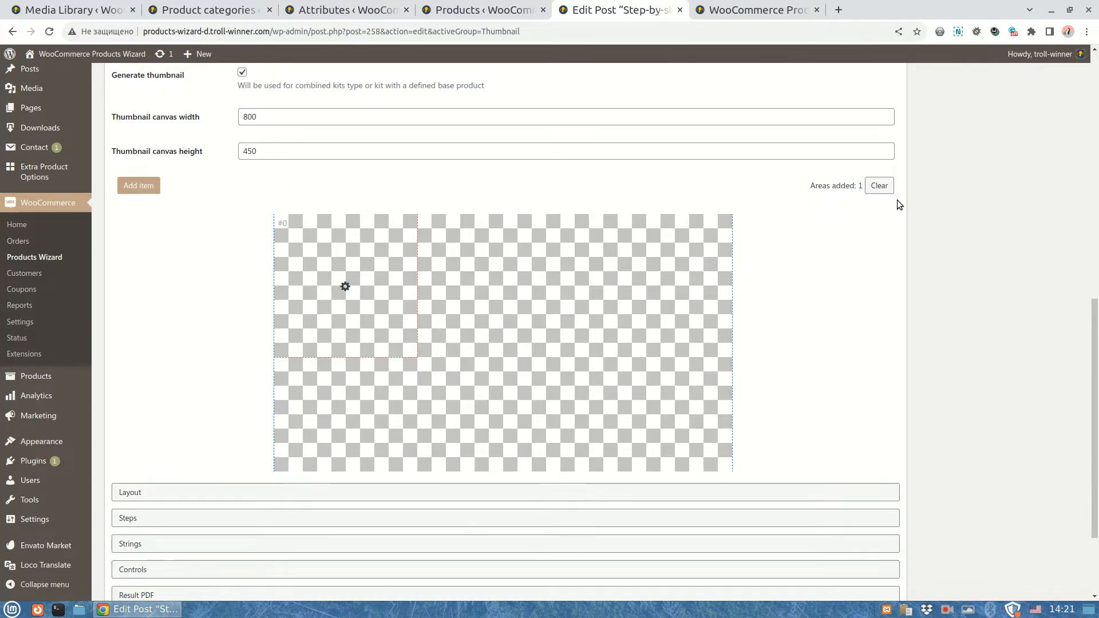
{"action": "mouse_move", "coordinate": [566, 331]}
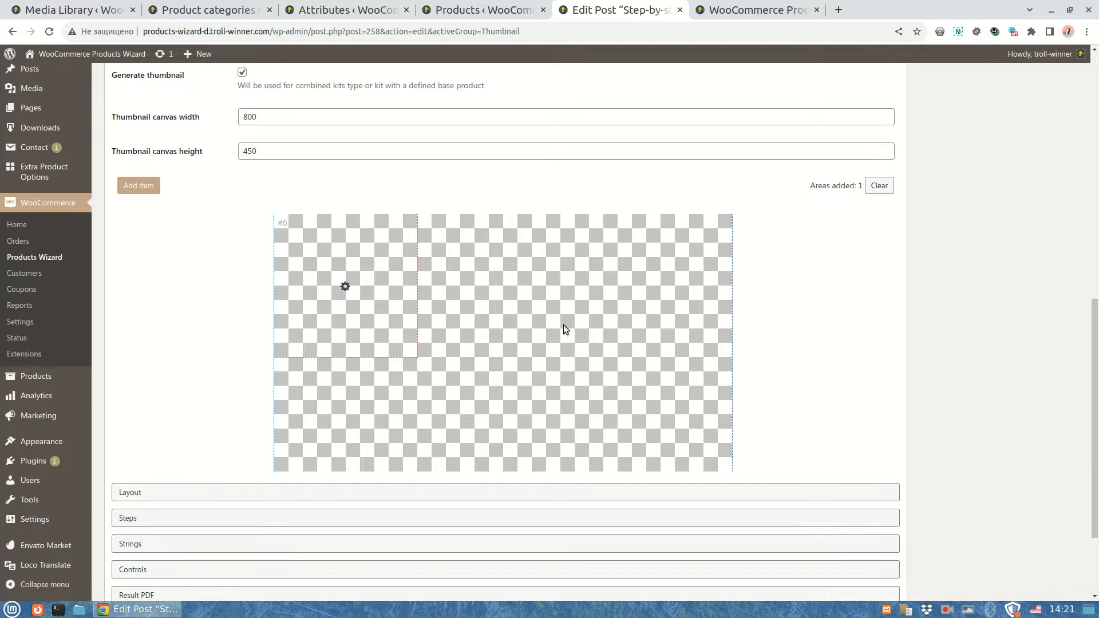
{"action": "left_click", "coordinate": [344, 286]}
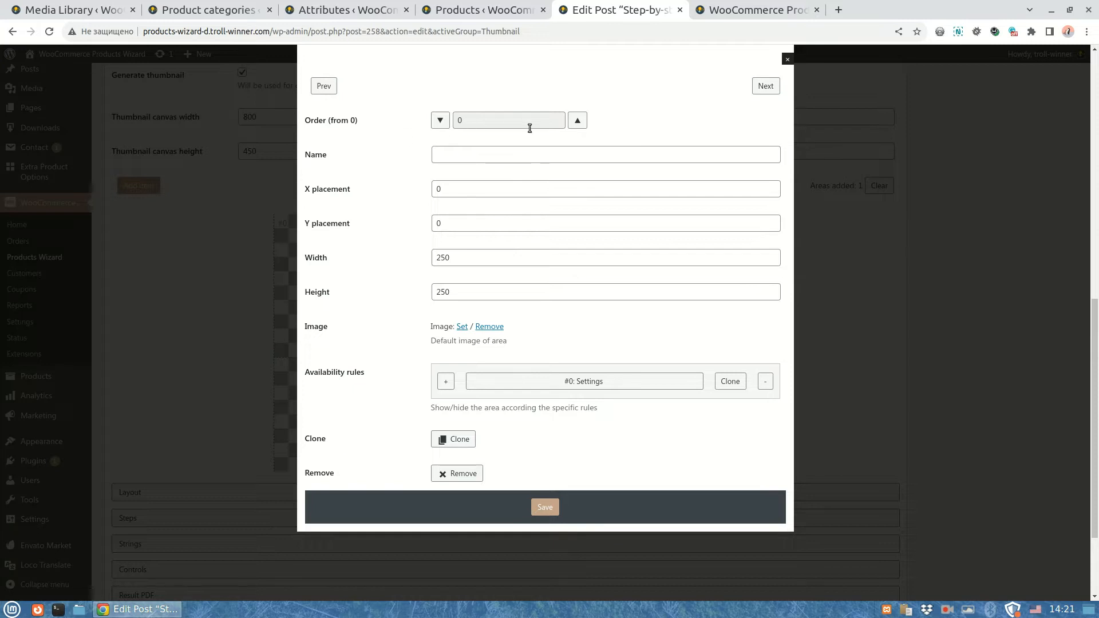
{"action": "mouse_move", "coordinate": [370, 136]}
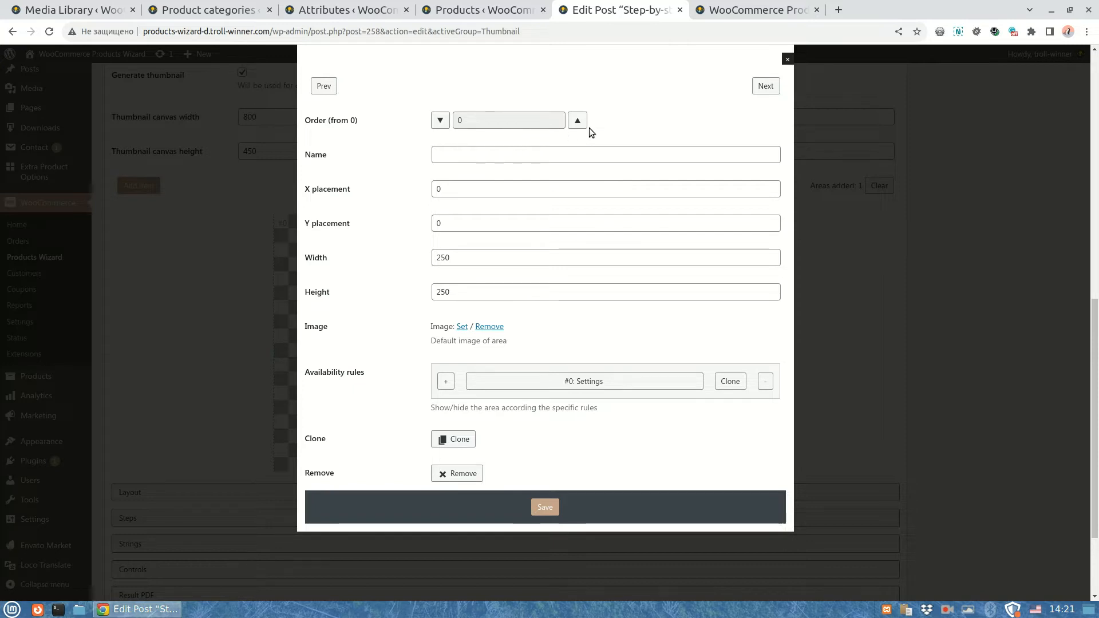
{"action": "mouse_move", "coordinate": [589, 139]}
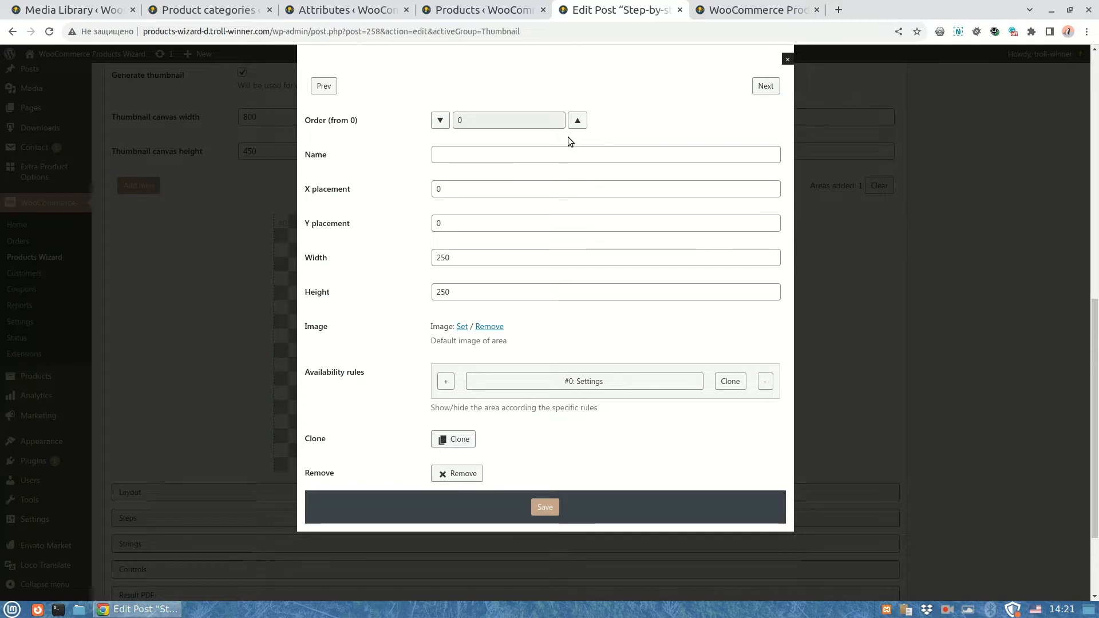
{"action": "mouse_move", "coordinate": [443, 175]}
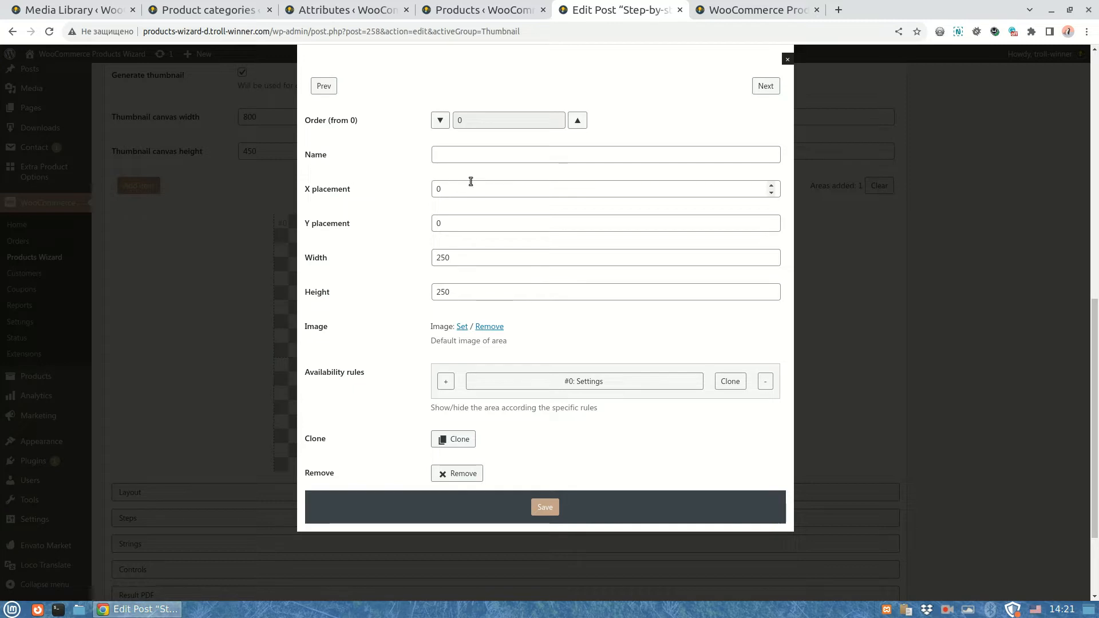
{"action": "mouse_move", "coordinate": [450, 176]}
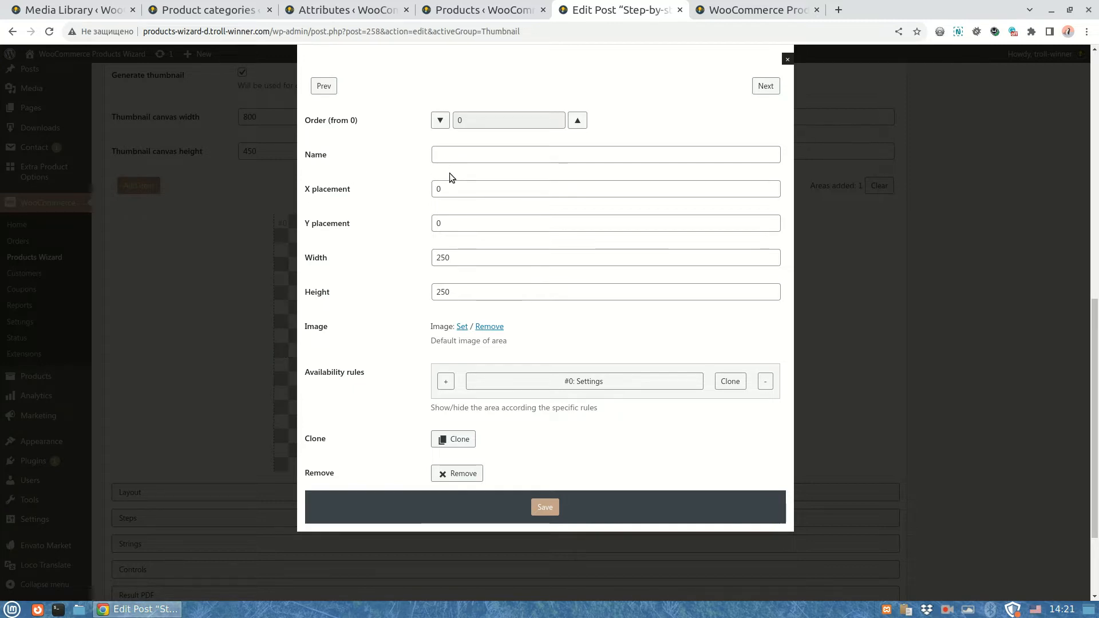
Name the area 'frame', give it the frame-author-black image and save it
{"action": "type", "text": "frame"}
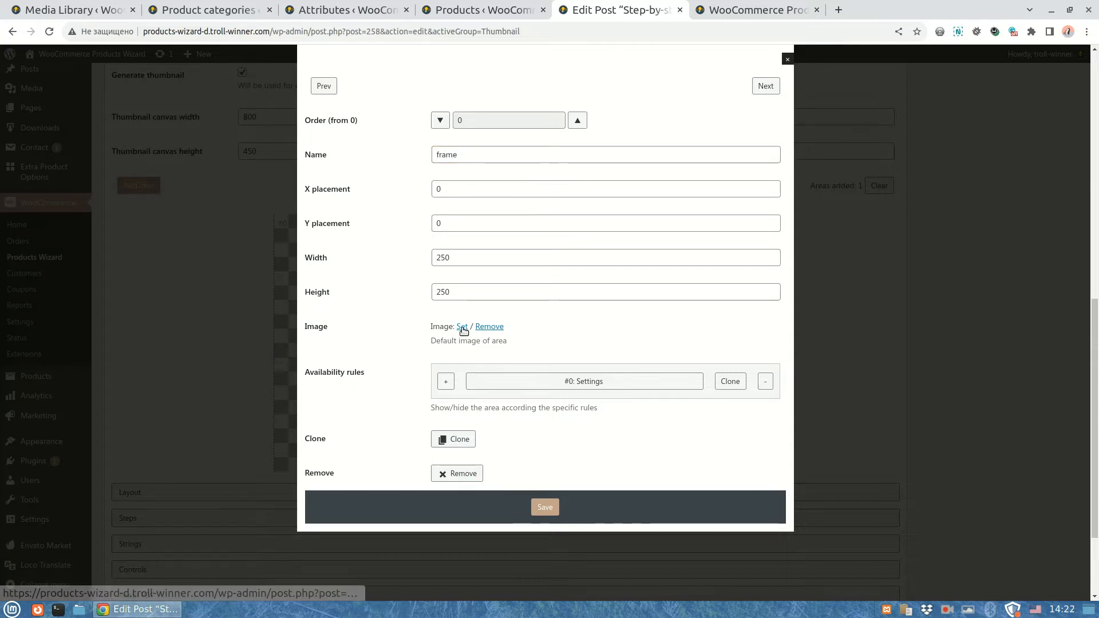
{"action": "left_click", "coordinate": [462, 326]}
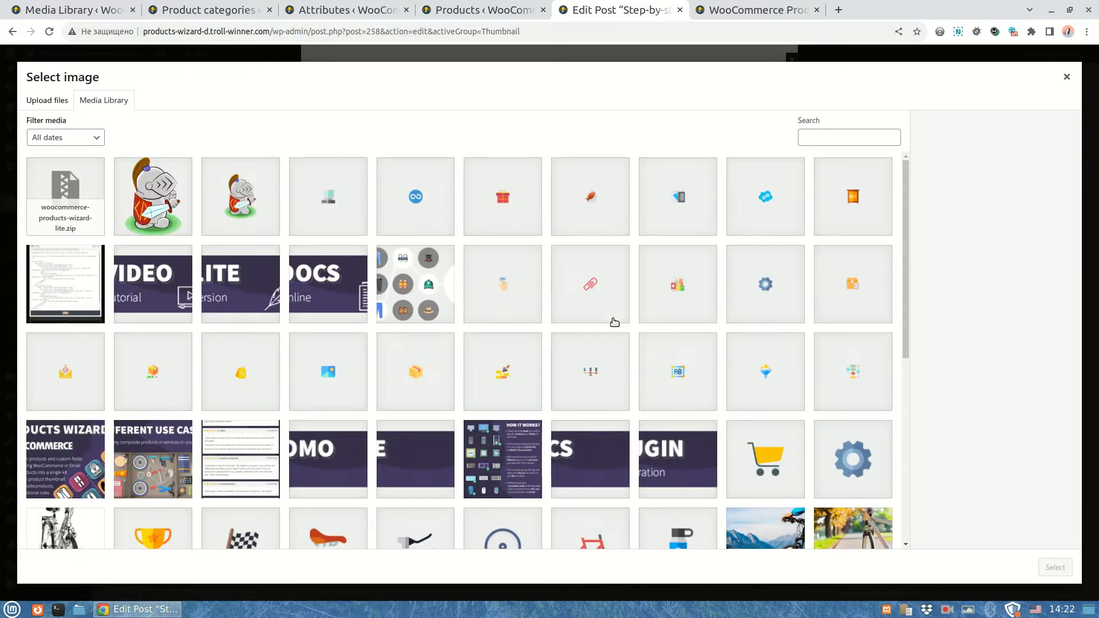
{"action": "left_click", "coordinate": [677, 474]}
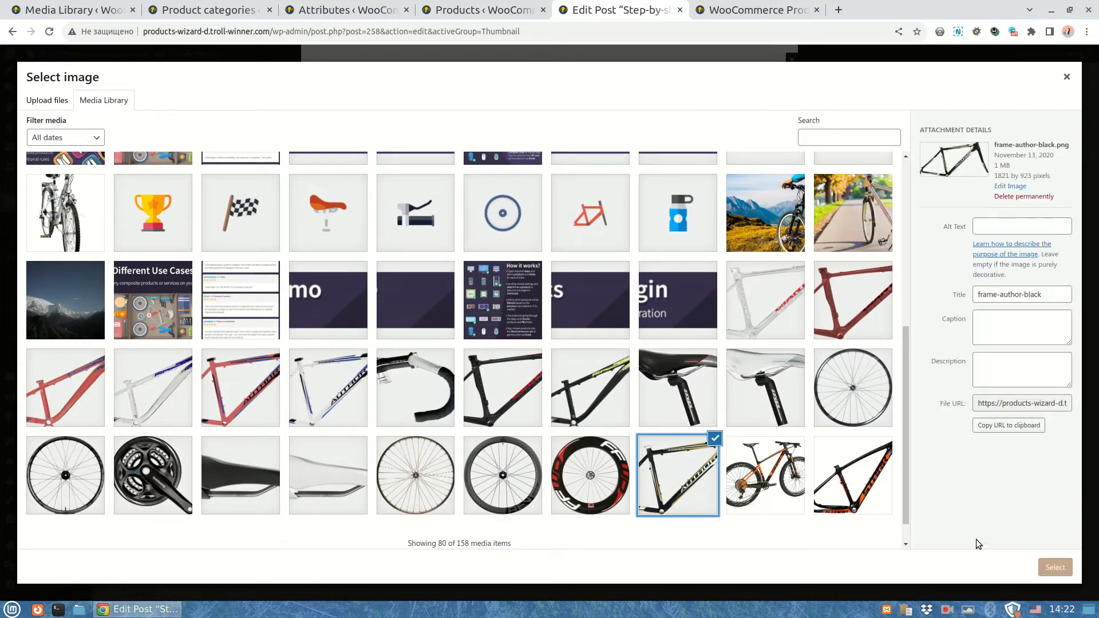
{"action": "left_click", "coordinate": [1055, 567]}
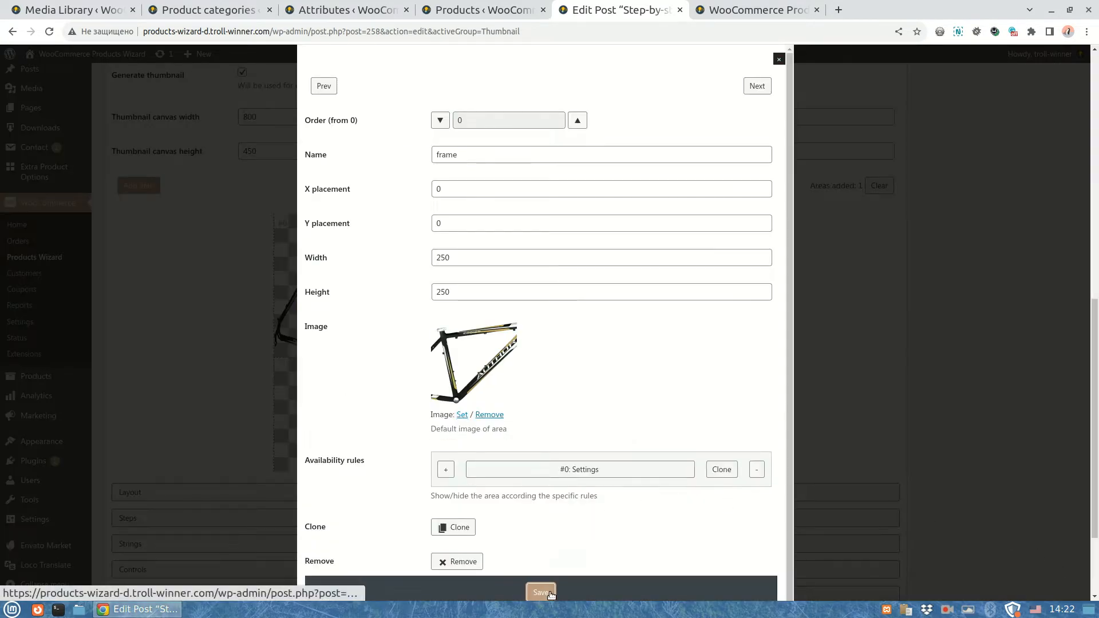
{"action": "left_click", "coordinate": [540, 592]}
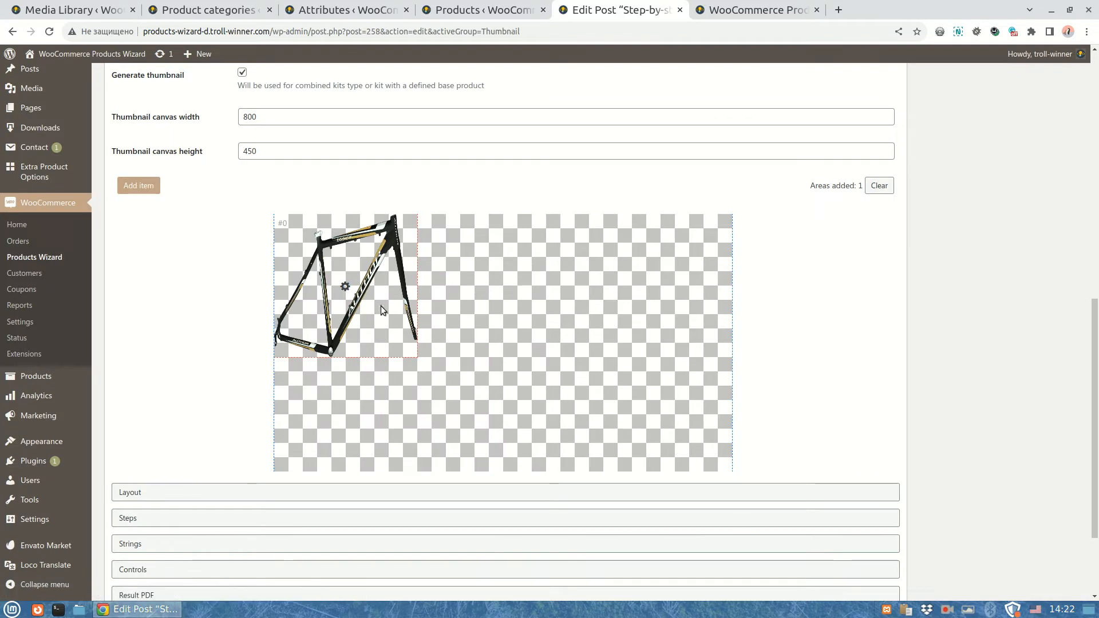
{"action": "mouse_move", "coordinate": [433, 377]}
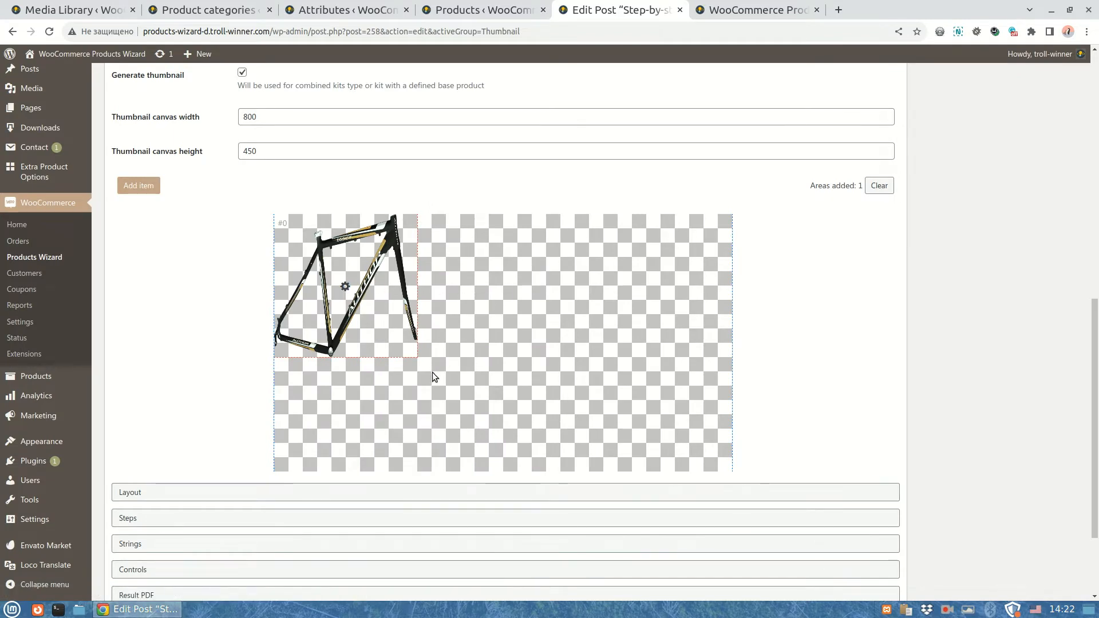
{"action": "mouse_move", "coordinate": [419, 367]}
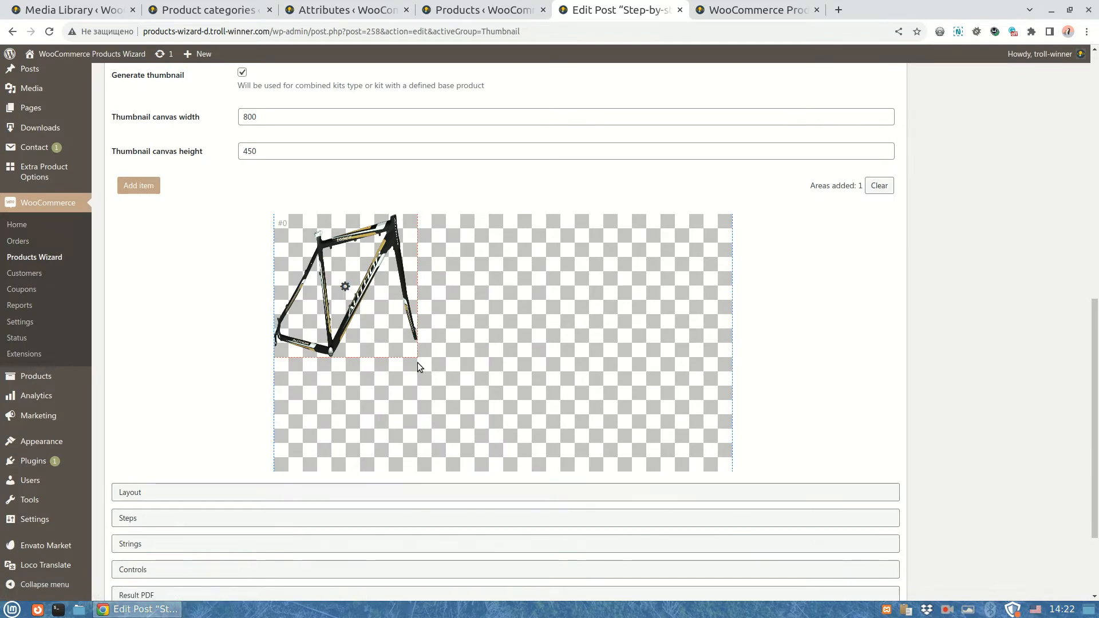
Enlarge the frame area and move it to the canvas centre, then start a new area
{"action": "left_click_drag", "start_coordinate": [418, 353], "coordinate": [454, 353]}
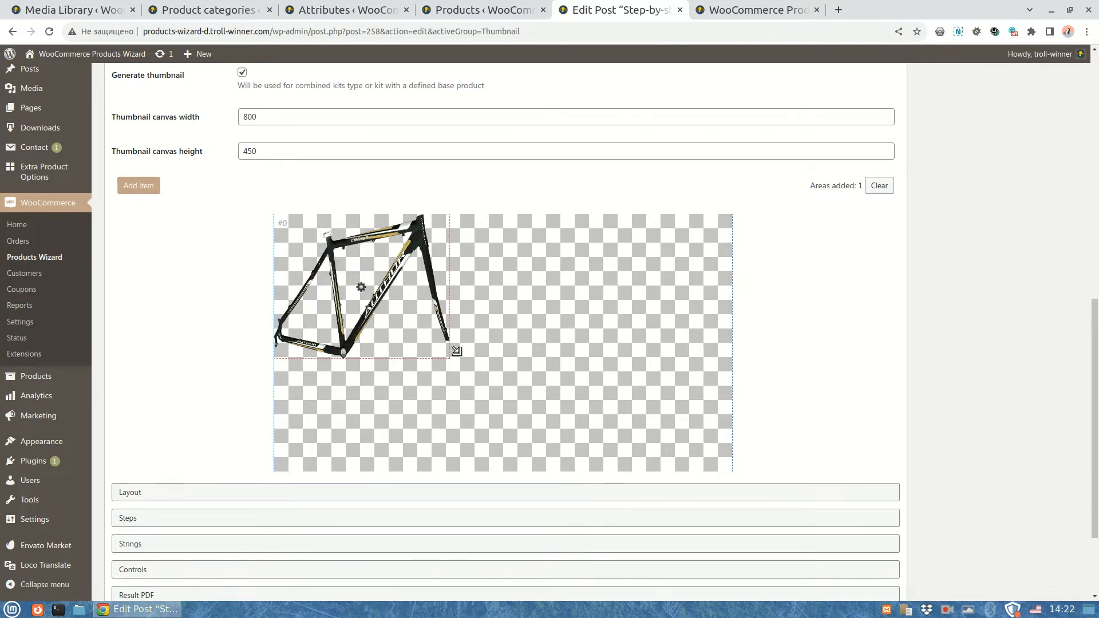
{"action": "left_click_drag", "start_coordinate": [456, 350], "coordinate": [540, 350]}
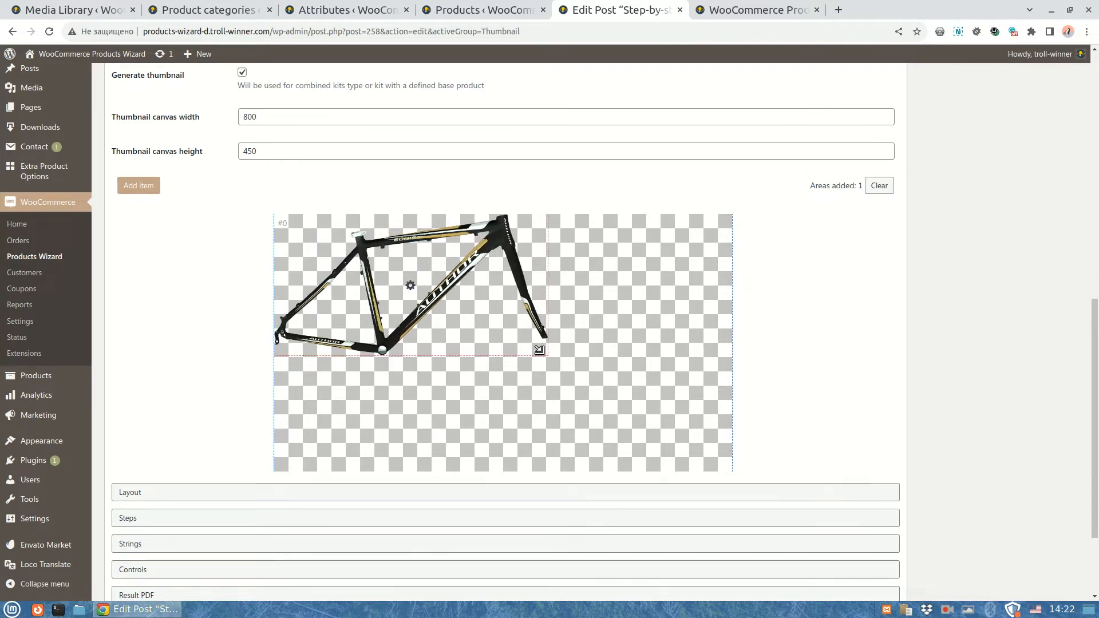
{"action": "left_click_drag", "start_coordinate": [410, 285], "coordinate": [482, 343]}
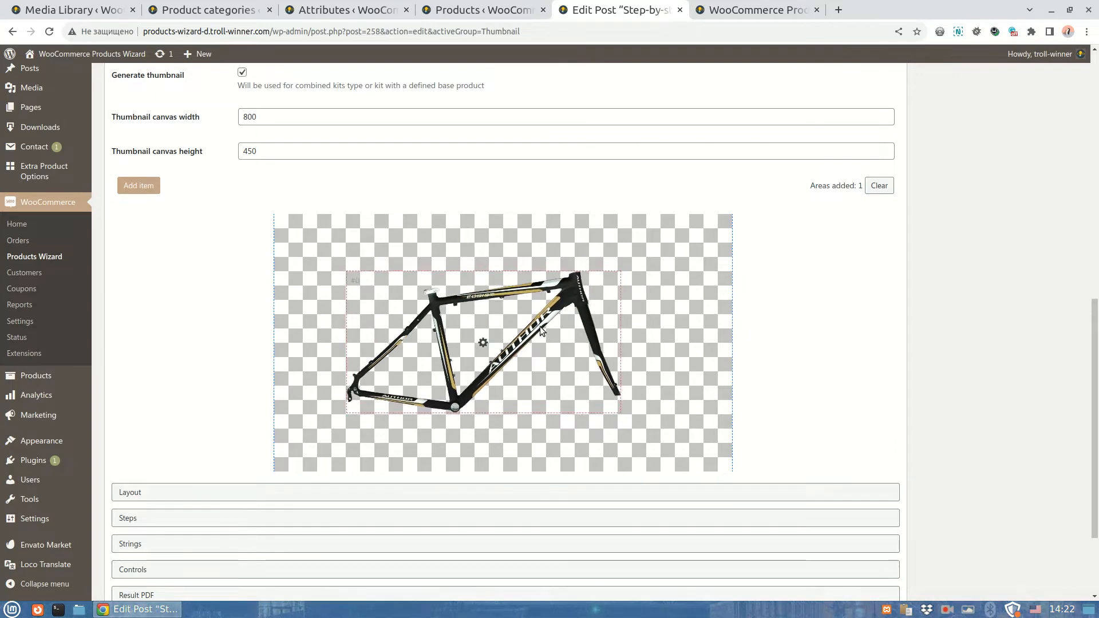
{"action": "left_click_drag", "start_coordinate": [540, 331], "coordinate": [490, 339]}
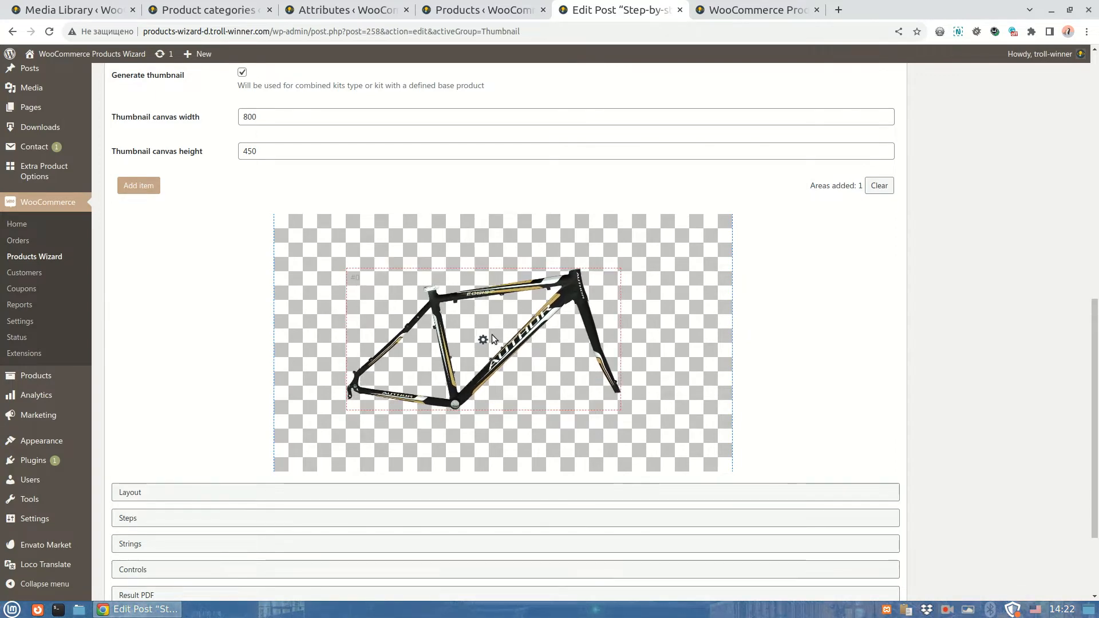
{"action": "left_click", "coordinate": [482, 340]}
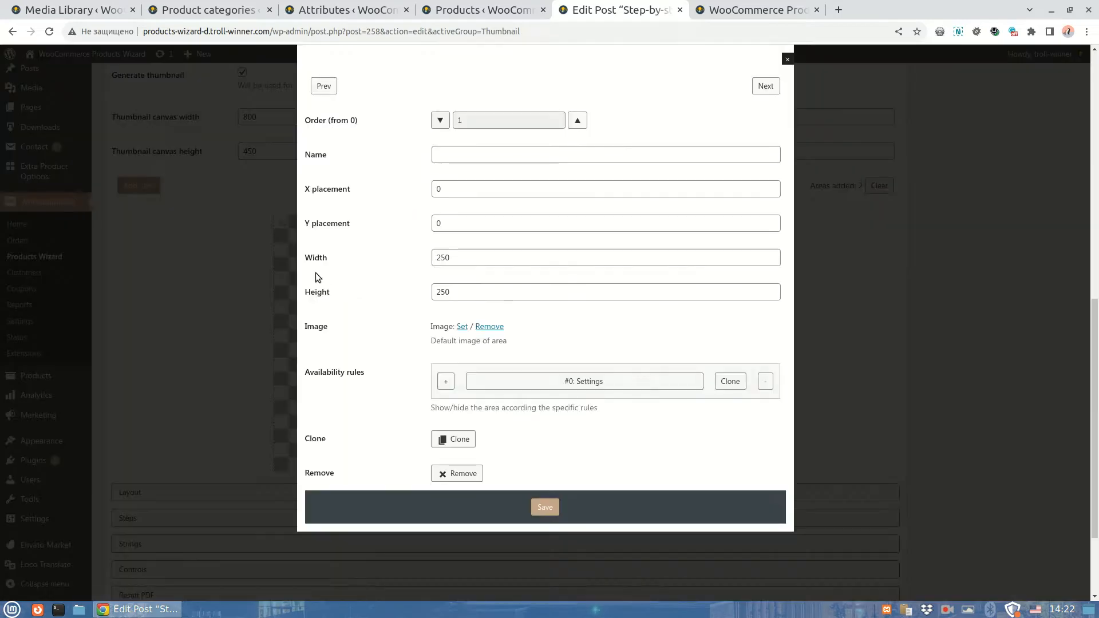
Pick a wheel image for the new area to place beneath the frame
{"action": "left_click", "coordinate": [462, 326]}
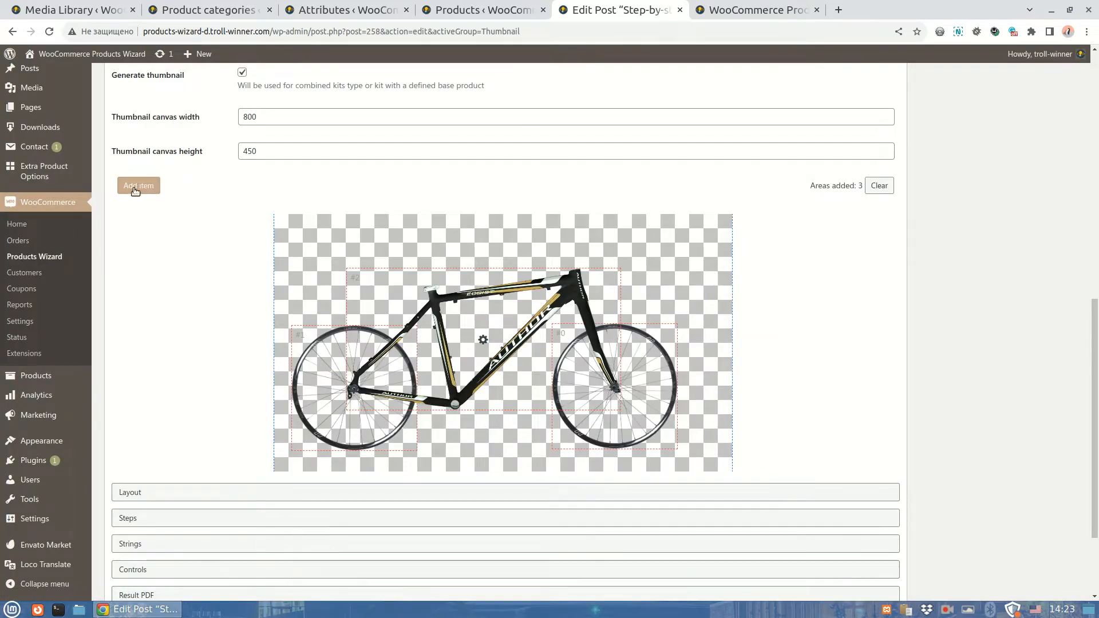
Add areas for the handlebar, saddle and crankset images alongside the frame and wheels
{"action": "left_click", "coordinate": [138, 186]}
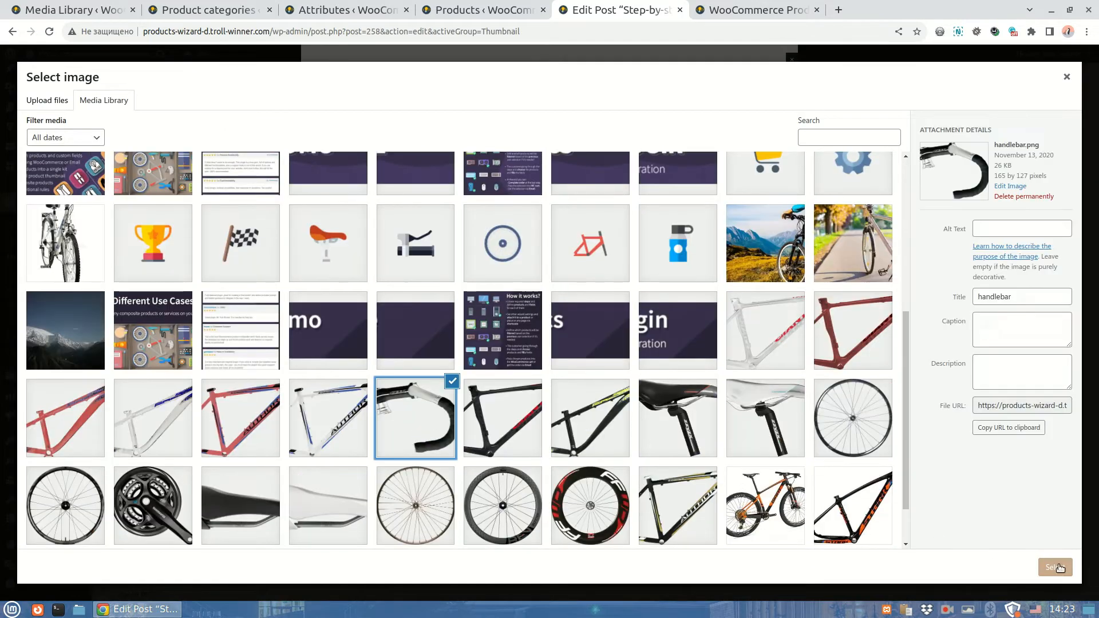
{"action": "left_click", "coordinate": [1055, 568]}
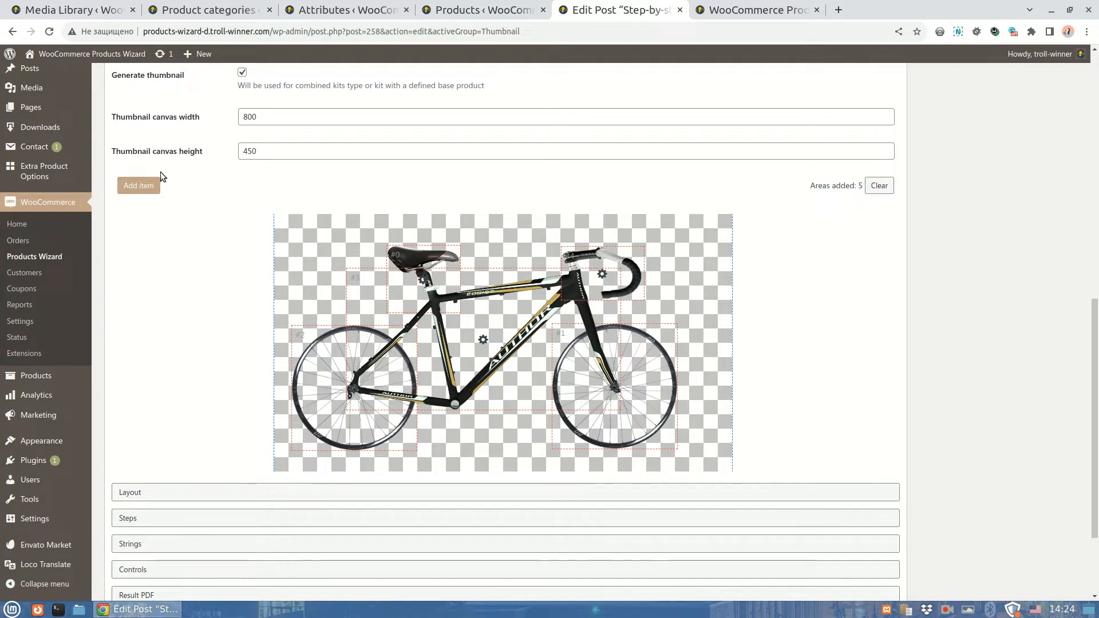
{"action": "left_click", "coordinate": [138, 185]}
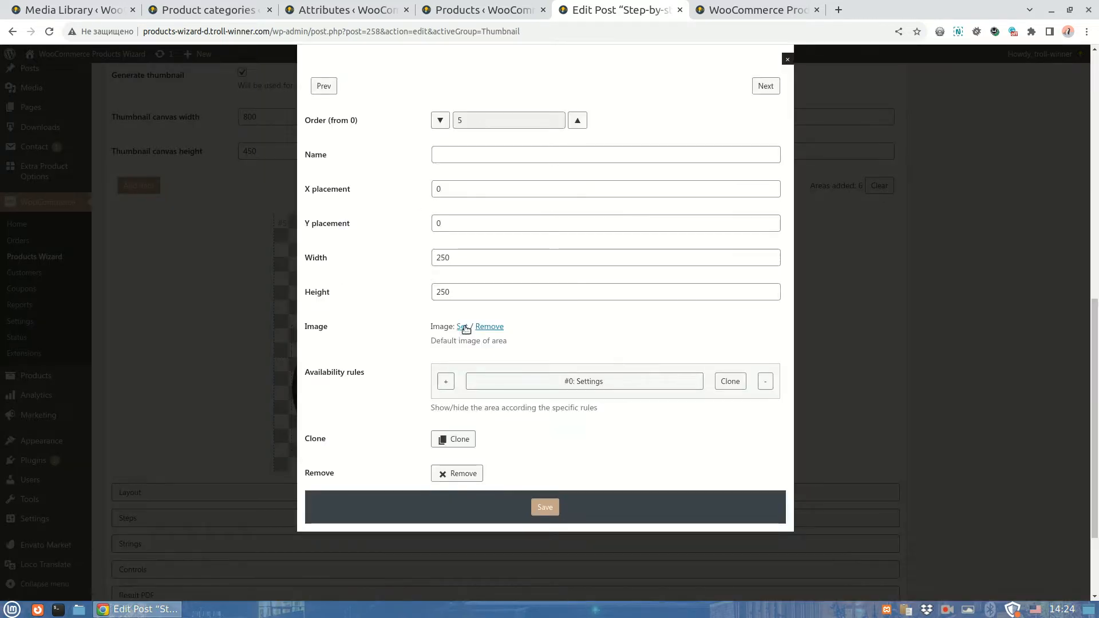
{"action": "left_click", "coordinate": [462, 327]}
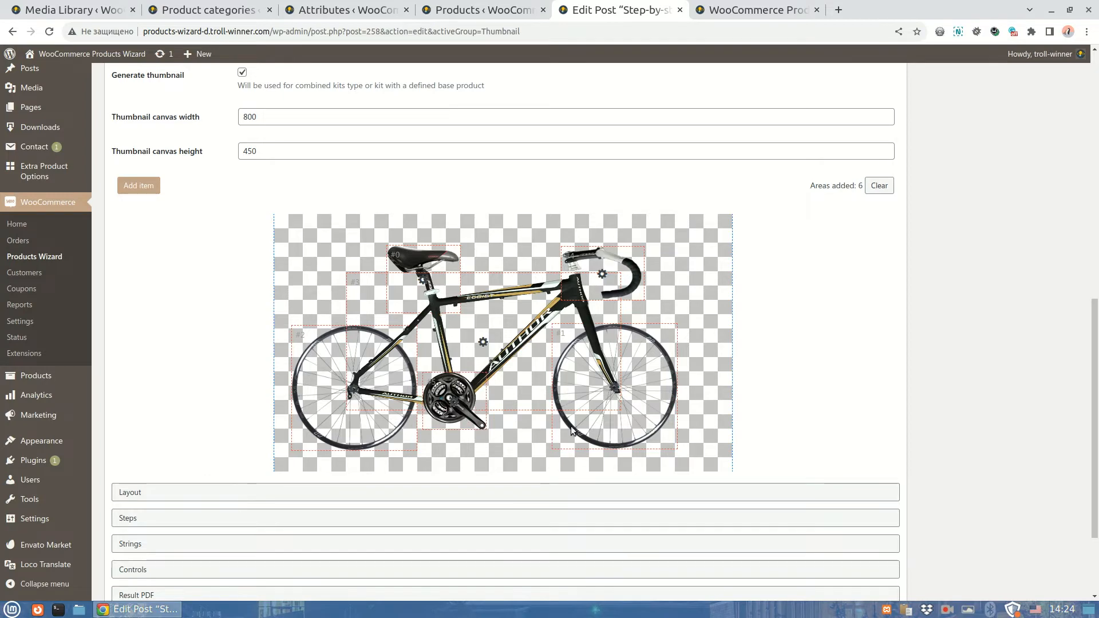
Save the wizard post and check the assembled bike thumbnail on the storefront
{"action": "scroll", "scroll_direction": "down", "scroll_amount": 3}
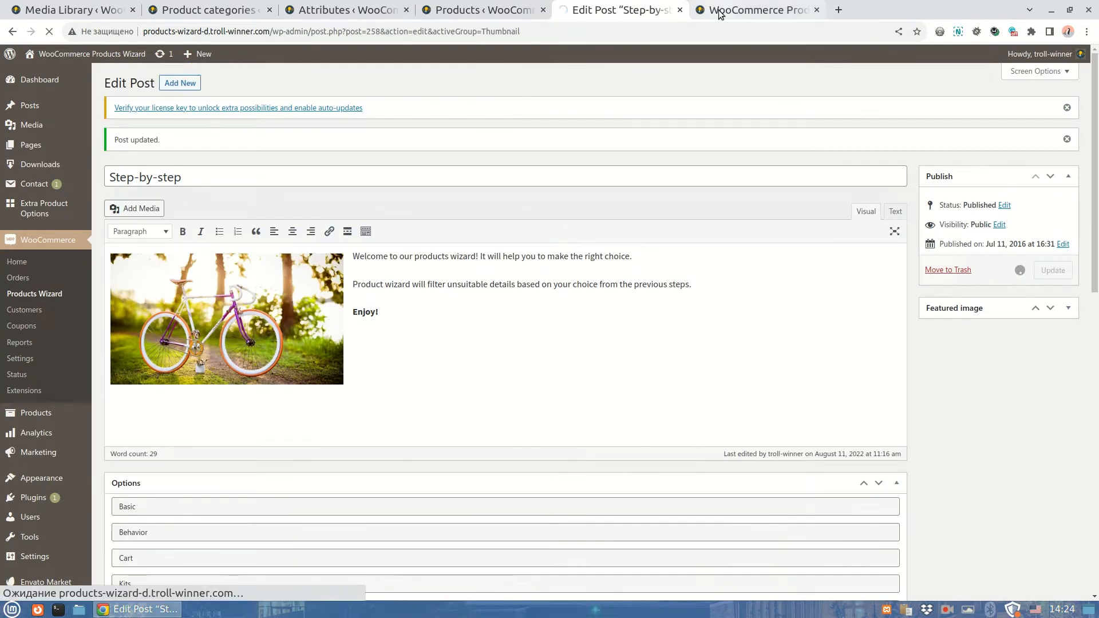
{"action": "left_click", "coordinate": [757, 9]}
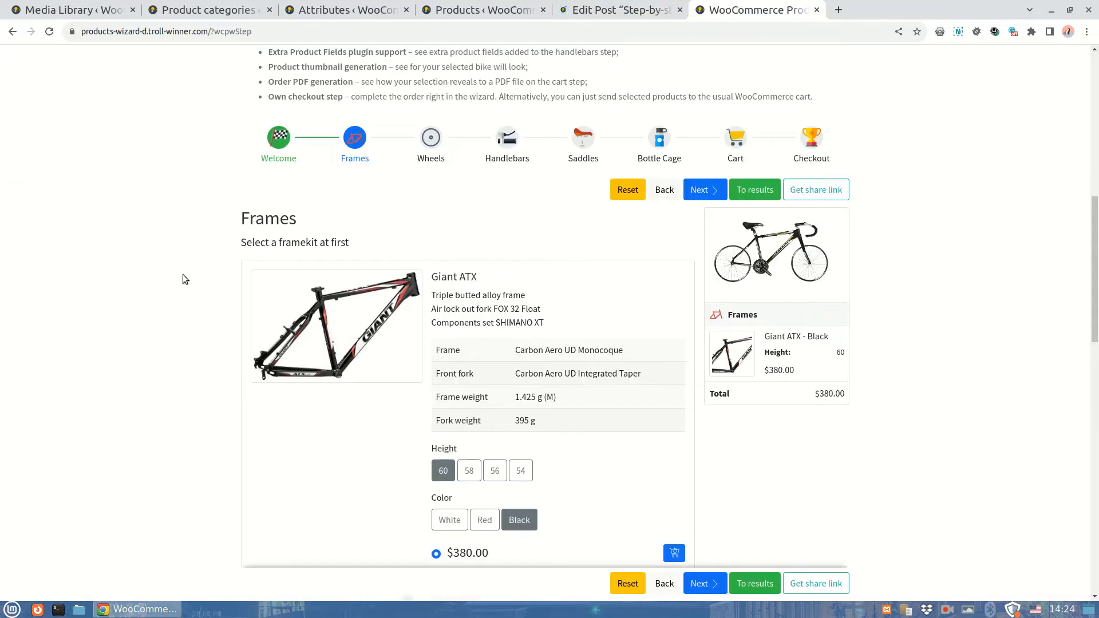
{"action": "mouse_move", "coordinate": [537, 372]}
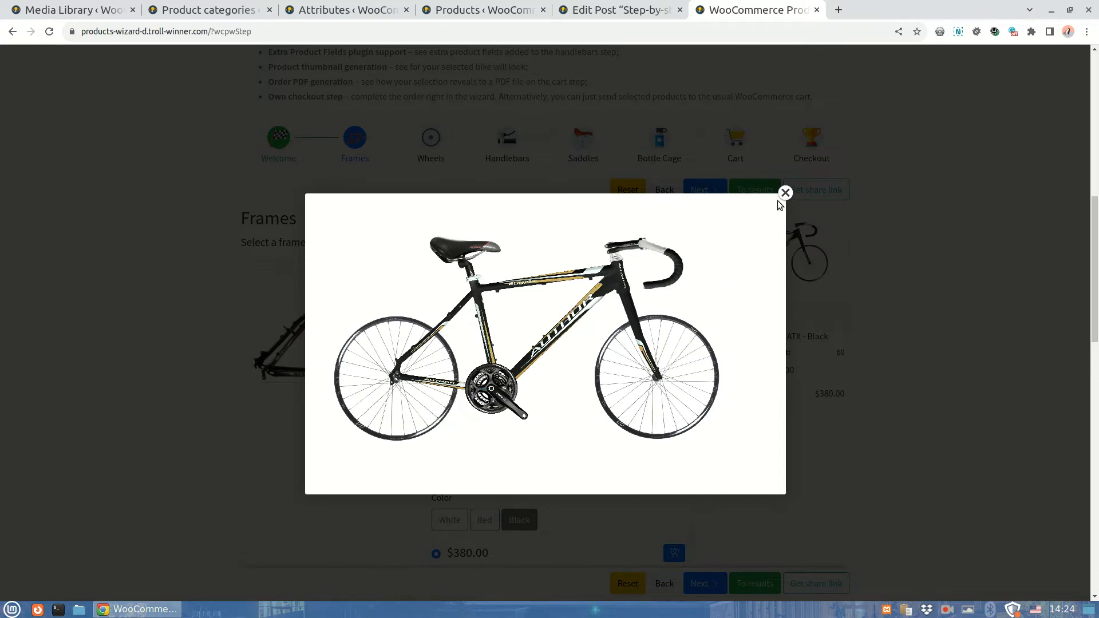
Clear the wheel area's default image in admin and recheck the storefront thumbnail, now showing only the crankset
{"action": "left_click", "coordinate": [785, 192]}
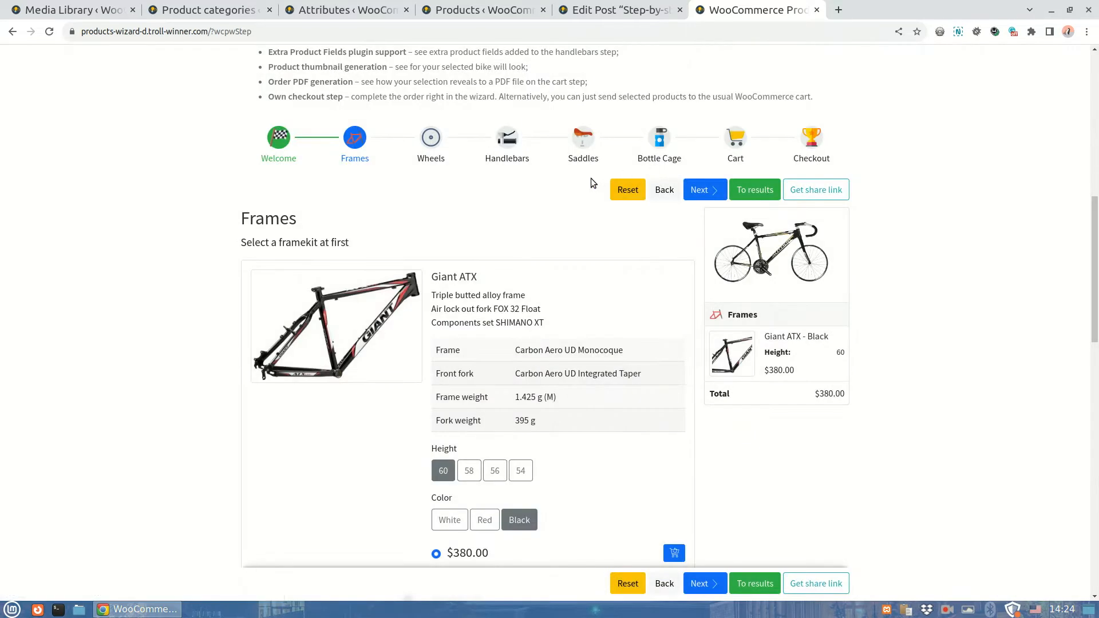
{"action": "scroll", "scroll_direction": "down", "scroll_amount": 3}
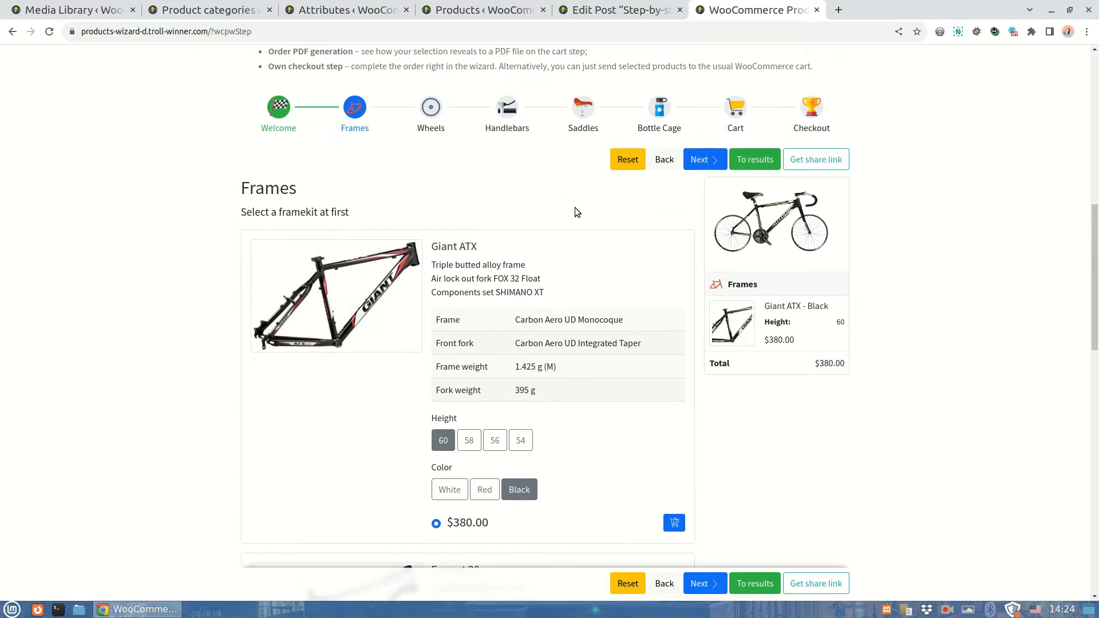
{"action": "left_click", "coordinate": [619, 9]}
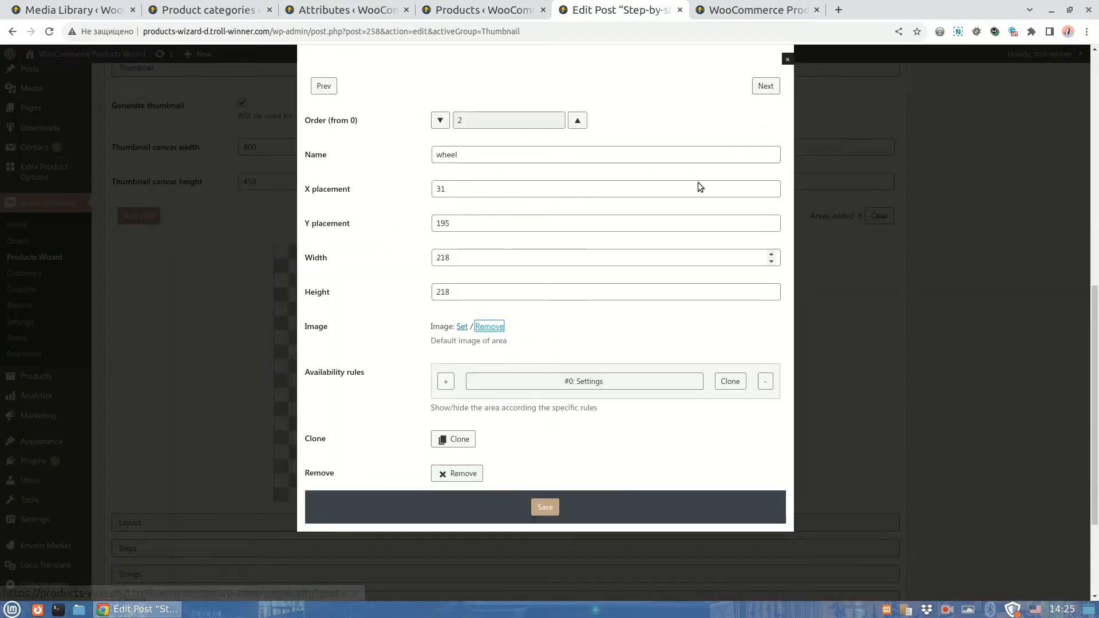
{"action": "left_click", "coordinate": [765, 86]}
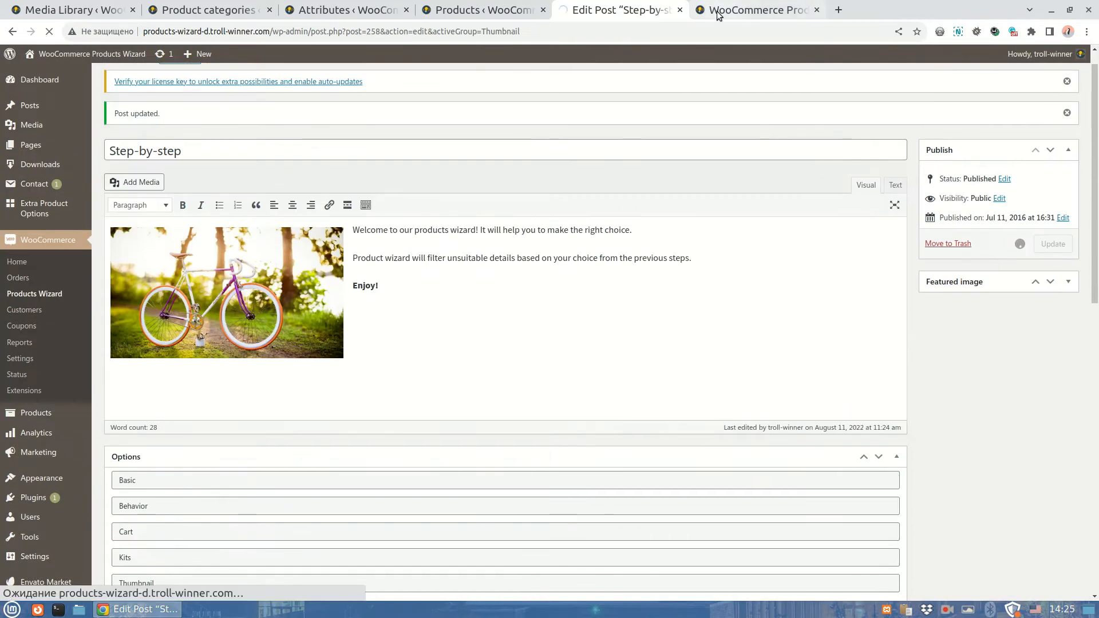
{"action": "left_click", "coordinate": [757, 9]}
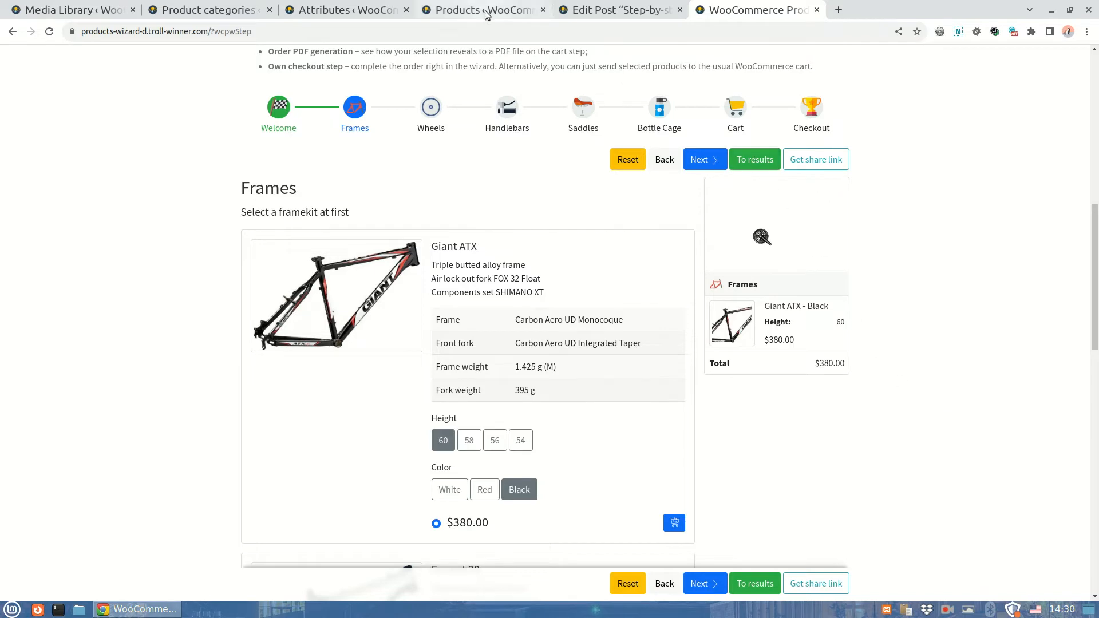
Give the Giant ATX white variation a 'frame' thumbnail area with the white frame image and save it
{"action": "left_click", "coordinate": [477, 10]}
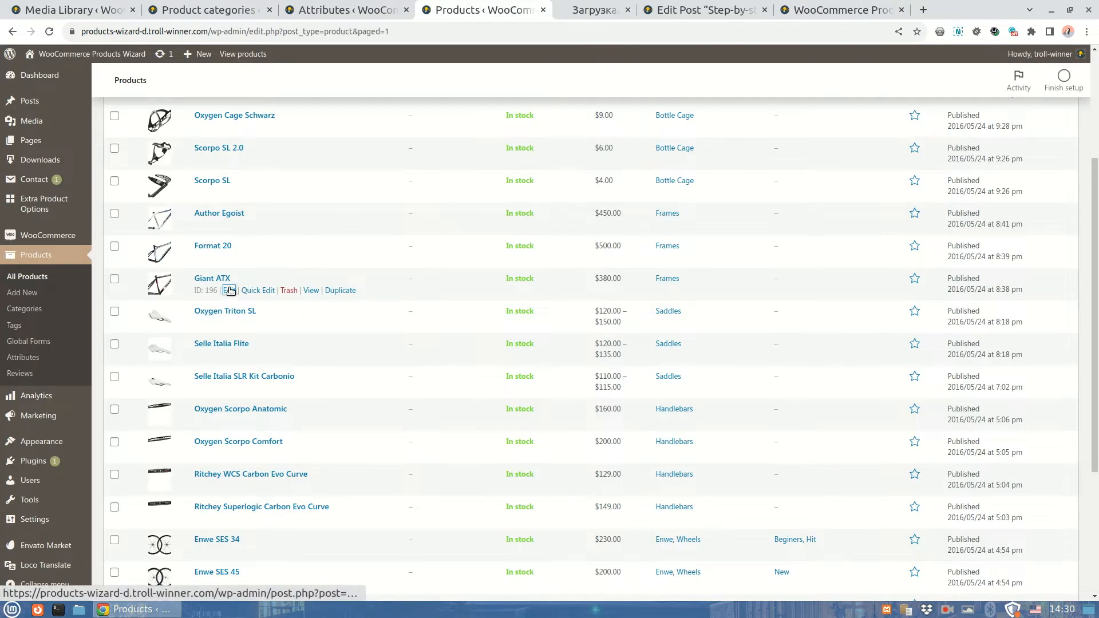
{"action": "left_click", "coordinate": [229, 290]}
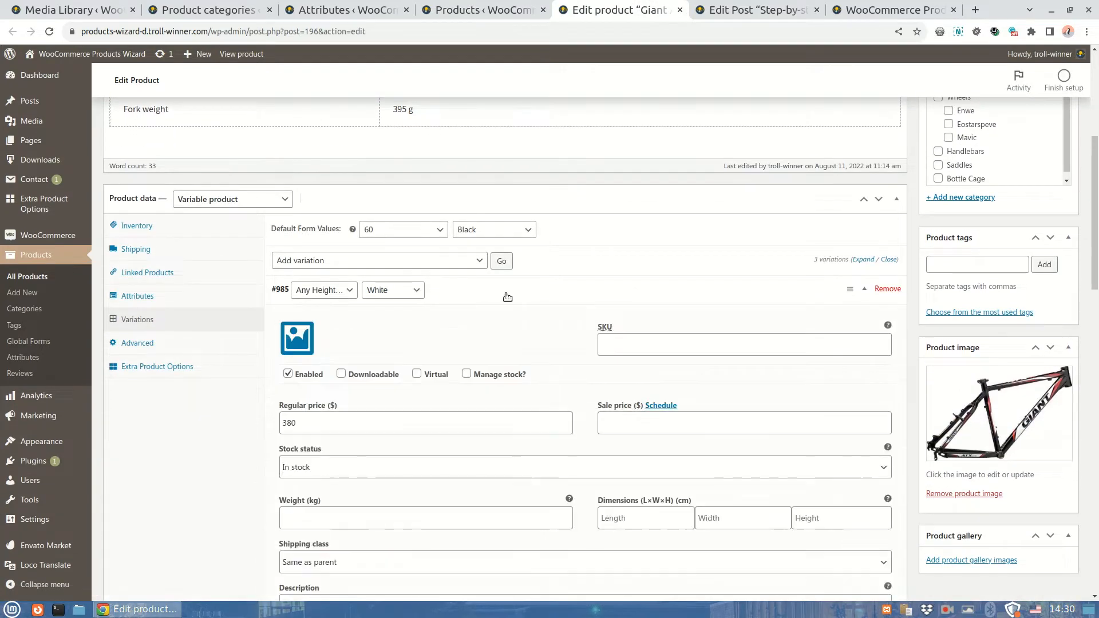
{"action": "scroll", "scroll_direction": "down", "scroll_amount": 3}
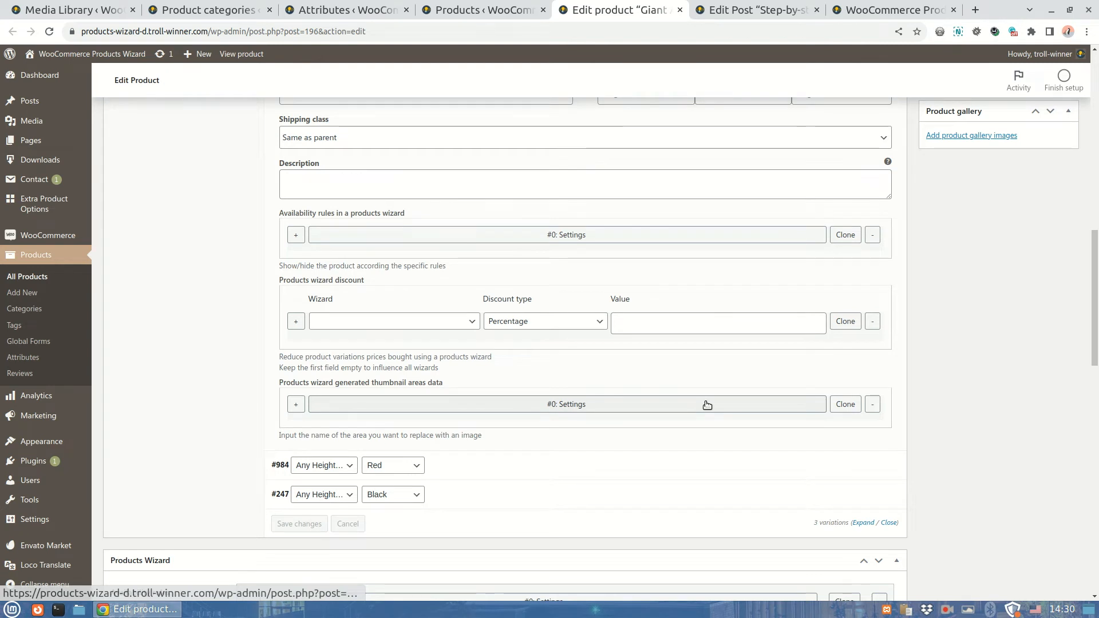
{"action": "left_click", "coordinate": [567, 403]}
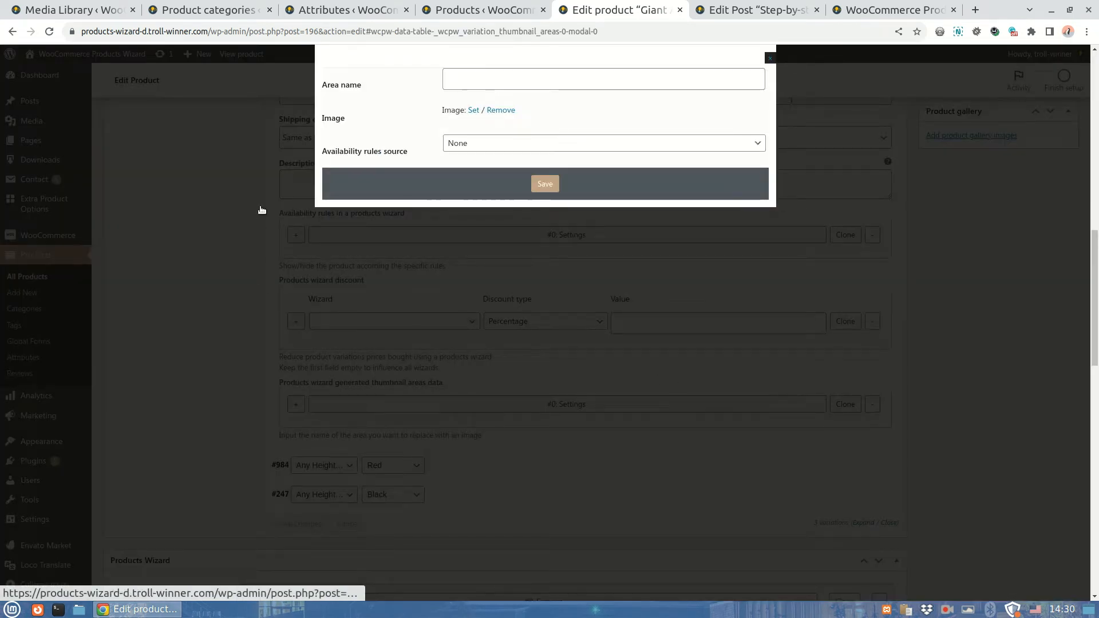
{"action": "mouse_move", "coordinate": [574, 272]}
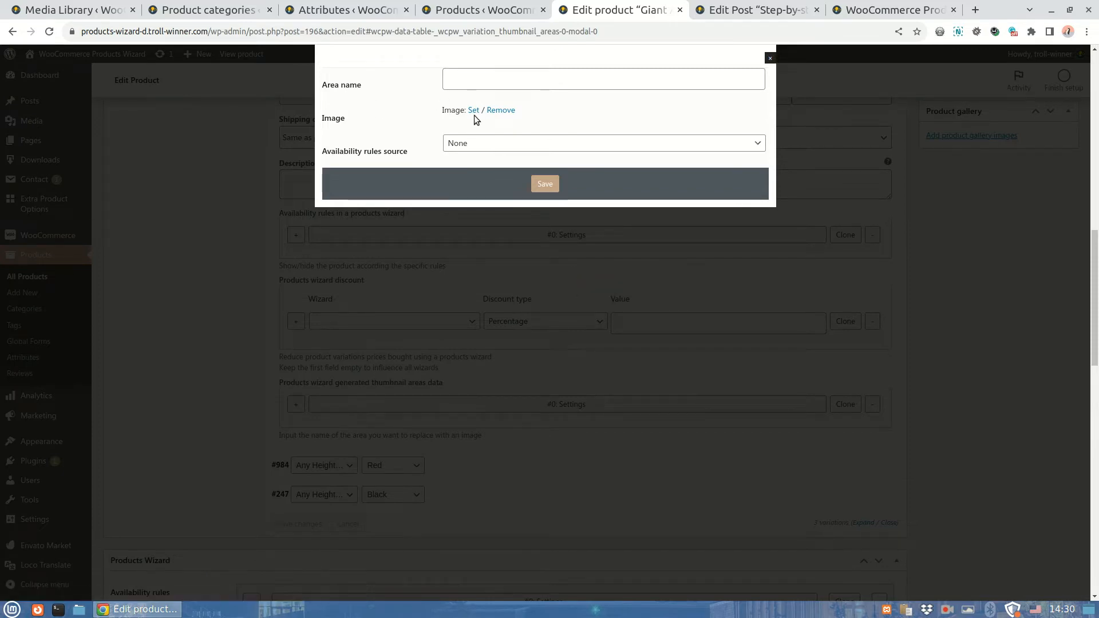
{"action": "left_click", "coordinate": [473, 110]}
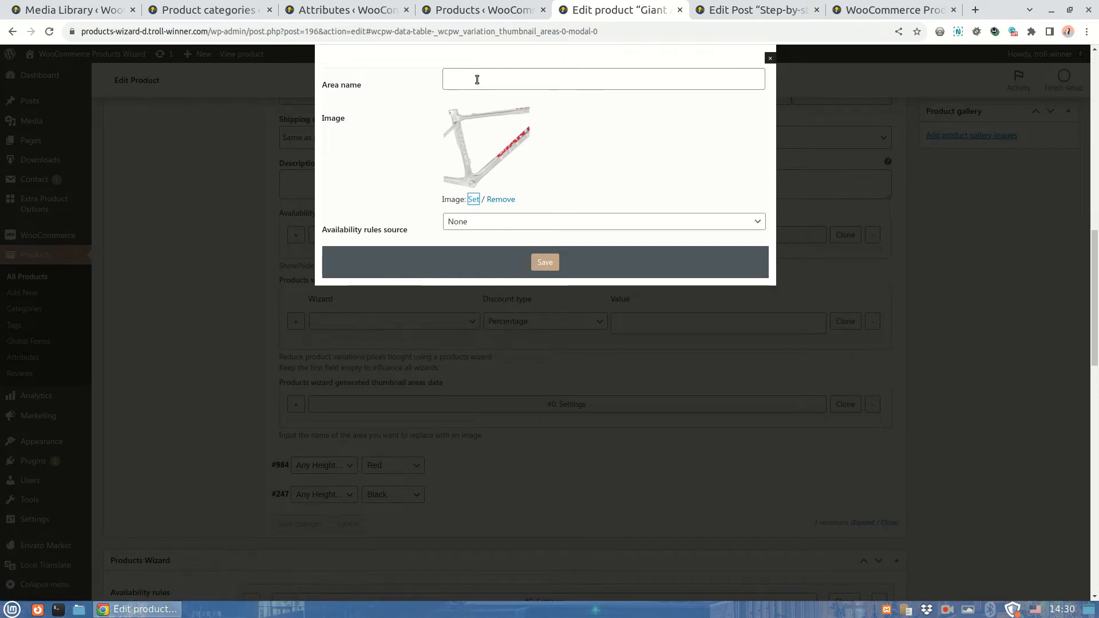
{"action": "type", "text": "frame"}
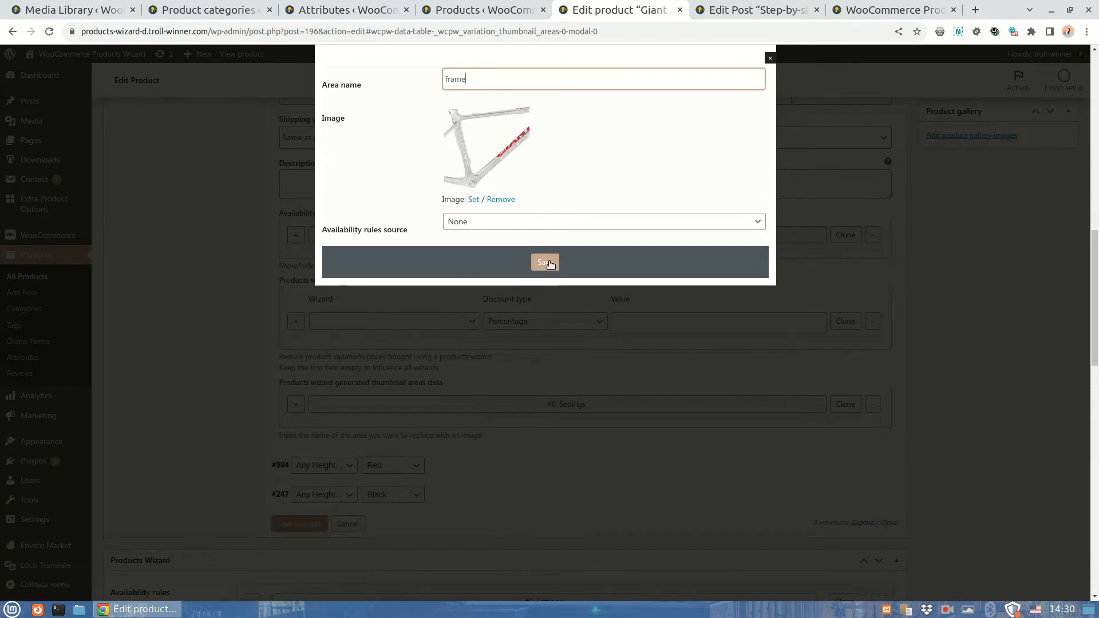
{"action": "left_click", "coordinate": [545, 262]}
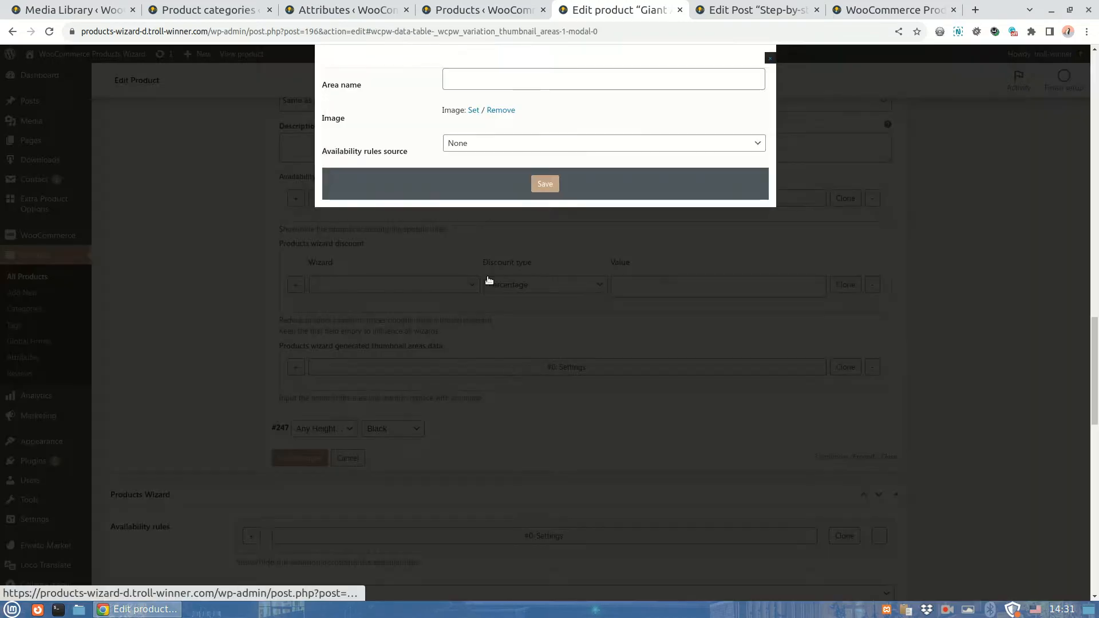
Give the black variation a 'frame' thumbnail area with the black frame image and save it
{"action": "type", "text": "fr"}
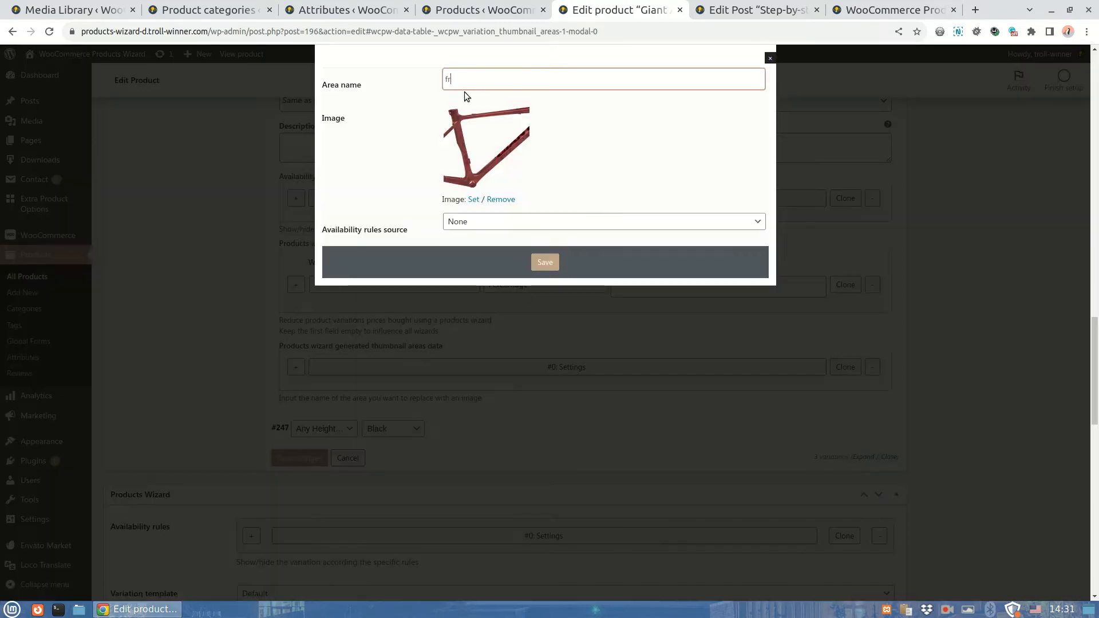
{"action": "left_click", "coordinate": [473, 199]}
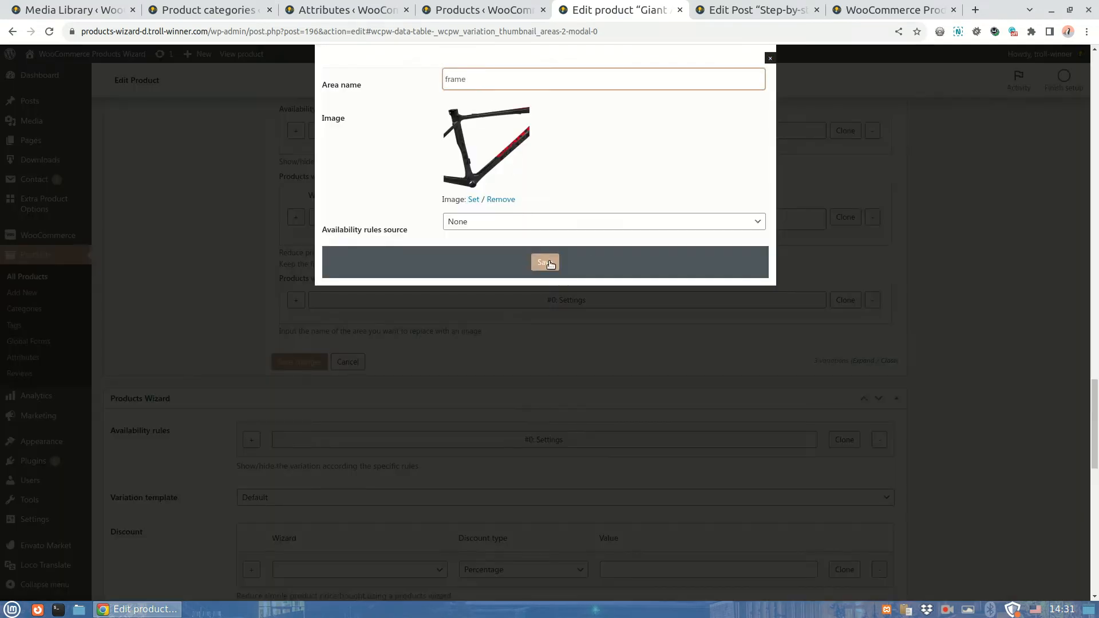
{"action": "left_click", "coordinate": [544, 262]}
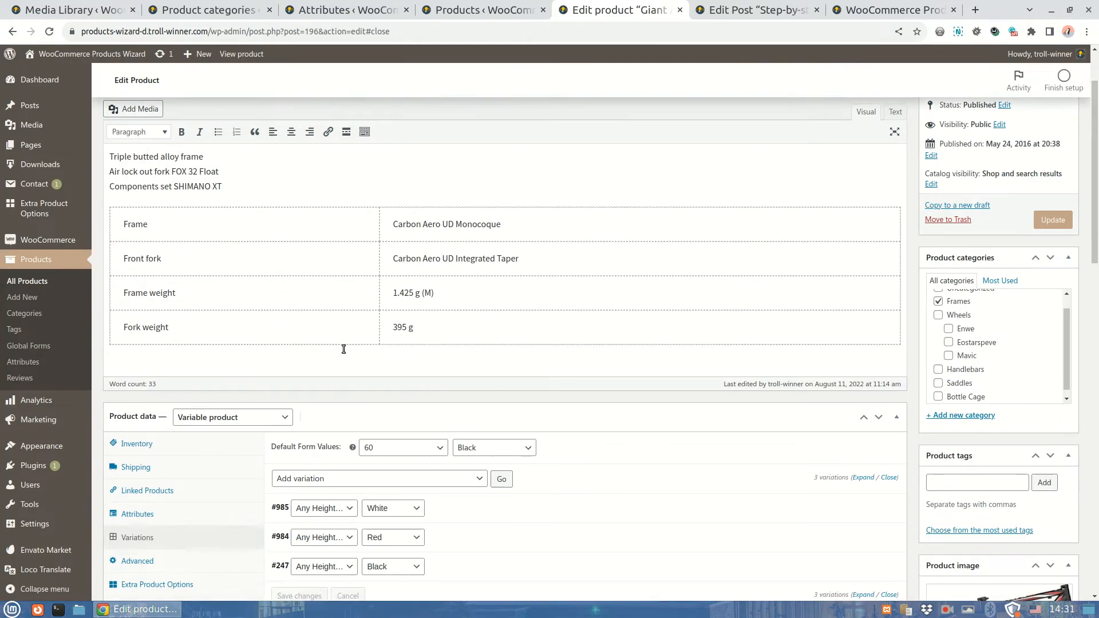
In the storefront wizard, choose Giant ATX in Red so the thumbnail shows the red frame
{"action": "left_click", "coordinate": [481, 10]}
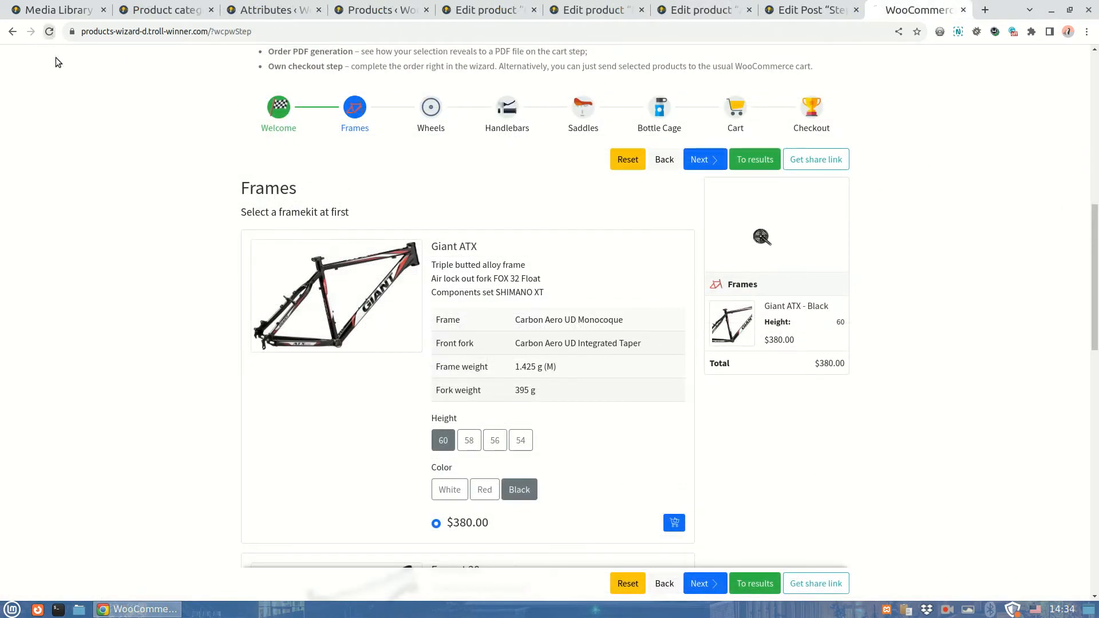
{"action": "left_click", "coordinate": [485, 489]}
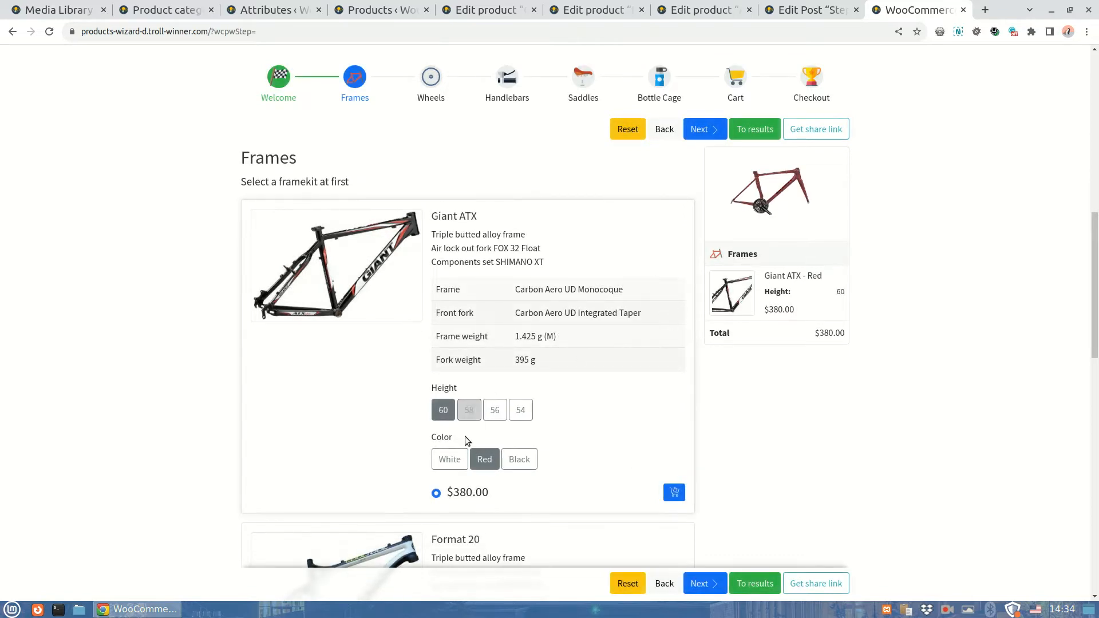
{"action": "left_click", "coordinate": [450, 460]}
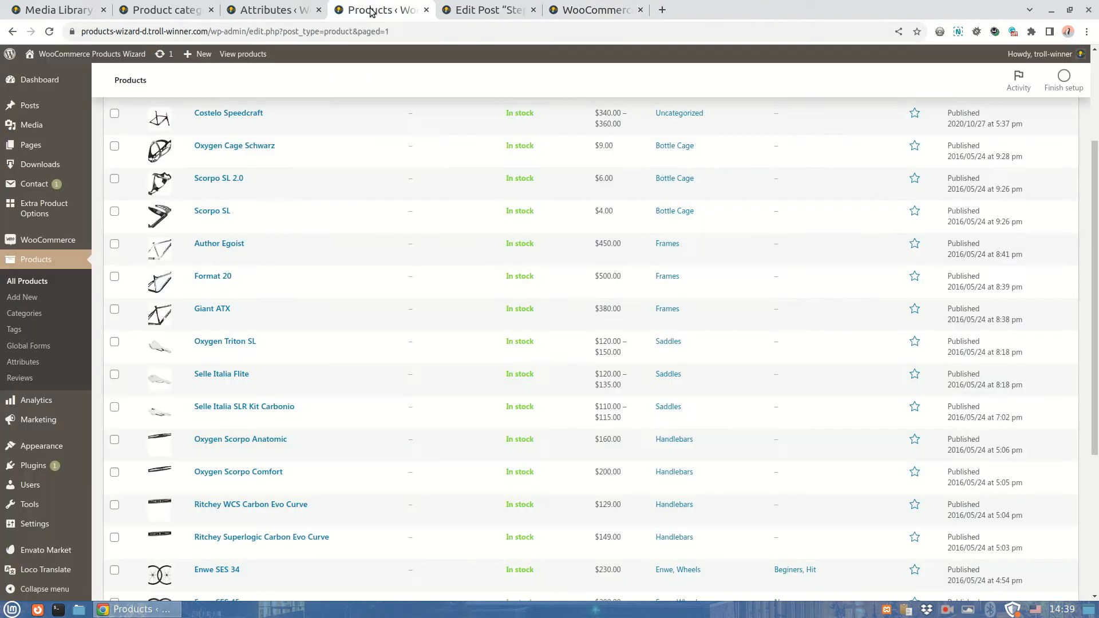
Give the Enwe SES 34 wheels a thumbnail area with a wheel image and update the product
{"action": "scroll", "scroll_direction": "down", "scroll_amount": 3}
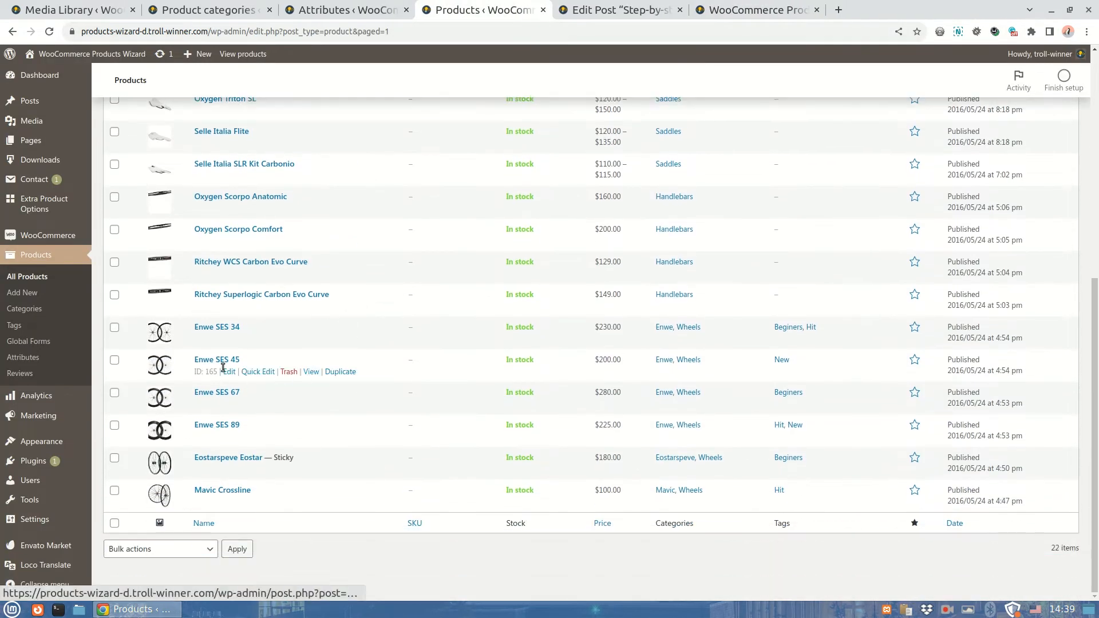
{"action": "left_click", "coordinate": [228, 371]}
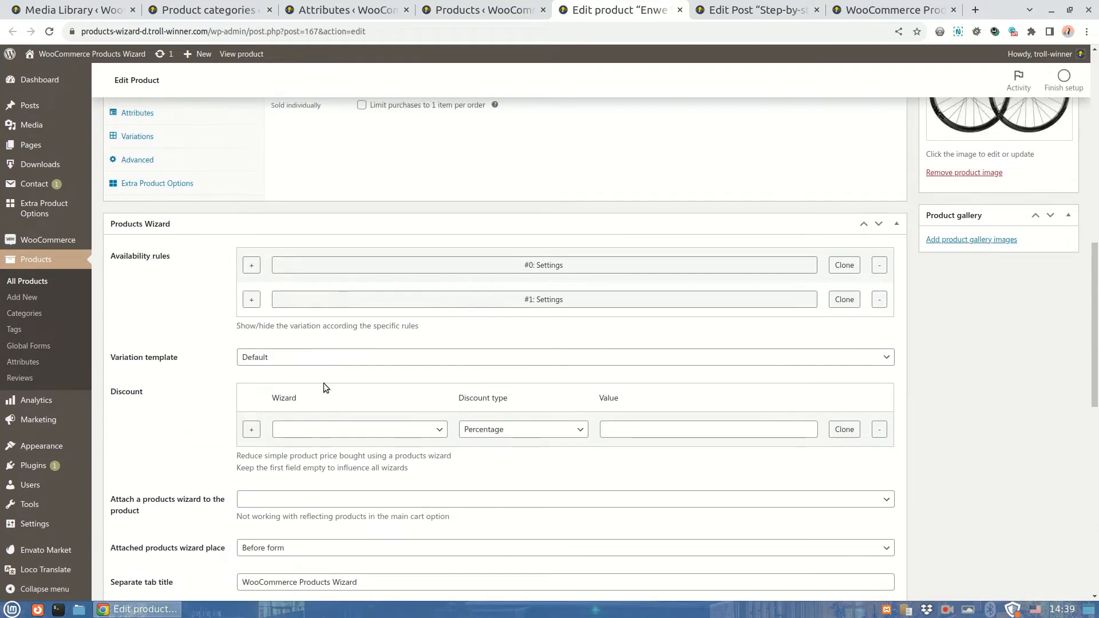
{"action": "scroll", "scroll_direction": "down", "scroll_amount": 3}
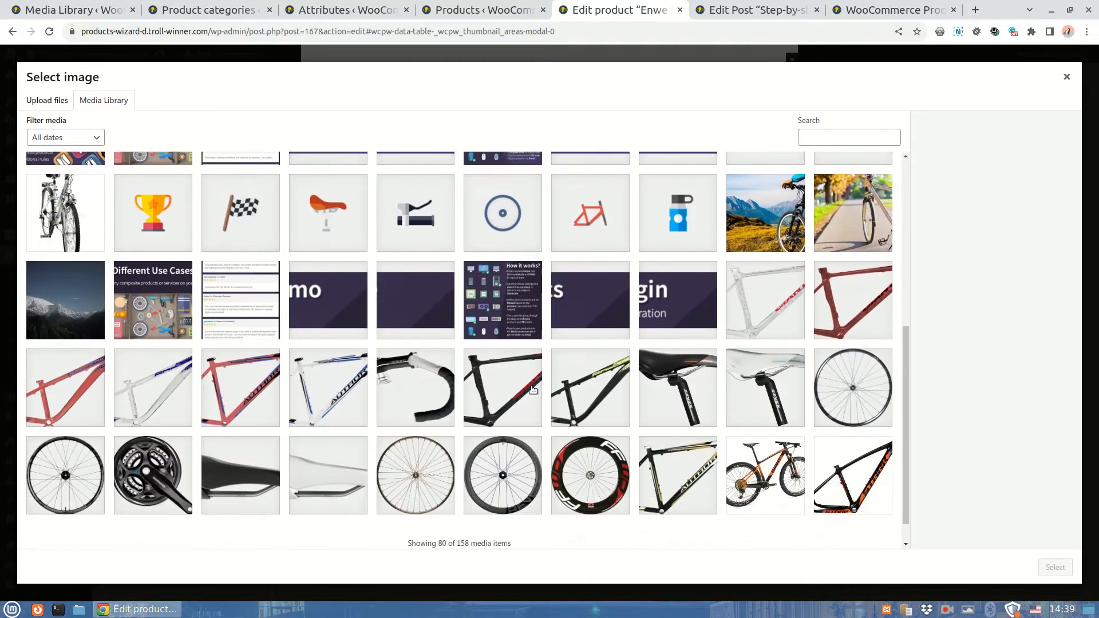
{"action": "left_click", "coordinate": [415, 387]}
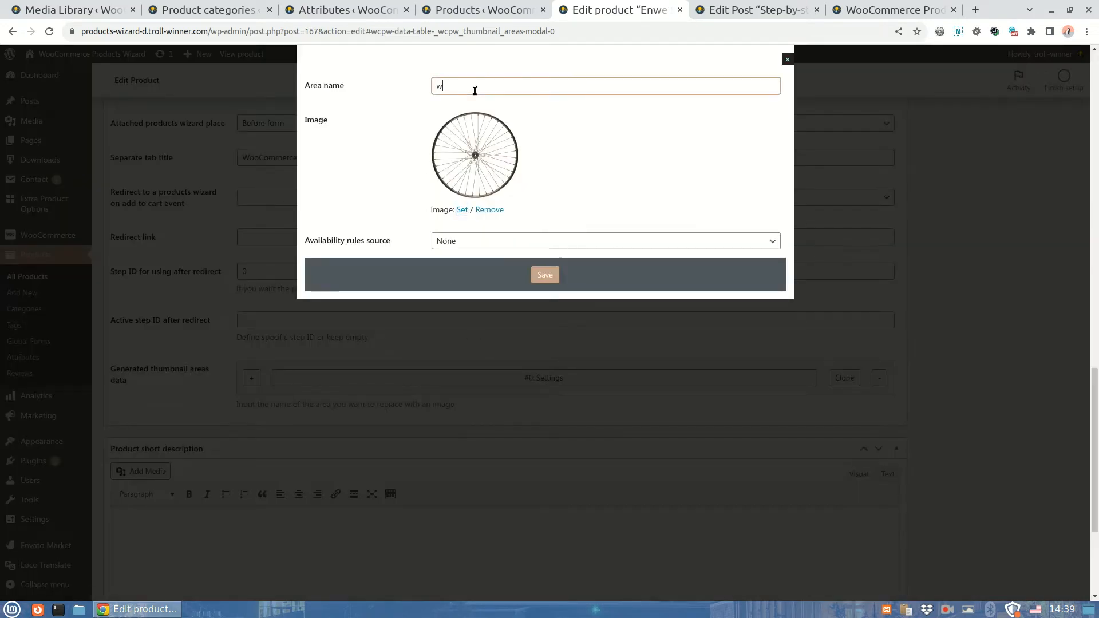
{"action": "left_click", "coordinate": [786, 59]}
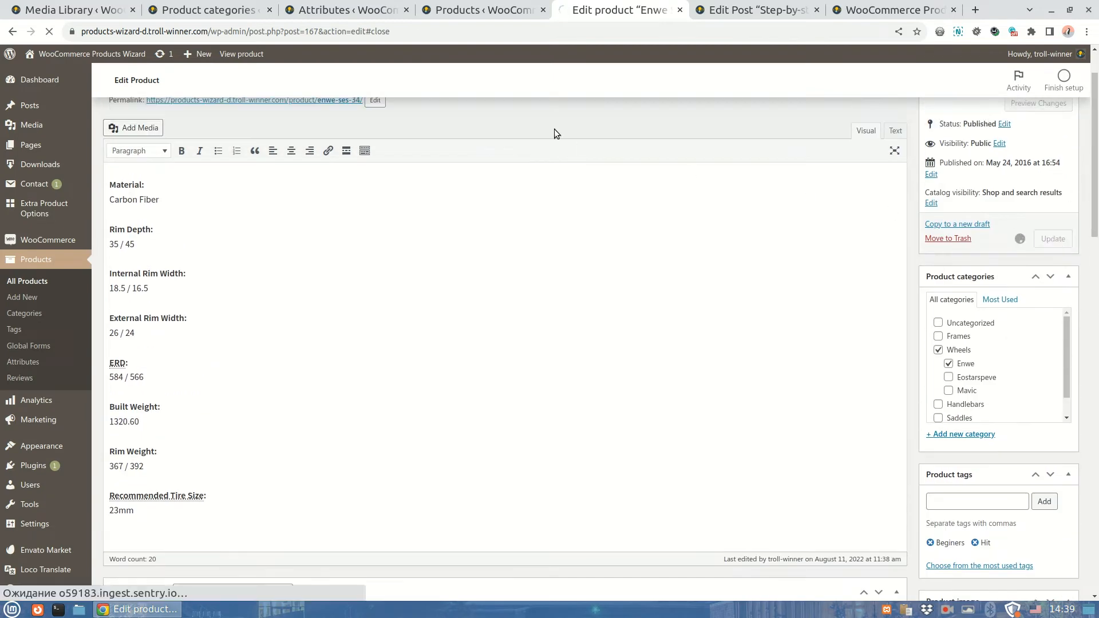
Return to the products list and edit the other Enwe wheel products, ending on SES 67
{"action": "left_click", "coordinate": [482, 9]}
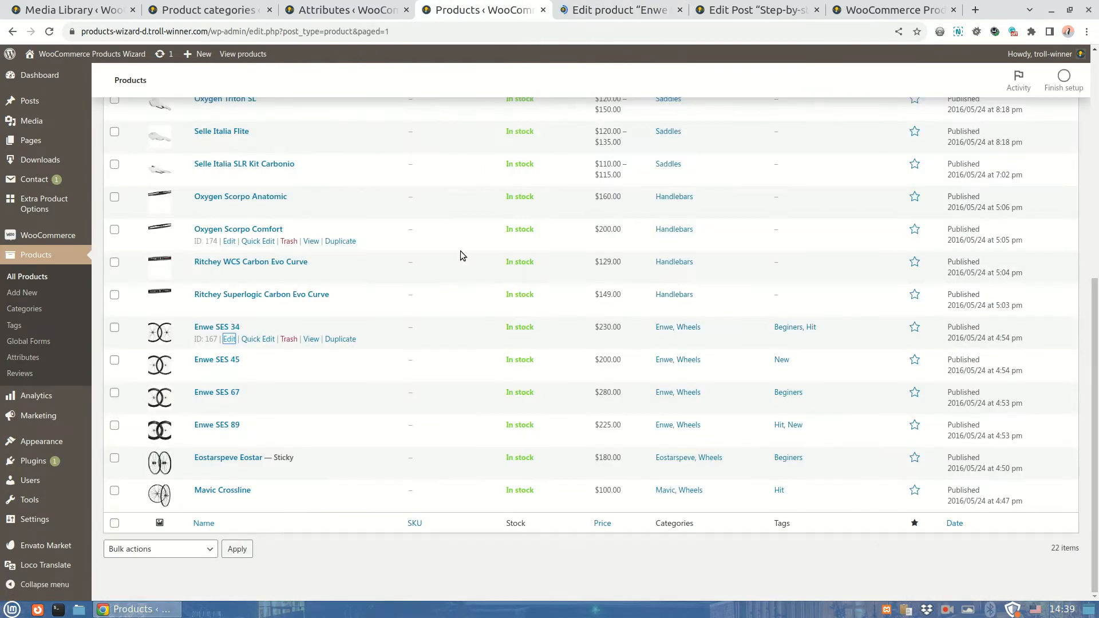
{"action": "left_click", "coordinate": [229, 338]}
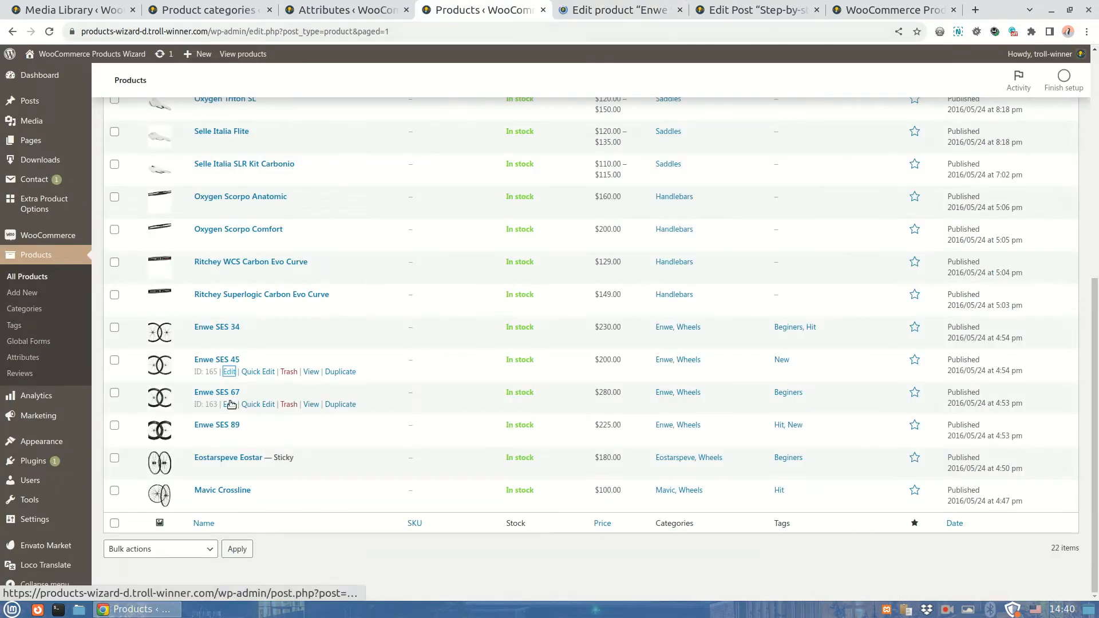
{"action": "left_click", "coordinate": [228, 404]}
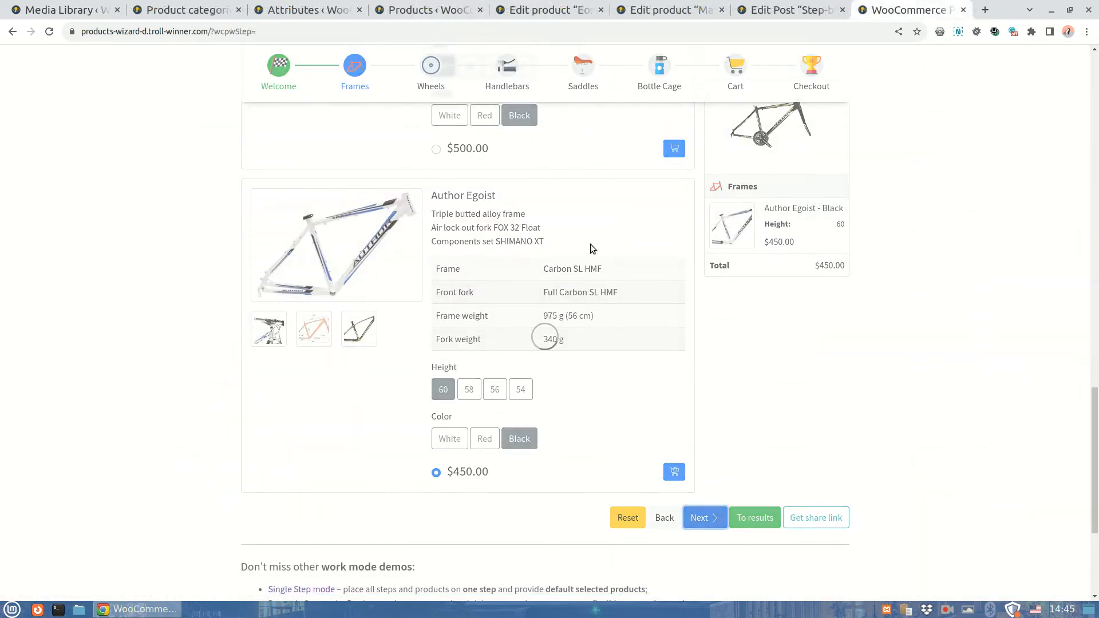
Advance to the Wheels step and try SES 45, SES 34, then settle on Enwe SES 67 wheels
{"action": "left_click", "coordinate": [699, 517]}
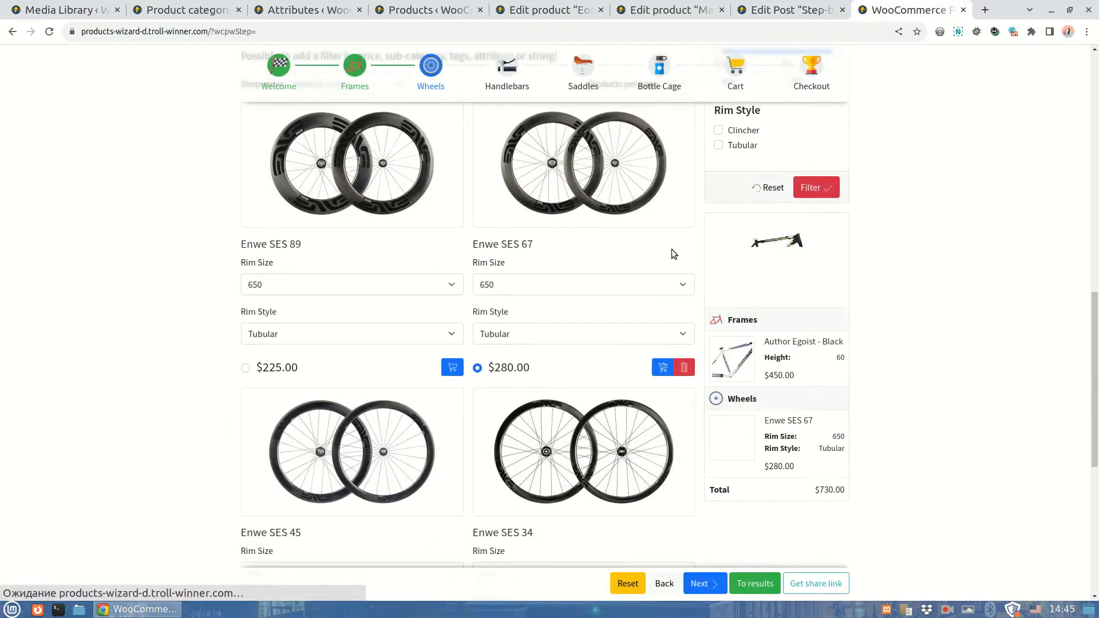
{"action": "left_click", "coordinate": [246, 367]}
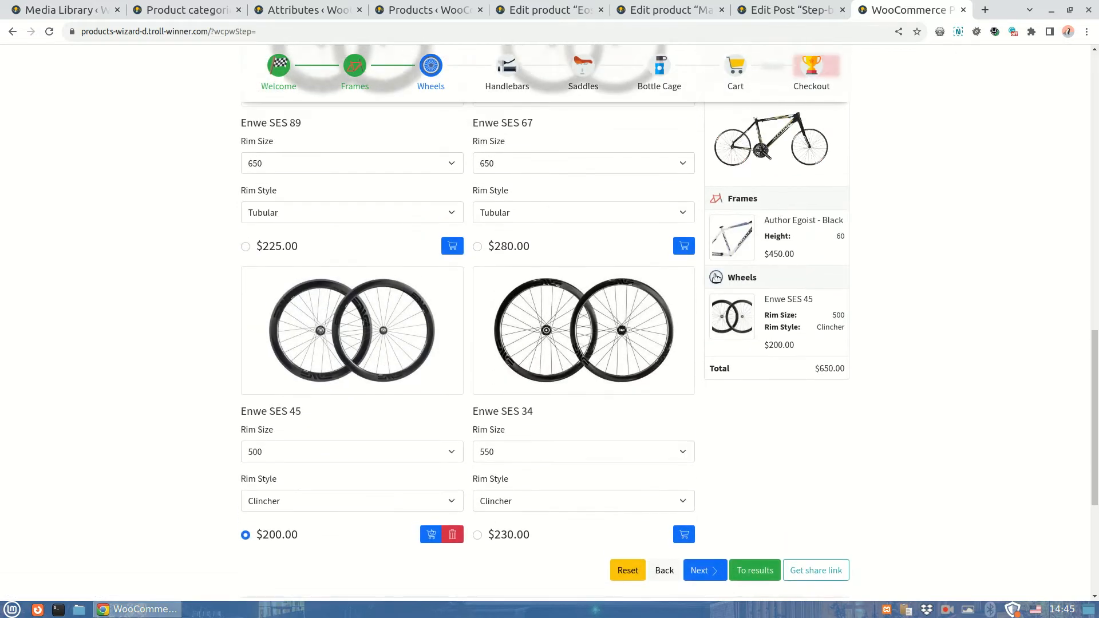
{"action": "left_click", "coordinate": [478, 534]}
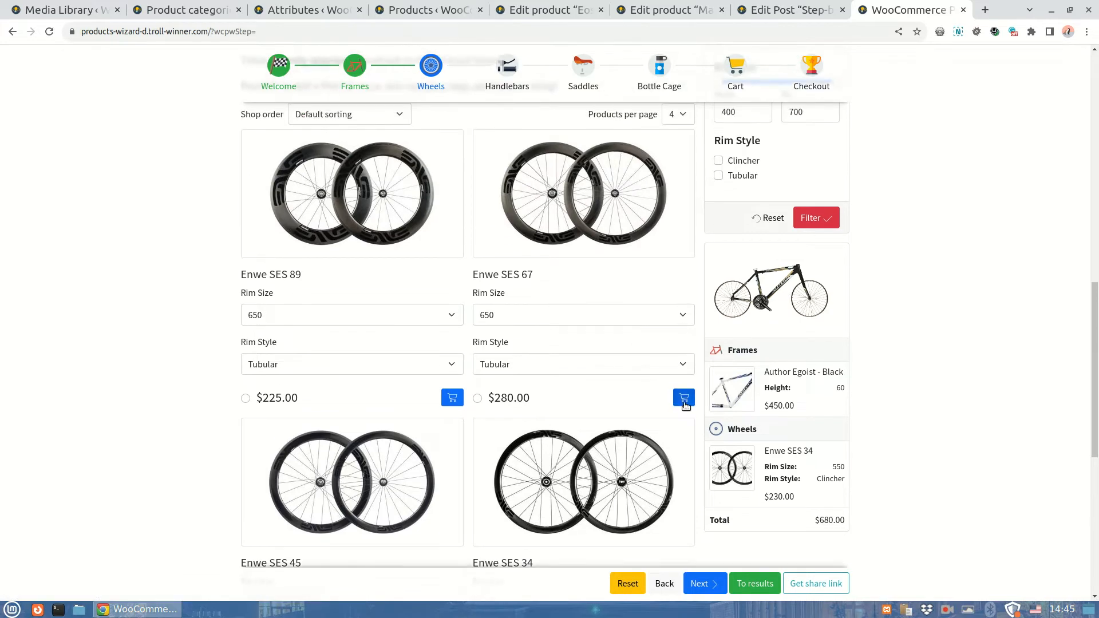
{"action": "left_click", "coordinate": [683, 399]}
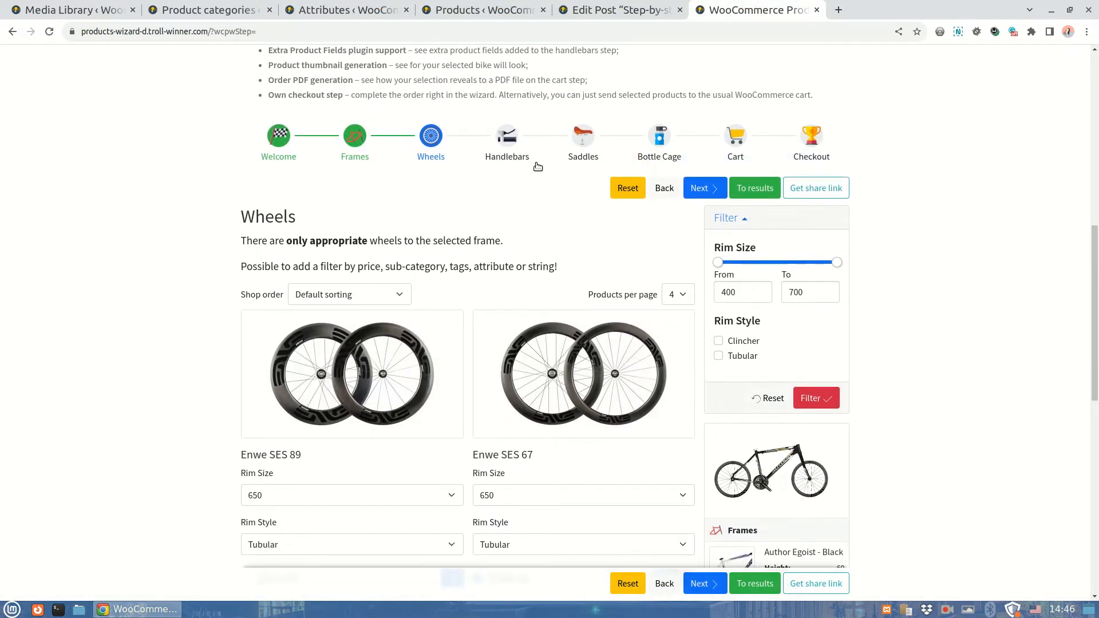
{"action": "scroll", "scroll_direction": "down", "scroll_amount": 3}
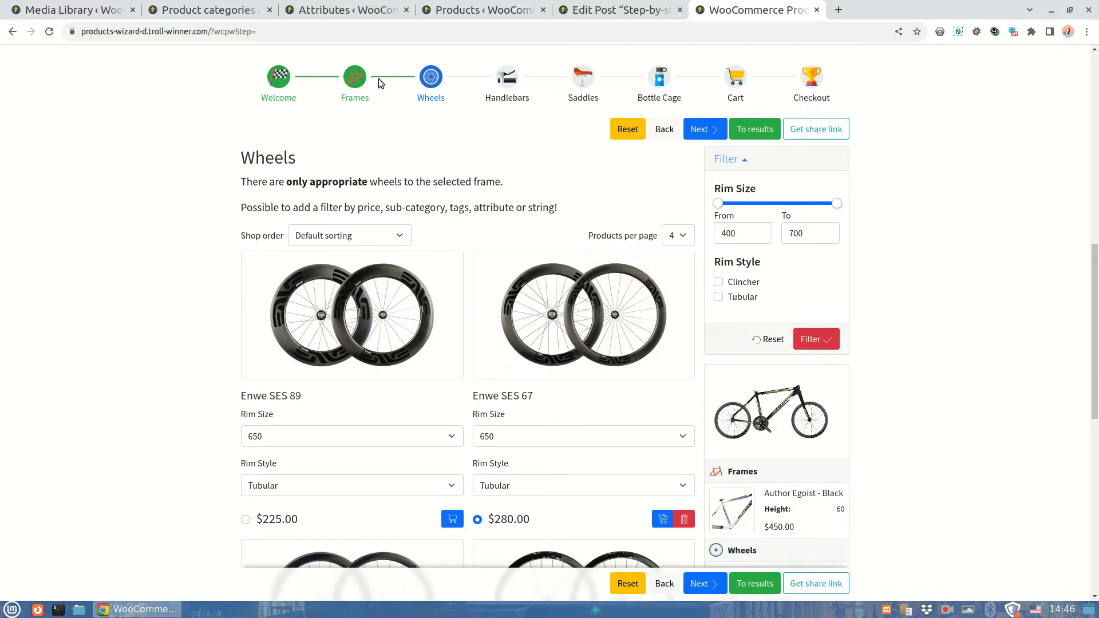
Start a 'handle' thumbnail area on the Handlebars category, begin setting its image, then return to the store
{"action": "left_click", "coordinate": [203, 10]}
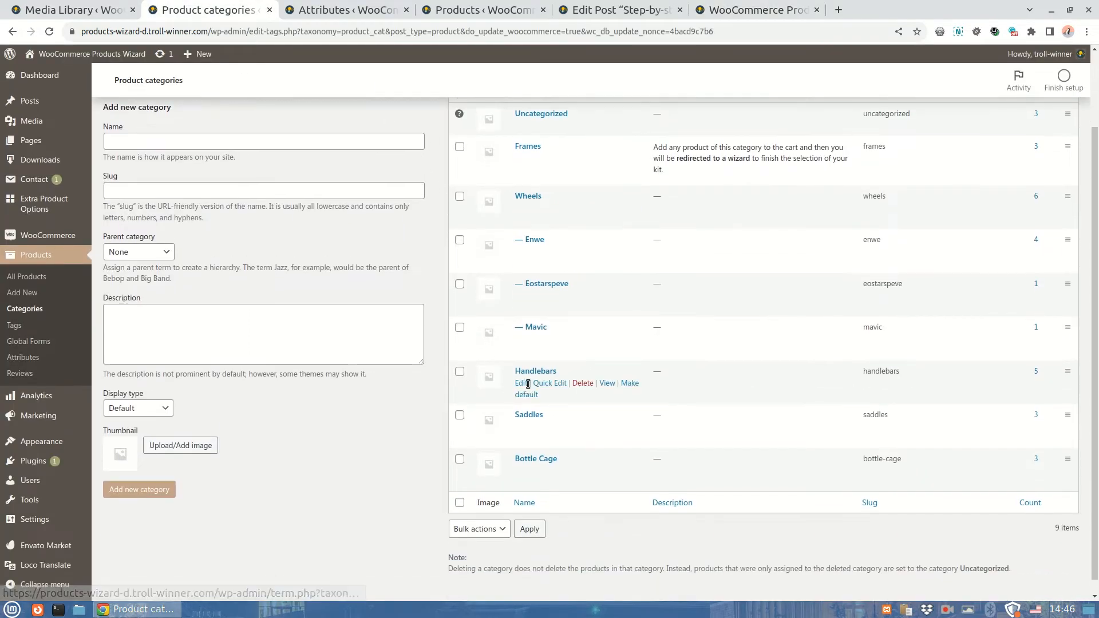
{"action": "left_click", "coordinate": [521, 384]}
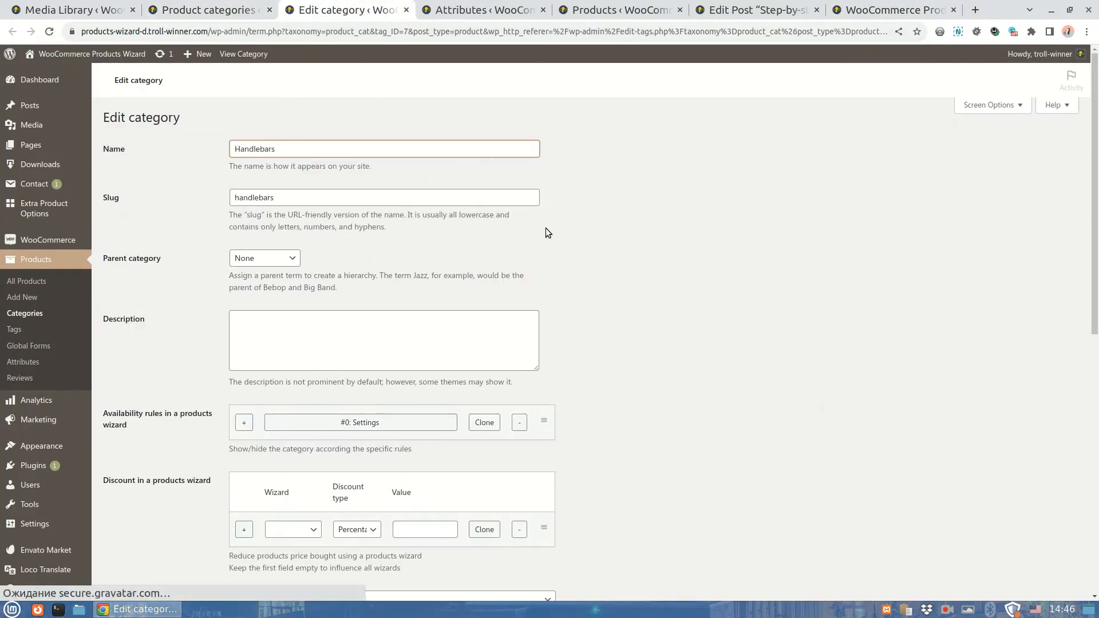
{"action": "scroll", "scroll_direction": "down", "scroll_amount": 3}
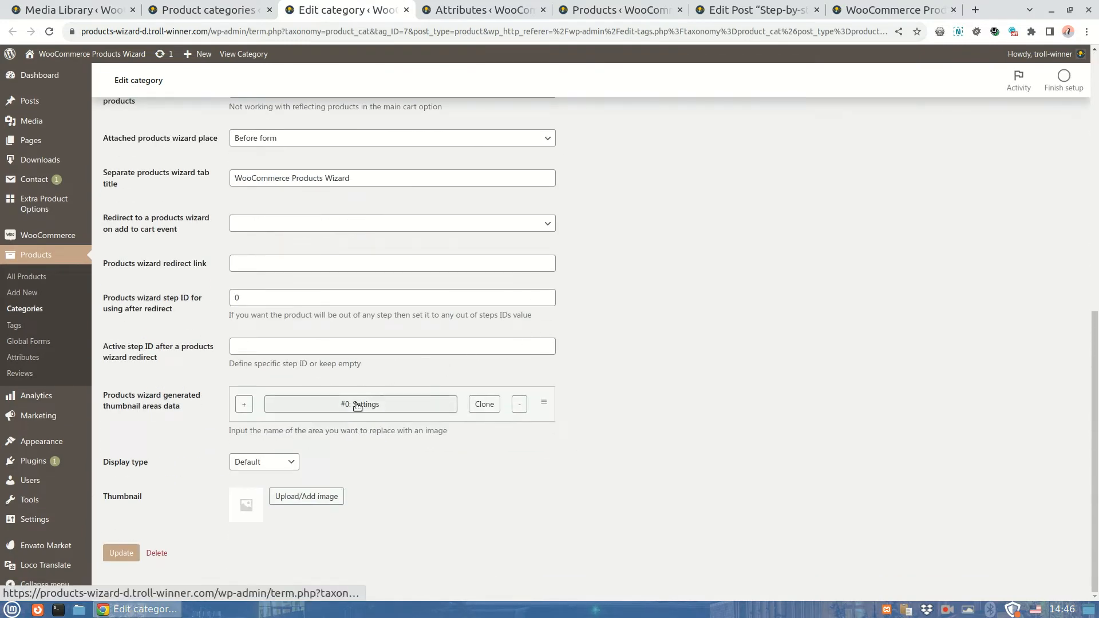
{"action": "left_click", "coordinate": [361, 403]}
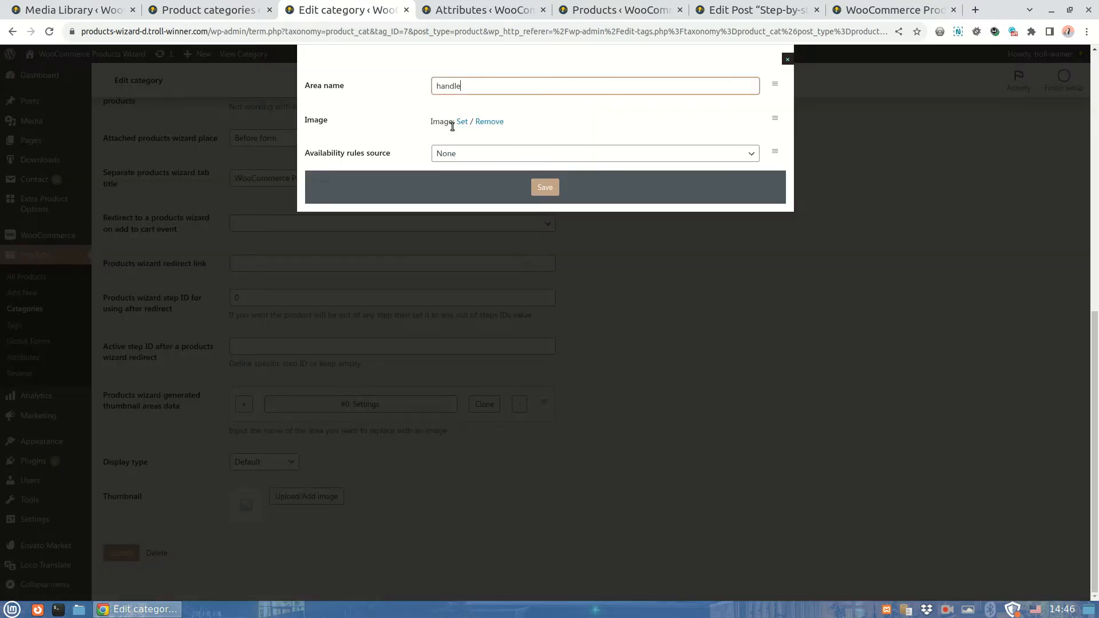
{"action": "left_click", "coordinate": [462, 121]}
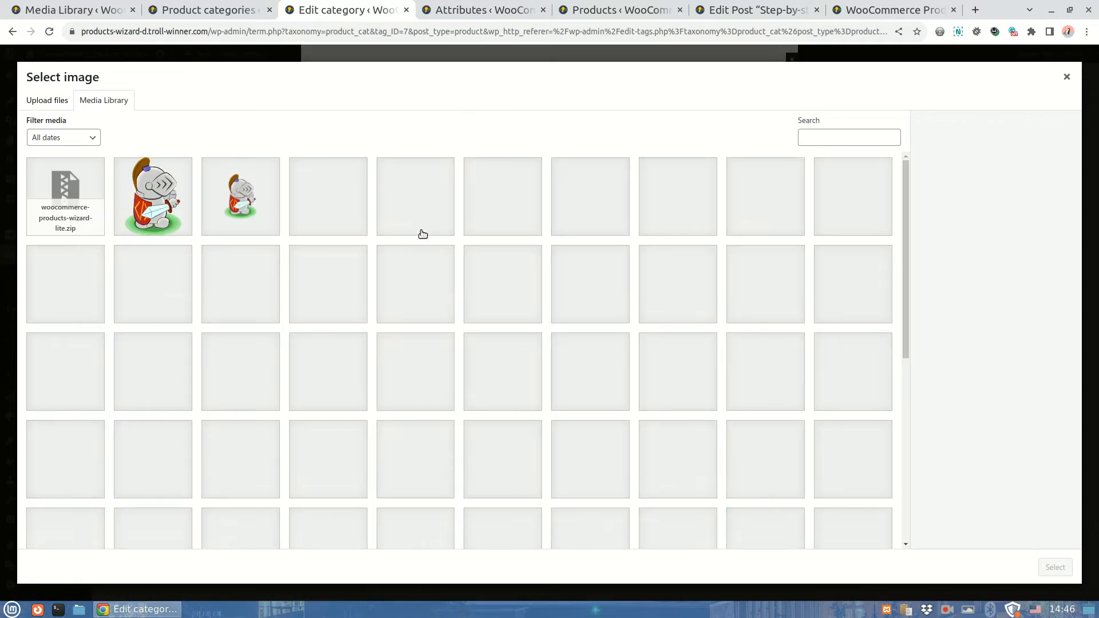
{"action": "left_click", "coordinate": [416, 355]}
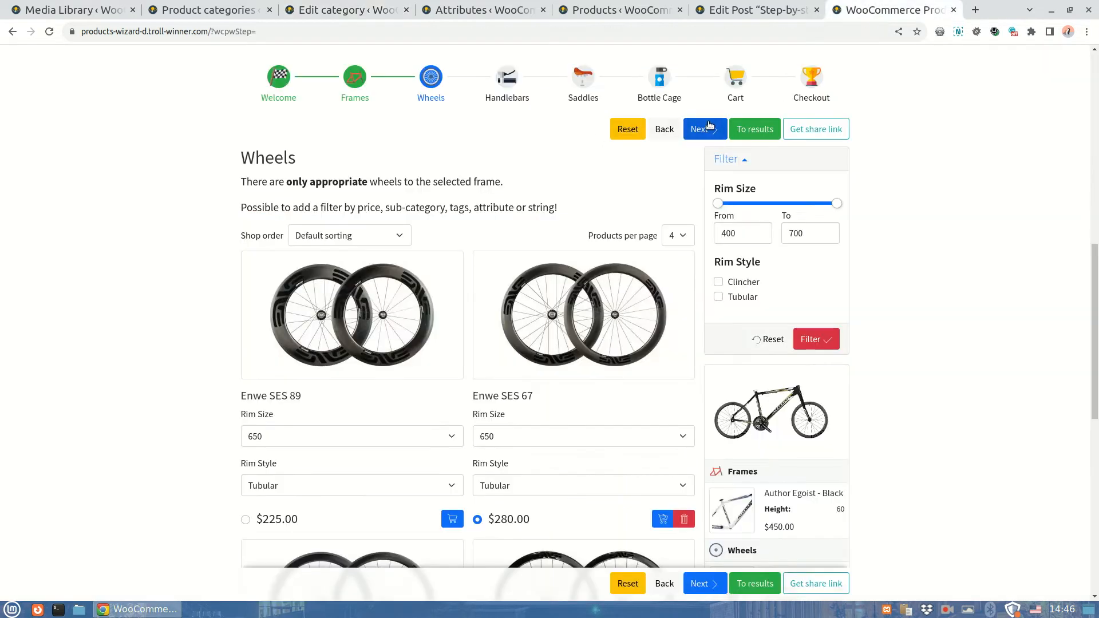
Advance through Handlebars to the Saddles step and choose the Oxygen Triton SL saddle
{"action": "left_click", "coordinate": [701, 128]}
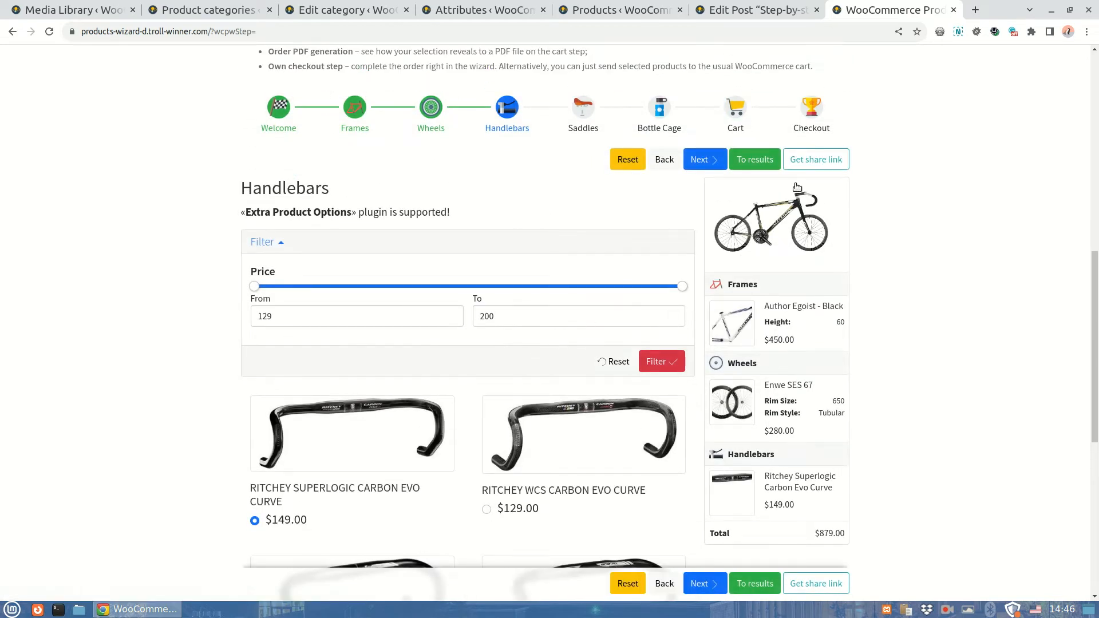
{"action": "scroll", "scroll_direction": "down", "scroll_amount": 3}
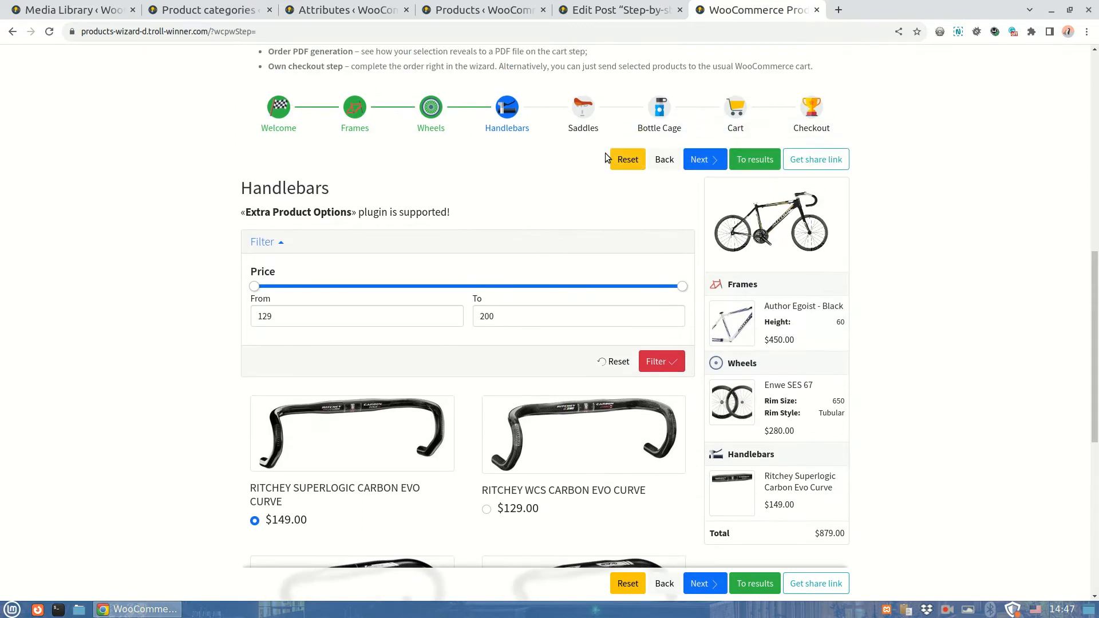
{"action": "left_click", "coordinate": [703, 159]}
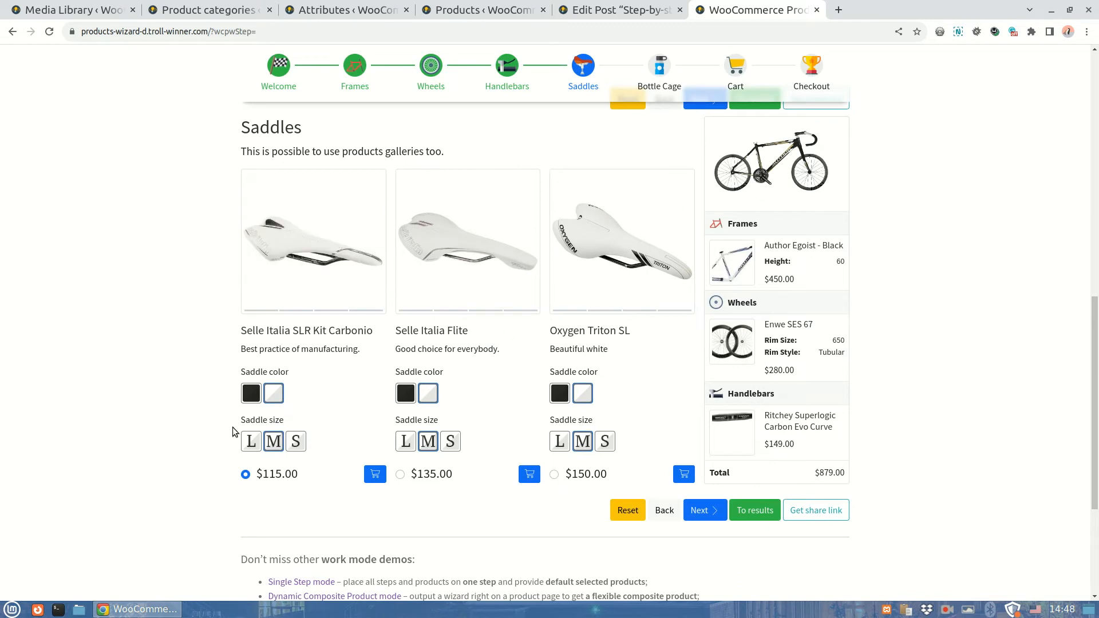
{"action": "left_click", "coordinate": [401, 474]}
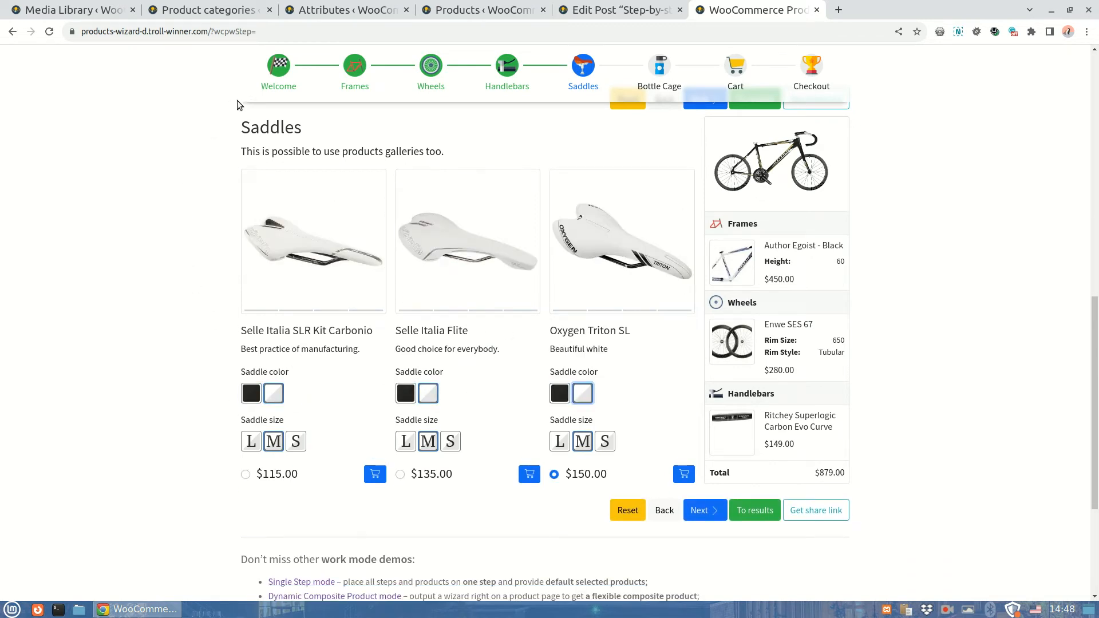
Give the White Saddle color term a 'saddle' thumbnail area with a white saddle image and save it
{"action": "left_click", "coordinate": [344, 9]}
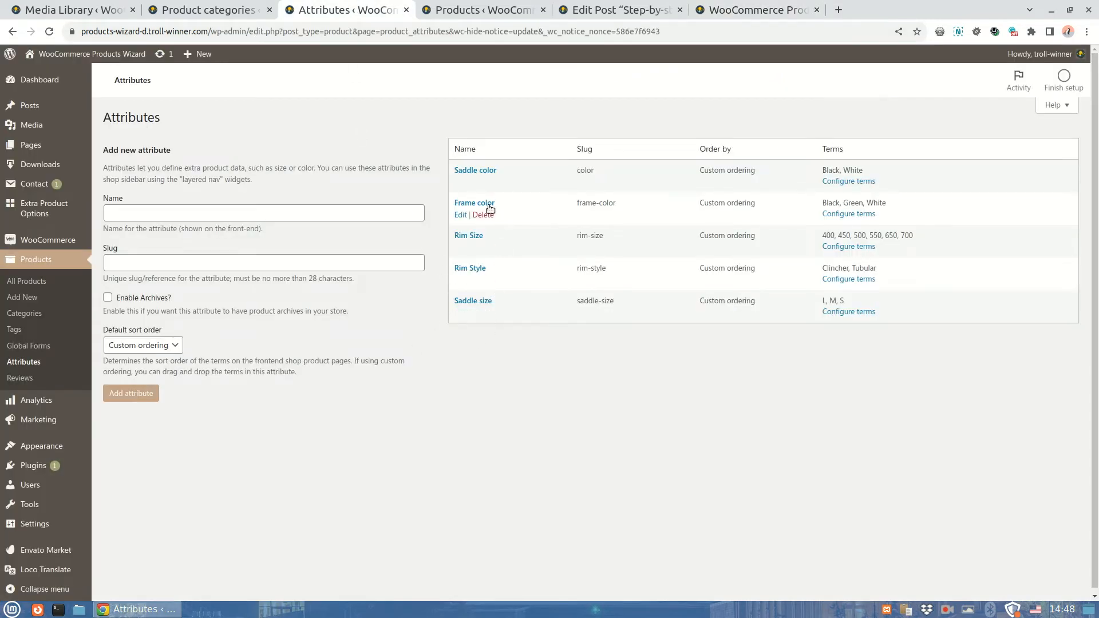
{"action": "left_click", "coordinate": [848, 181]}
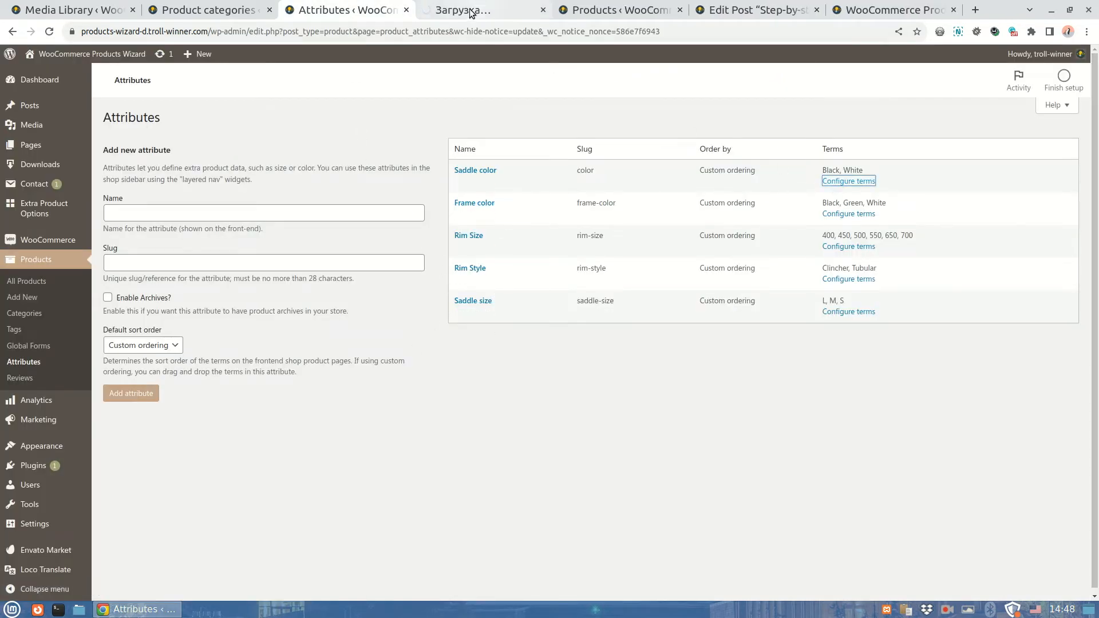
{"action": "left_click", "coordinate": [848, 181]}
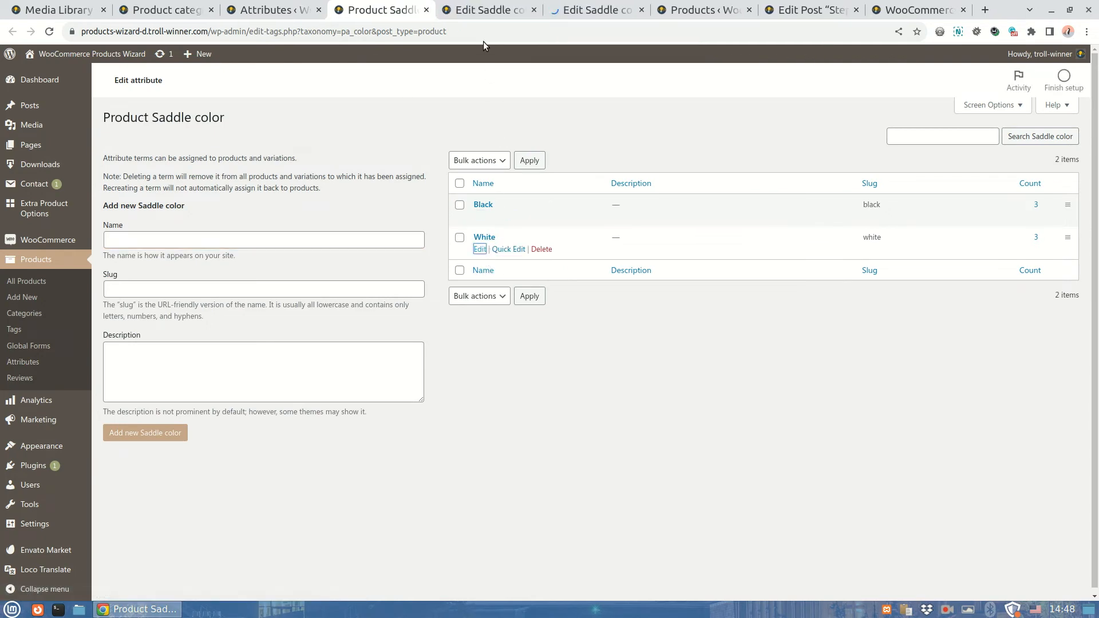
{"action": "left_click", "coordinate": [480, 249]}
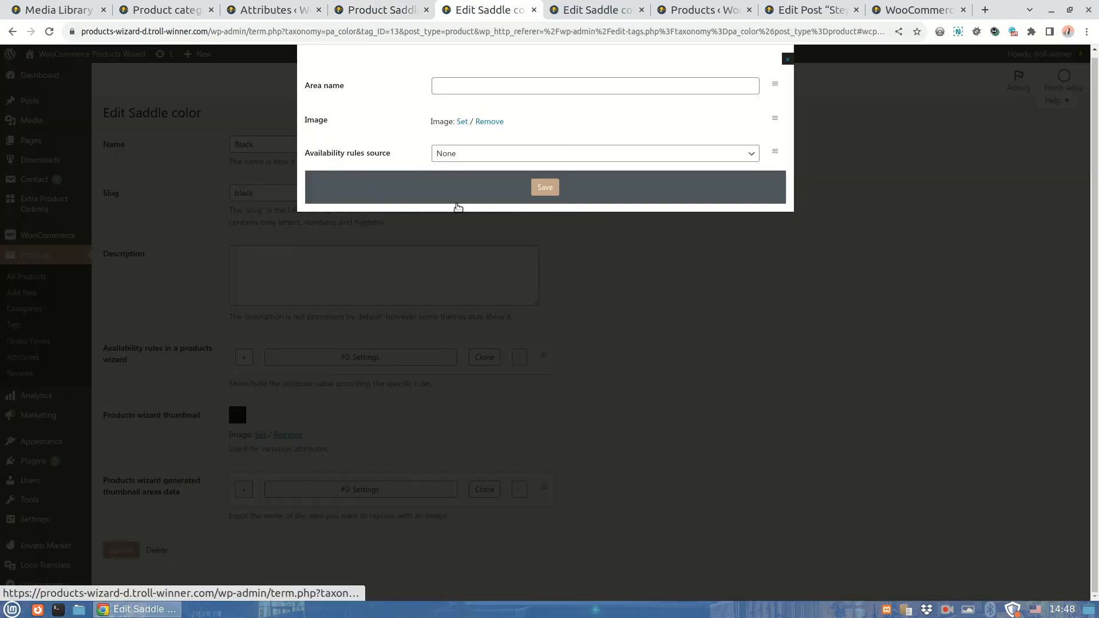
{"action": "type", "text": "saddle"}
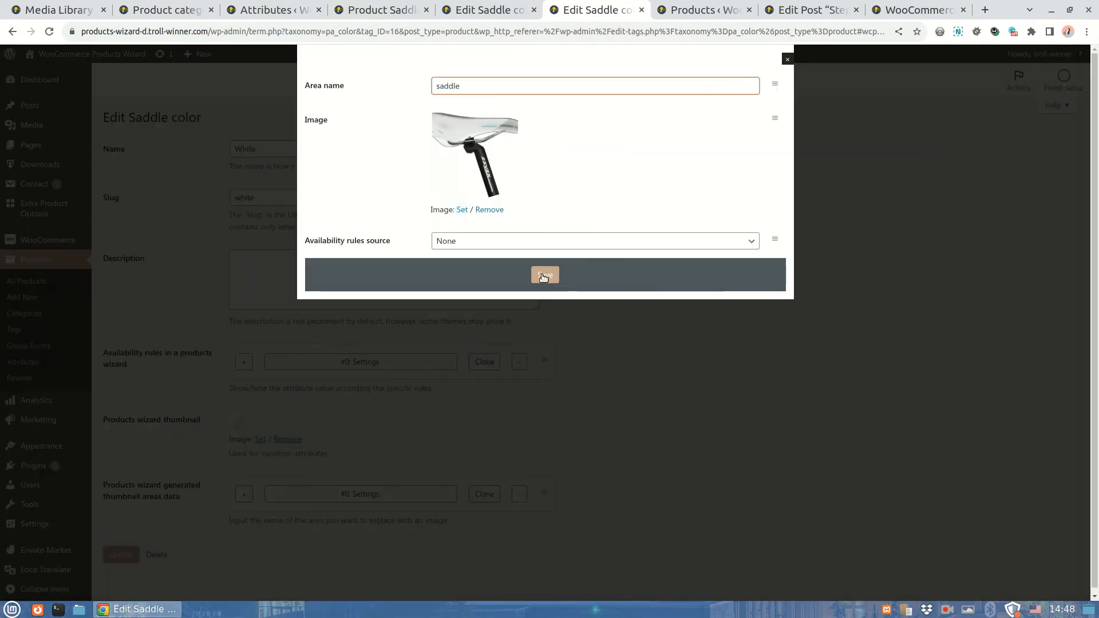
{"action": "left_click", "coordinate": [545, 274]}
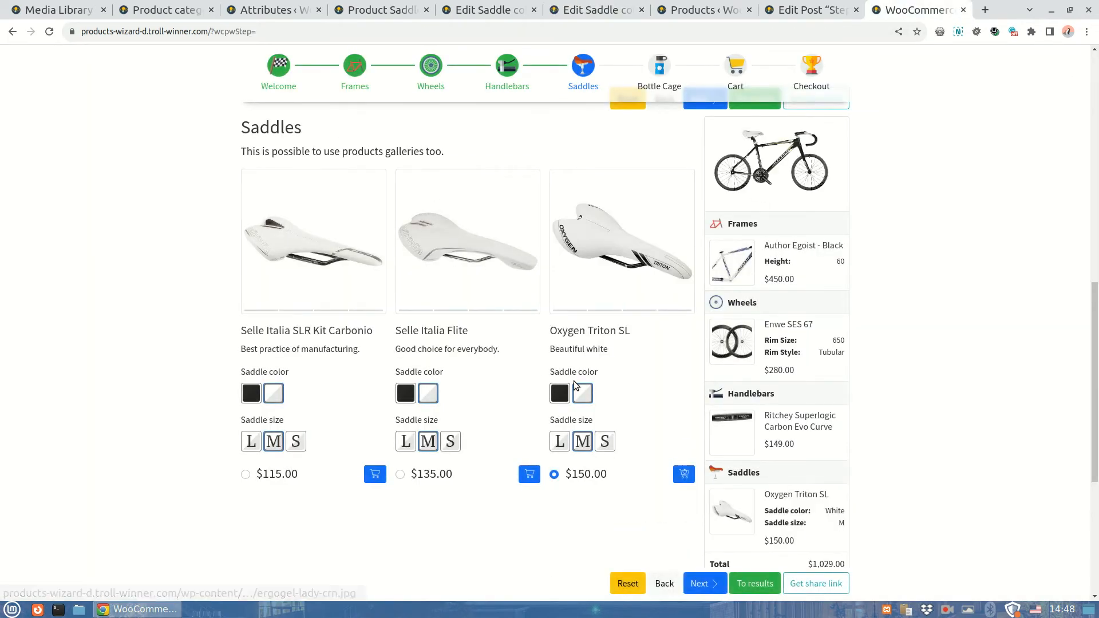
Try black saddle choices, return to Frames and select the Format 20 frame, then go to the wizard's thumbnail settings
{"action": "left_click", "coordinate": [558, 393]}
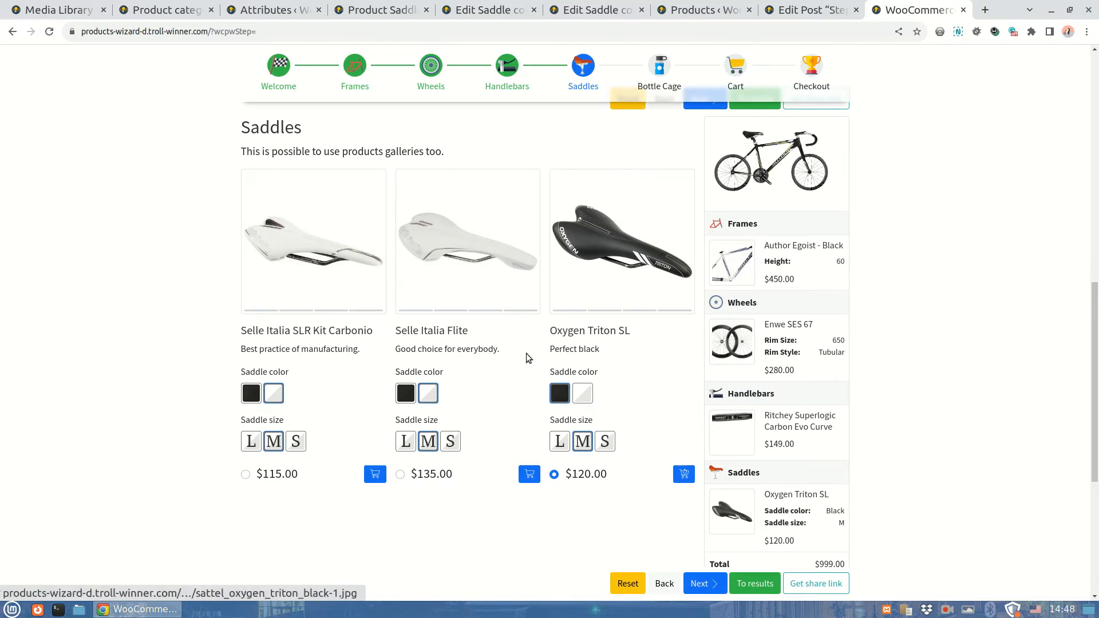
{"action": "left_click", "coordinate": [427, 393]}
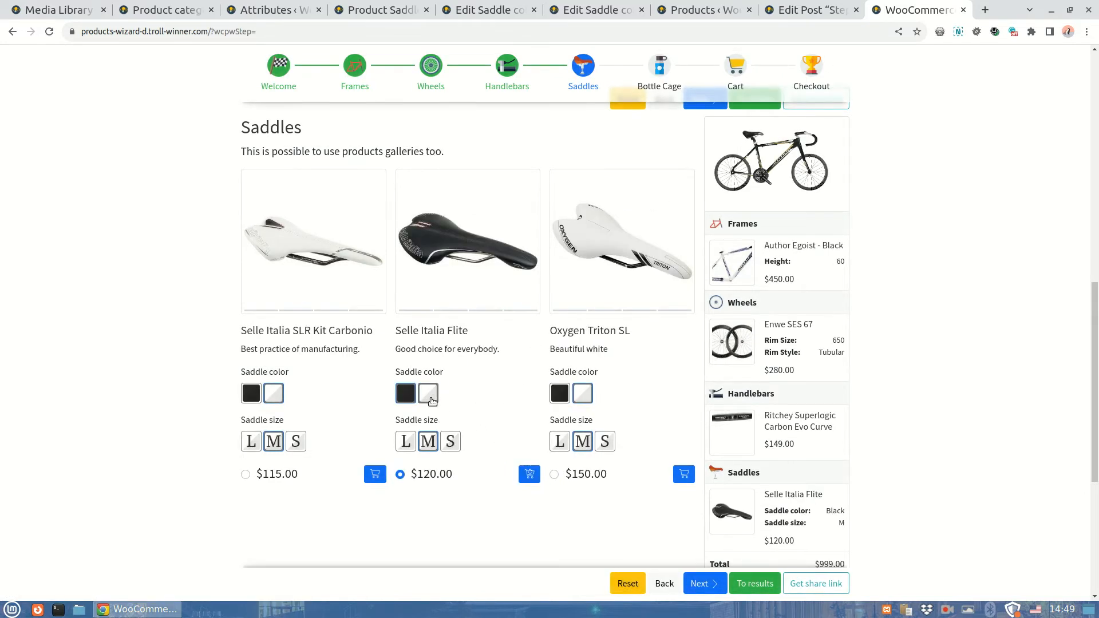
{"action": "left_click", "coordinate": [428, 393]}
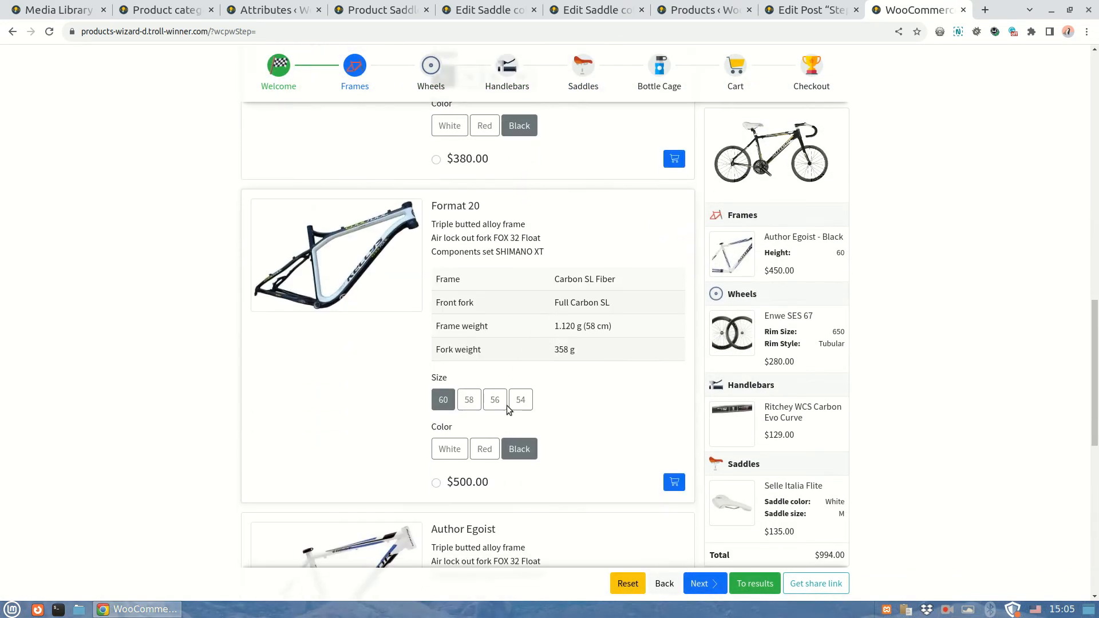
{"action": "left_click", "coordinate": [436, 482]}
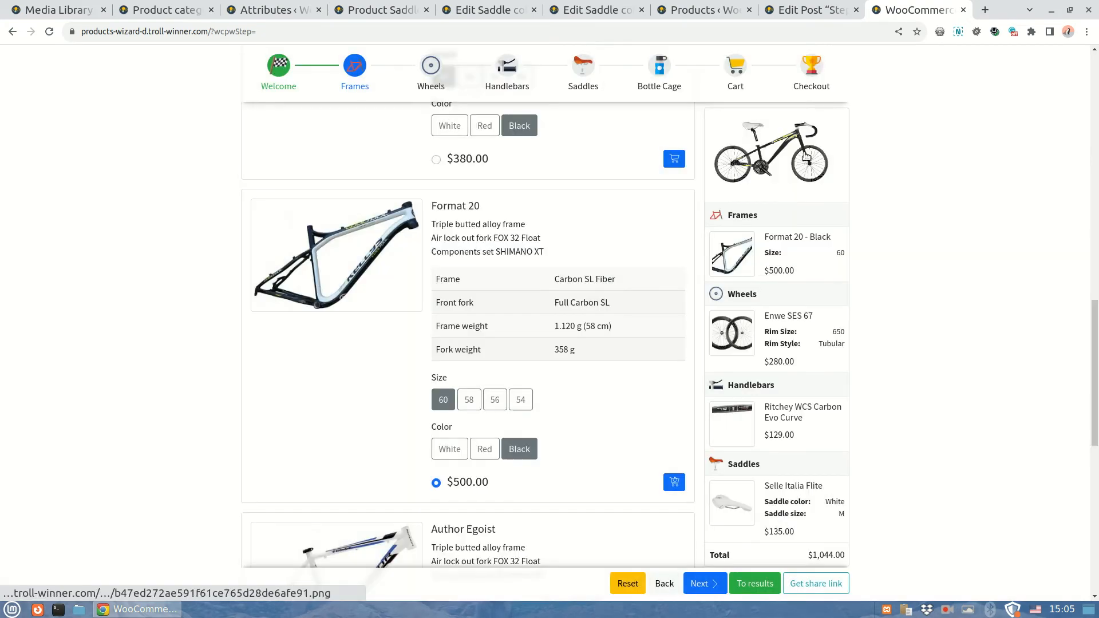
{"action": "left_click", "coordinate": [809, 9]}
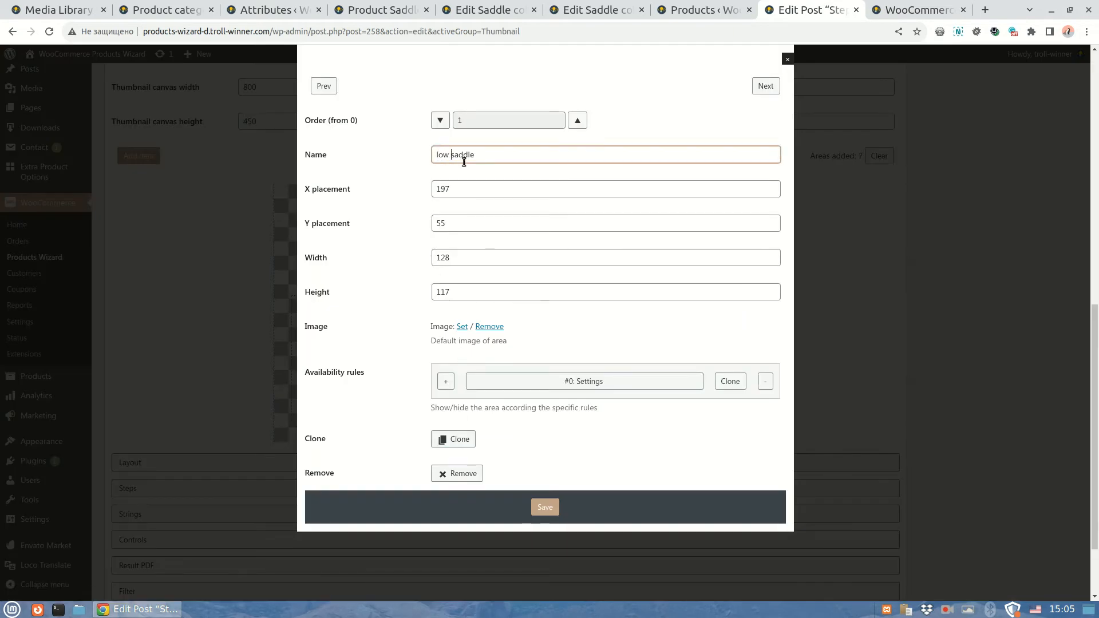
Set up the 'low saddle' area at X 209, Y 111 with a black saddle image and adjust its stacking order
{"action": "left_click", "coordinate": [462, 326]}
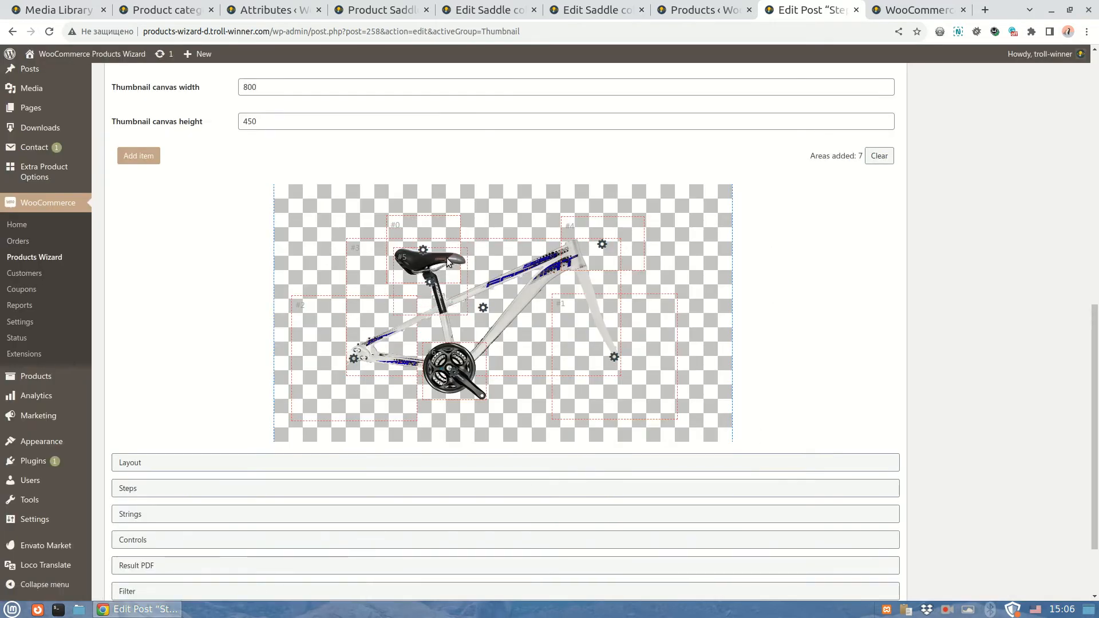
{"action": "left_click", "coordinate": [422, 249]}
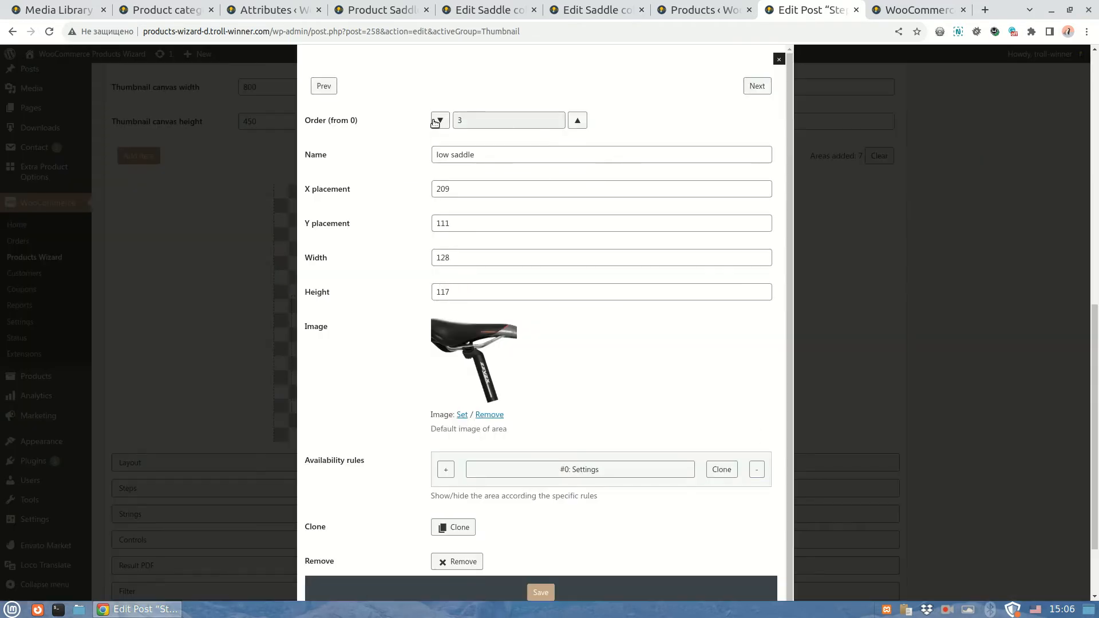
{"action": "left_click", "coordinate": [778, 59]}
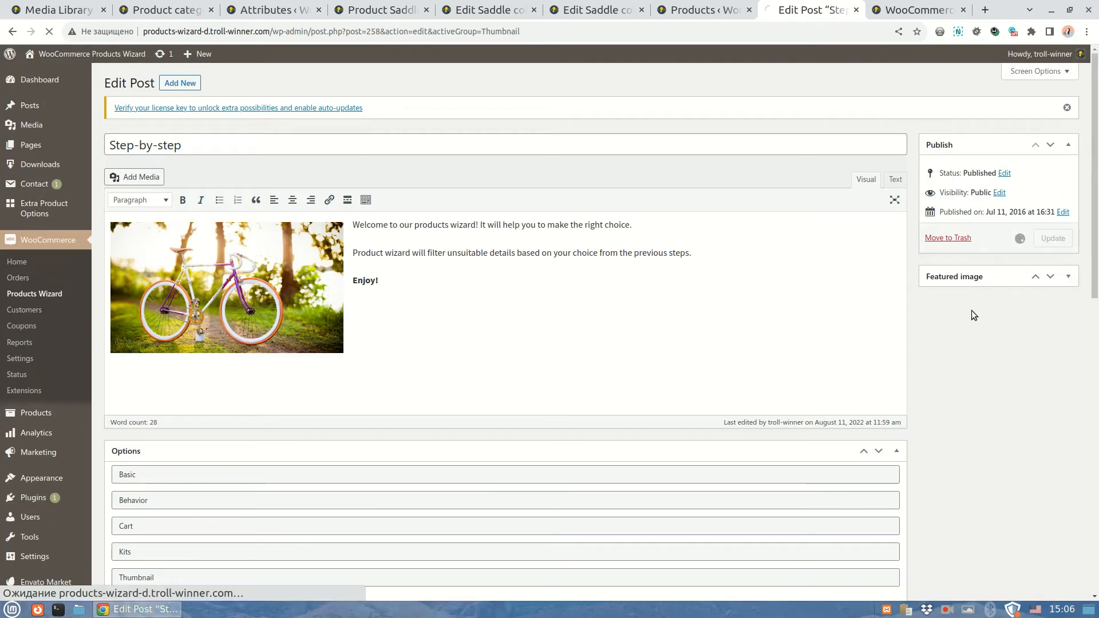
On the Black term, tie the saddle area to Format 20 not in cart and add a second area
{"action": "left_click", "coordinate": [484, 9]}
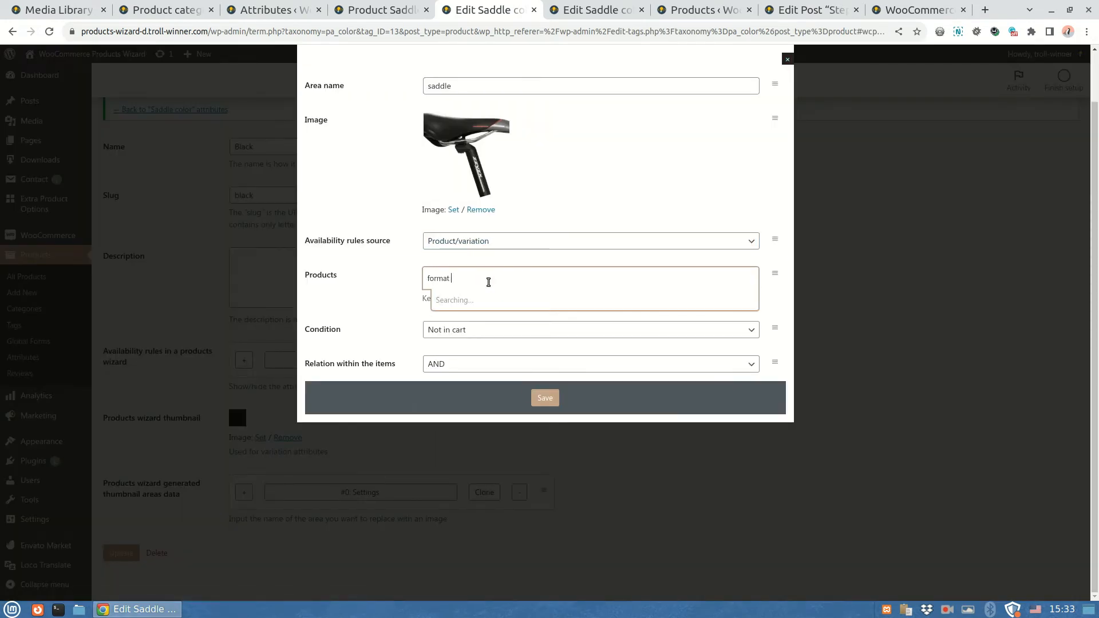
{"action": "left_click", "coordinate": [454, 300]}
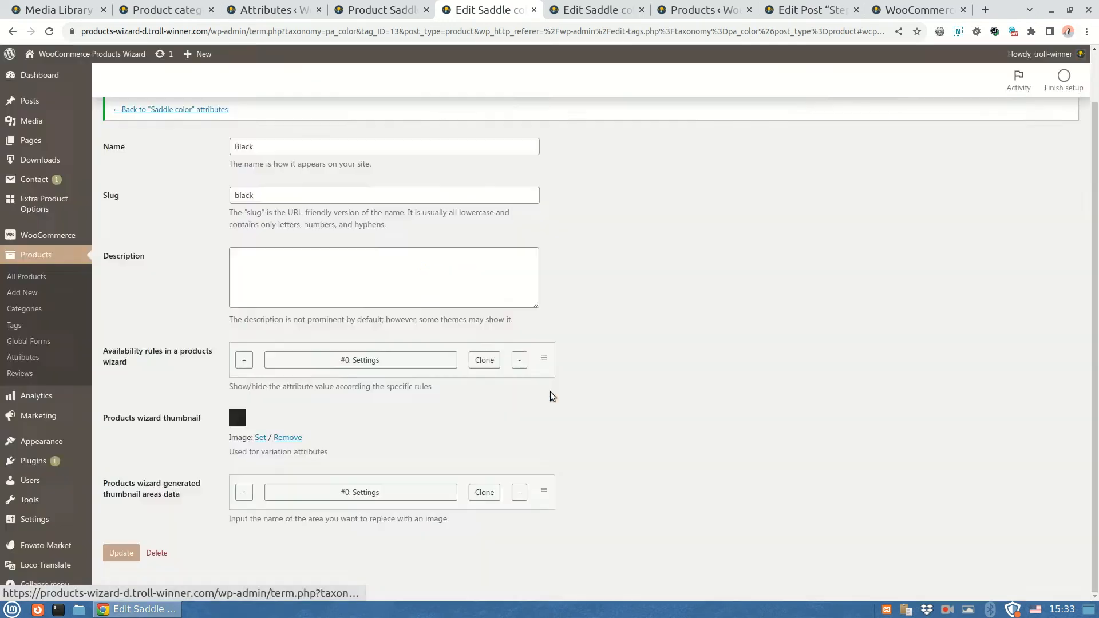
{"action": "left_click", "coordinate": [244, 492]}
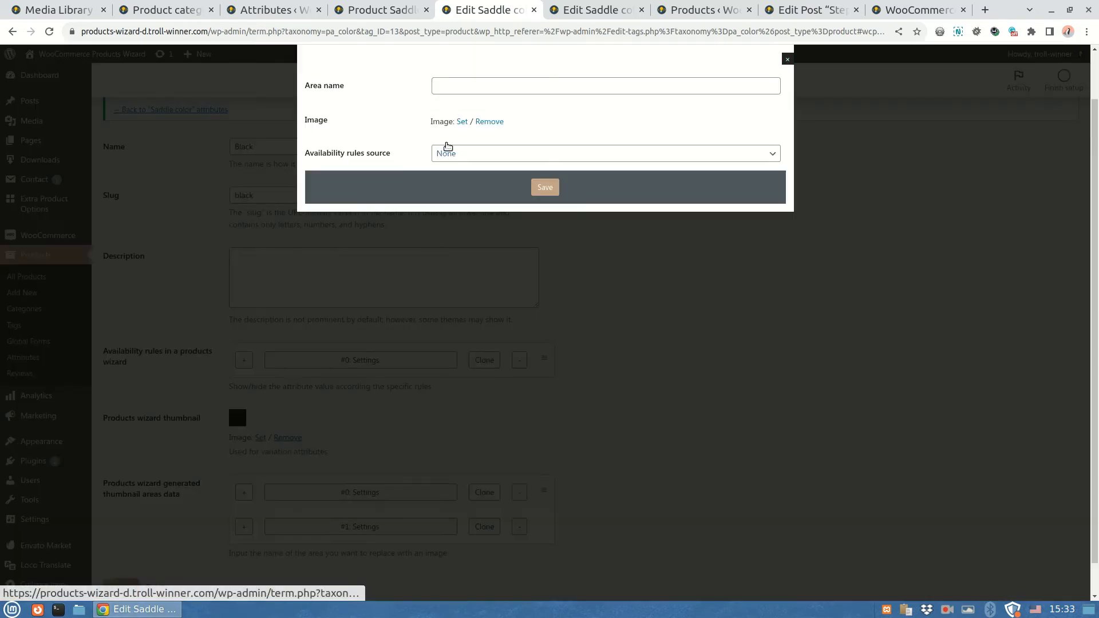
Name the new area 'low saddle', set its image, and make it depend on Format 20 being in cart
{"action": "type", "text": "low s"}
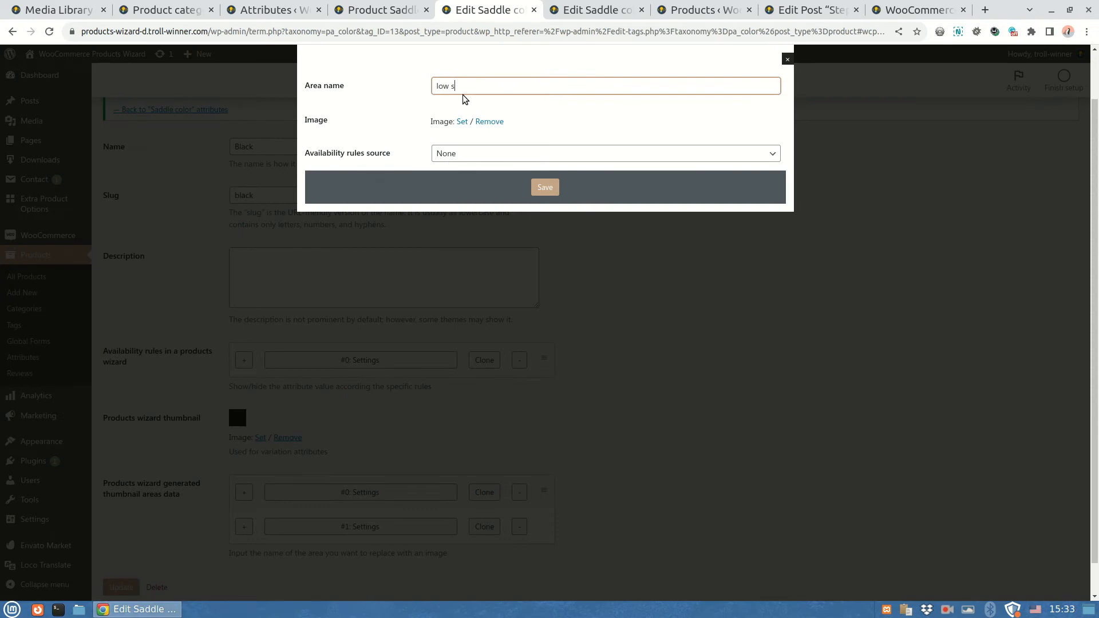
{"action": "left_click", "coordinate": [461, 121]}
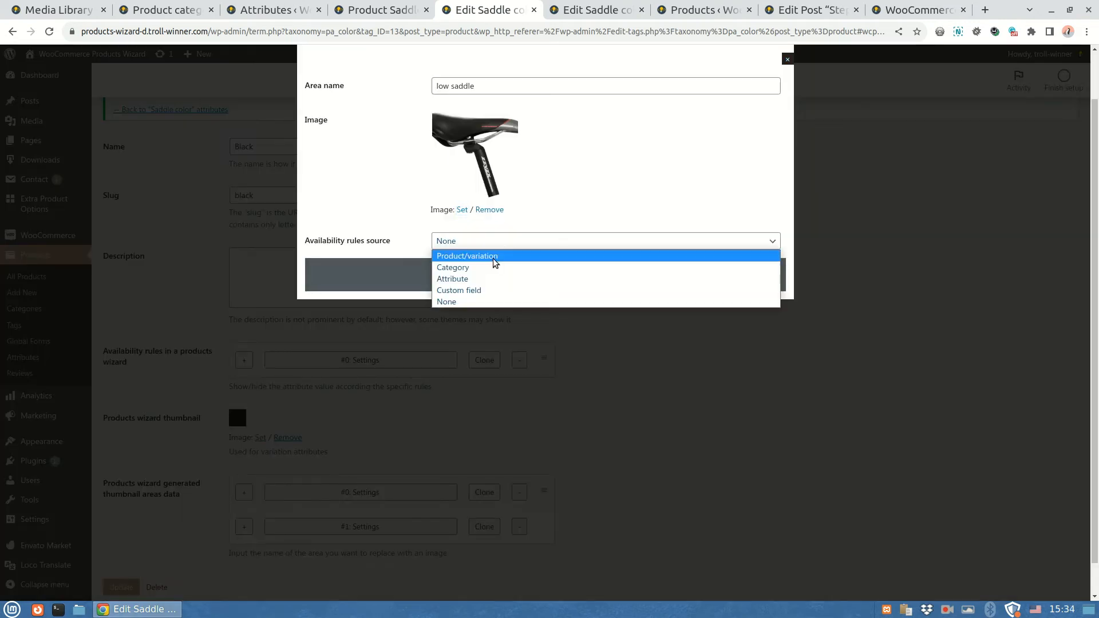
{"action": "left_click", "coordinate": [466, 255]}
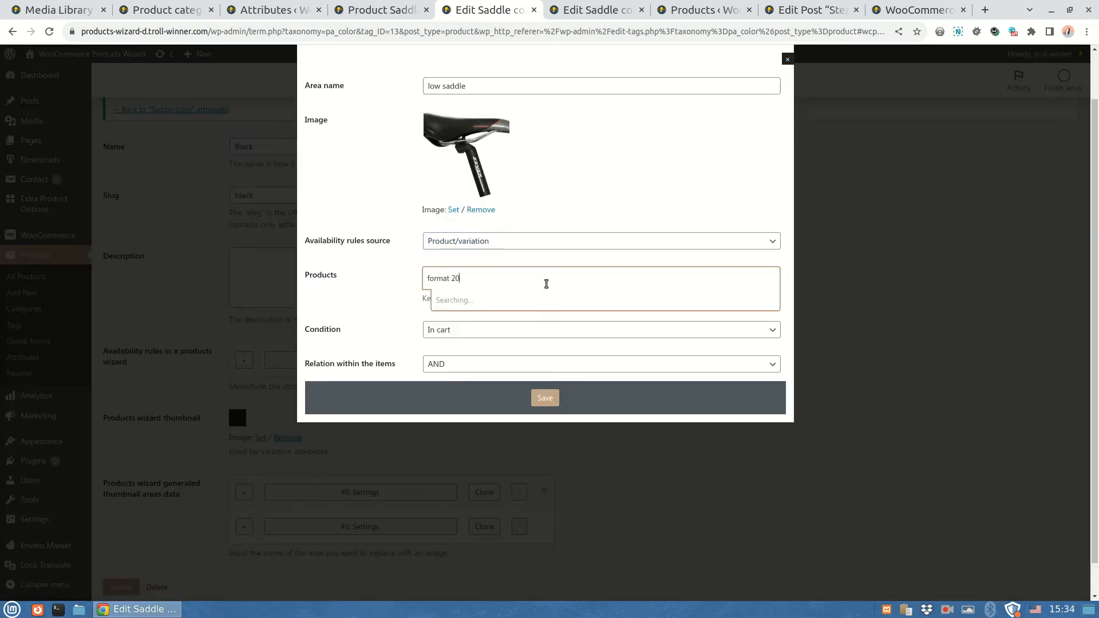
{"action": "left_click", "coordinate": [466, 300]}
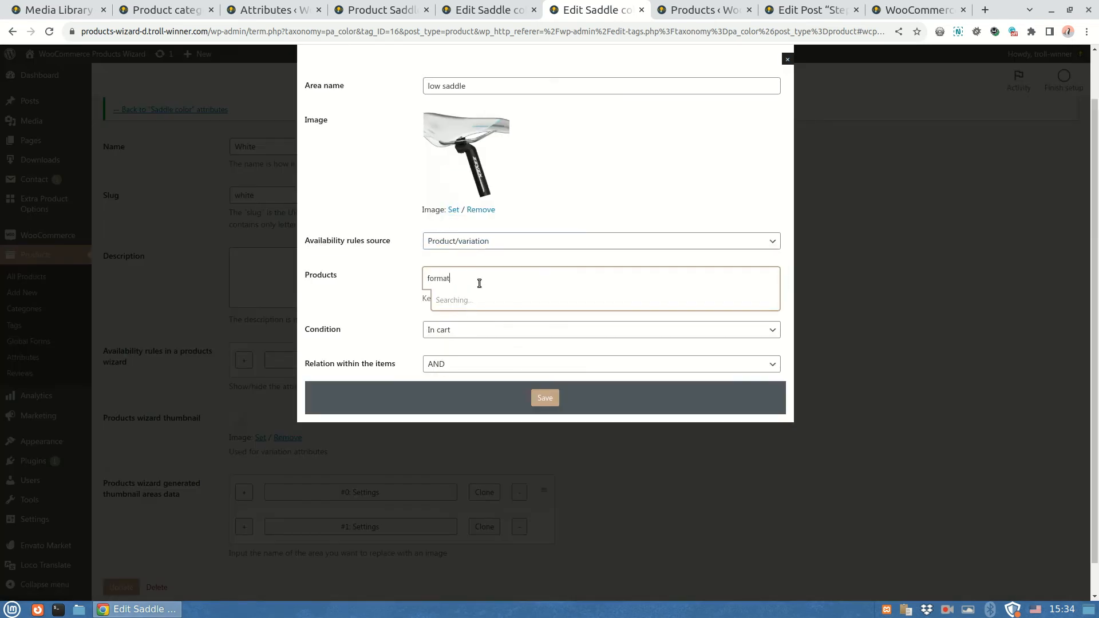
Switch to the front-end wizard to check the Format 20 black bike thumbnail
{"action": "left_click", "coordinate": [915, 9]}
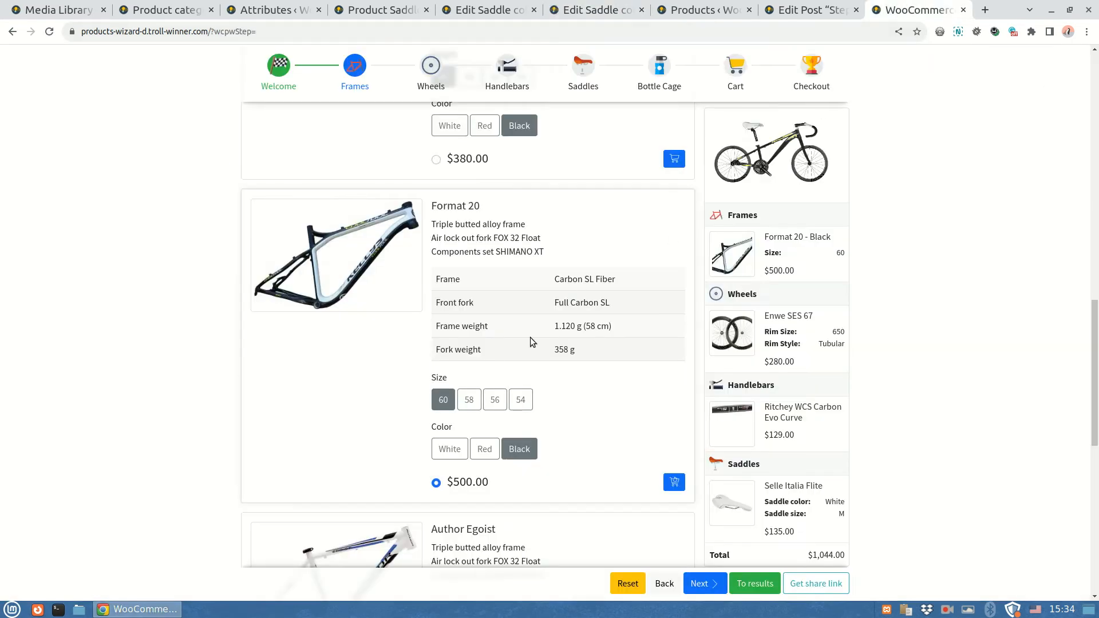
{"action": "mouse_move", "coordinate": [637, 300]}
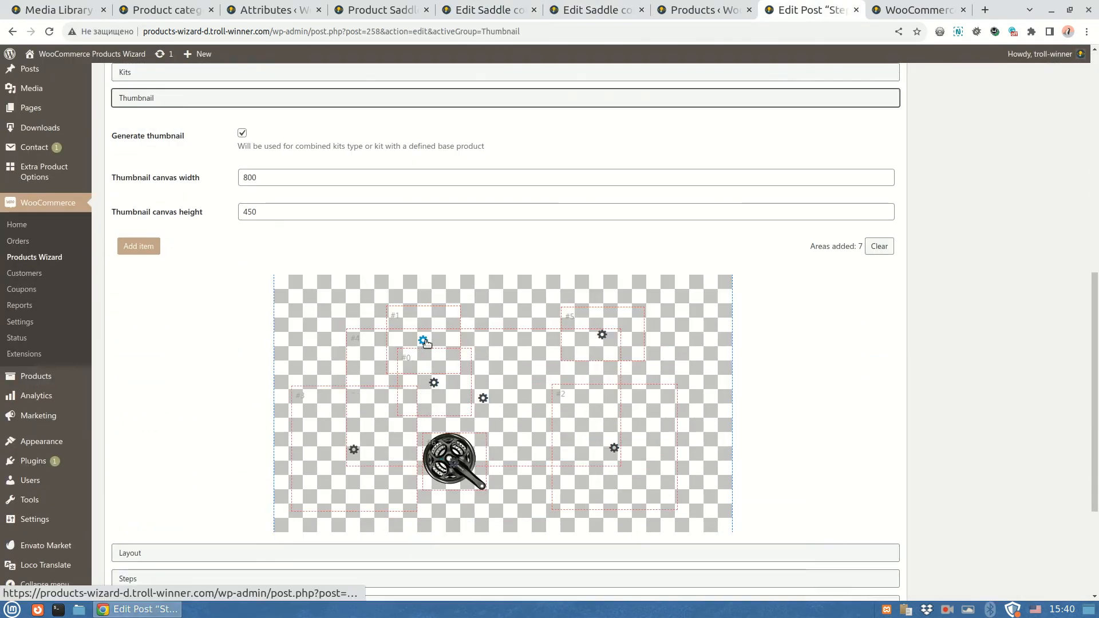
Restrict the saddle thumbnail area to Format 20 with condition In cart and save
{"action": "left_click", "coordinate": [425, 341]}
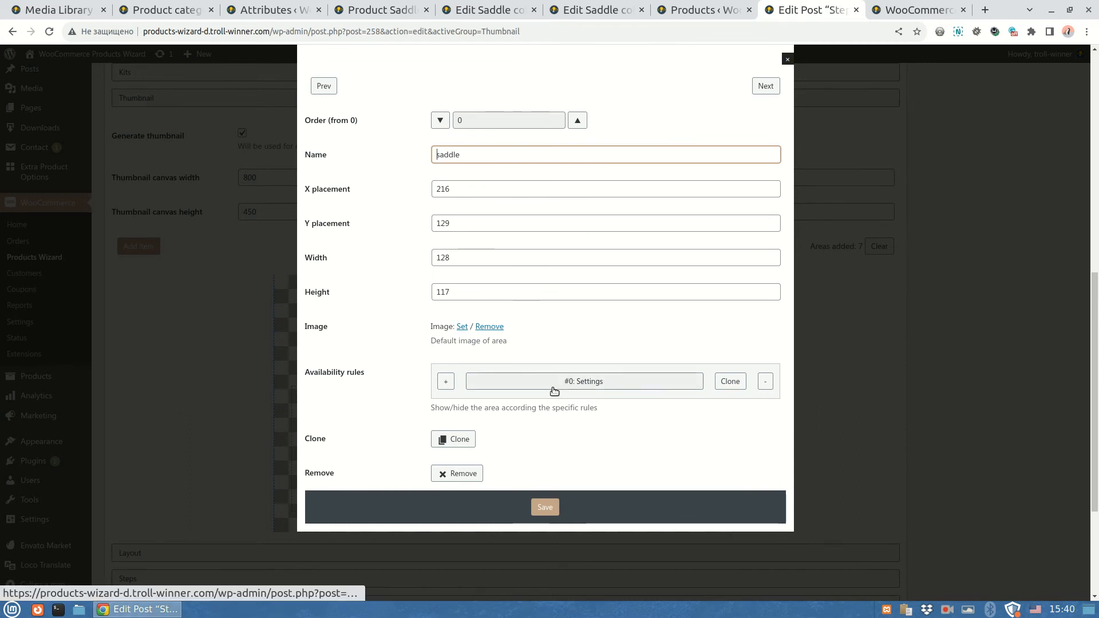
{"action": "type", "text": "forma"}
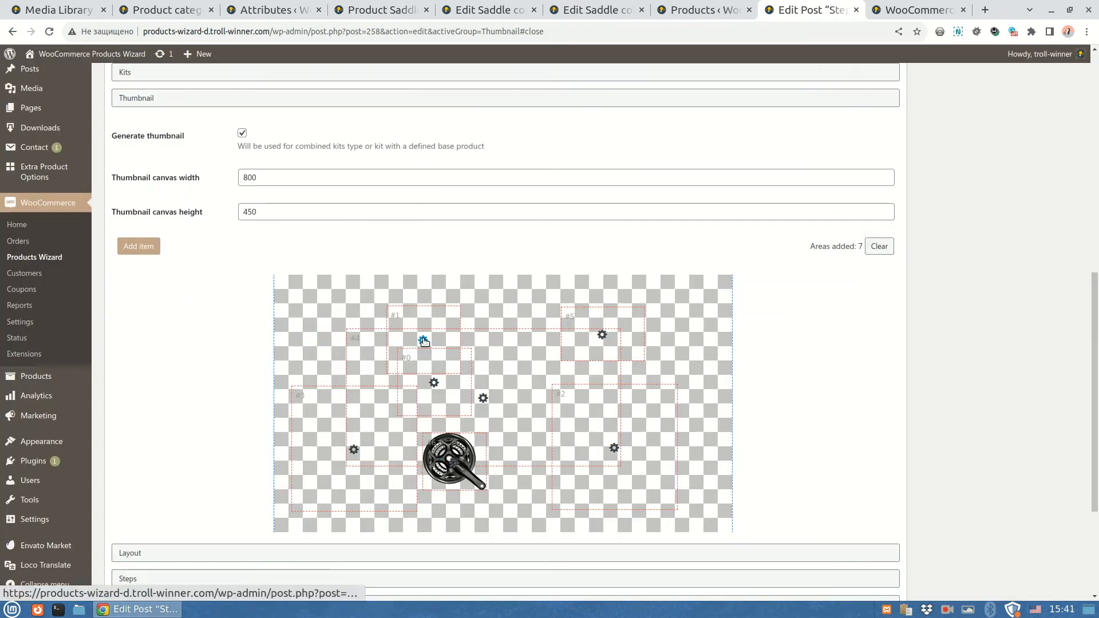
{"action": "type", "text": "forma"}
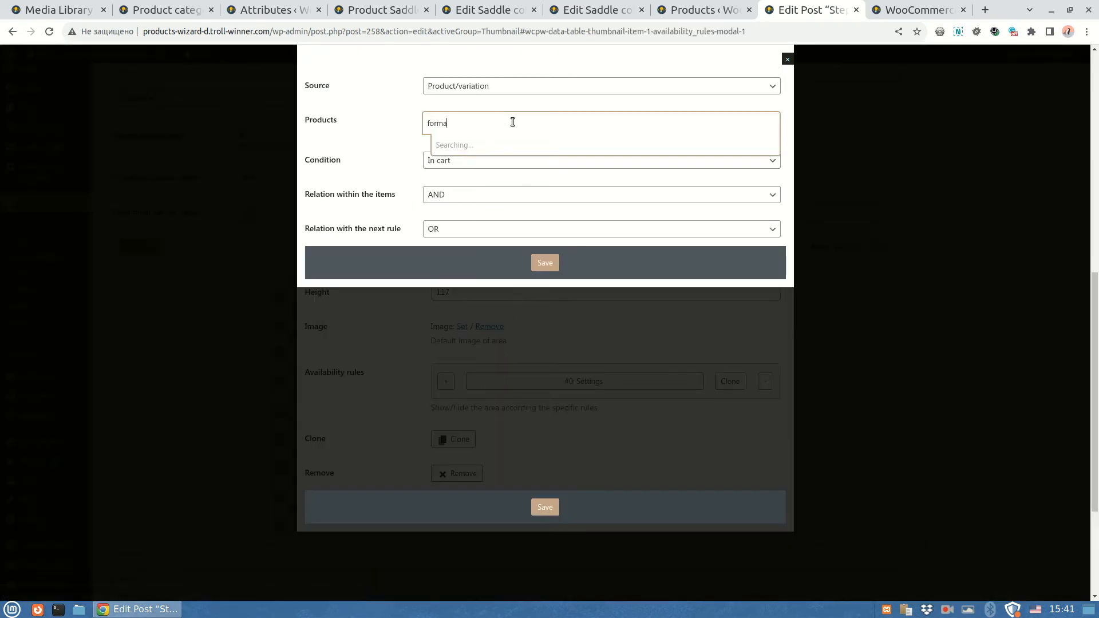
{"action": "left_click", "coordinate": [600, 160]}
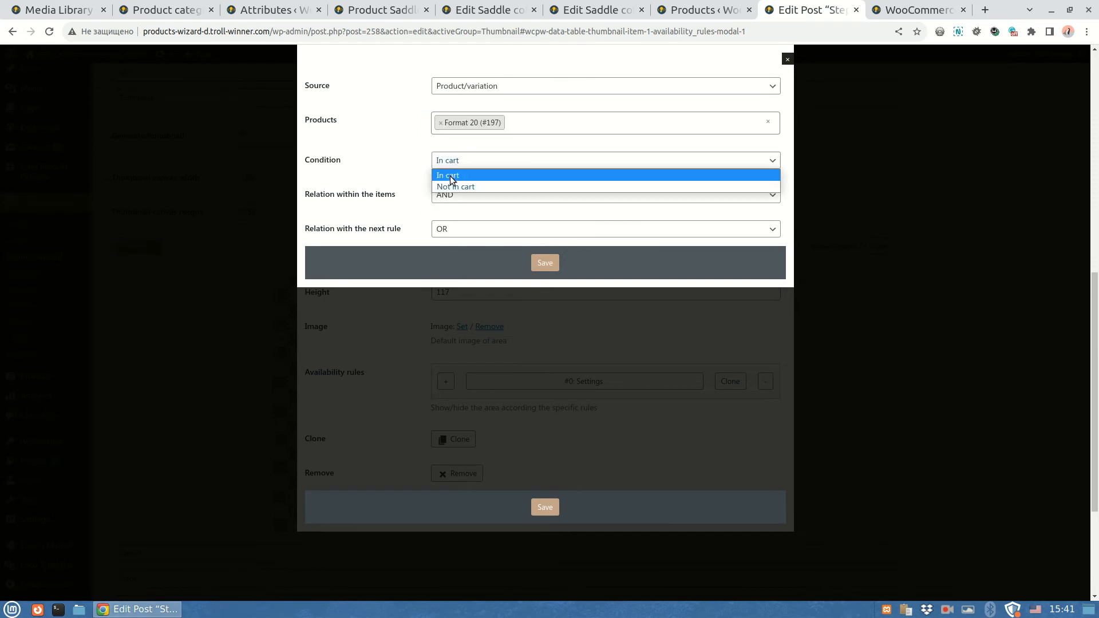
{"action": "left_click", "coordinate": [787, 59]}
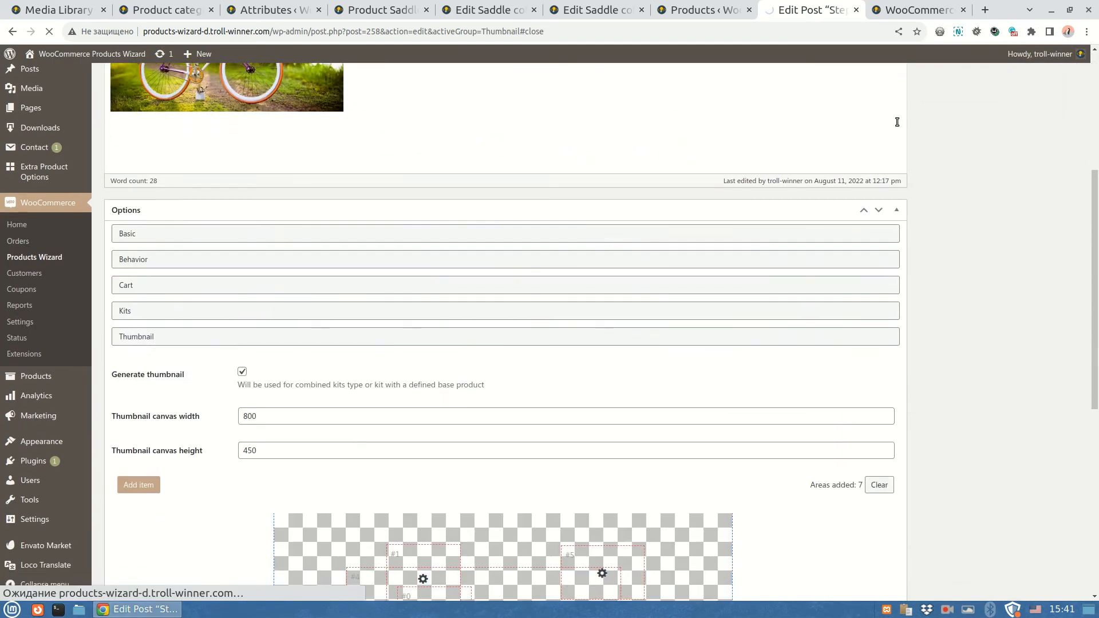
{"action": "left_click", "coordinate": [916, 10]}
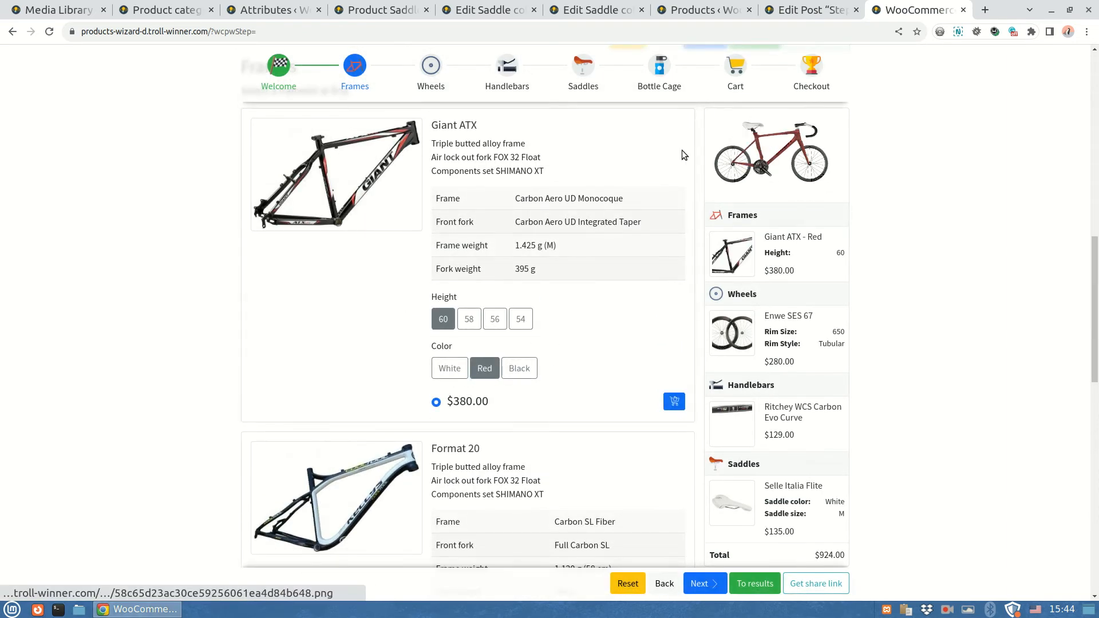
Add the generated-thumbnail <img> tag at the top of the Frames step description and update
{"action": "left_click", "coordinate": [806, 9]}
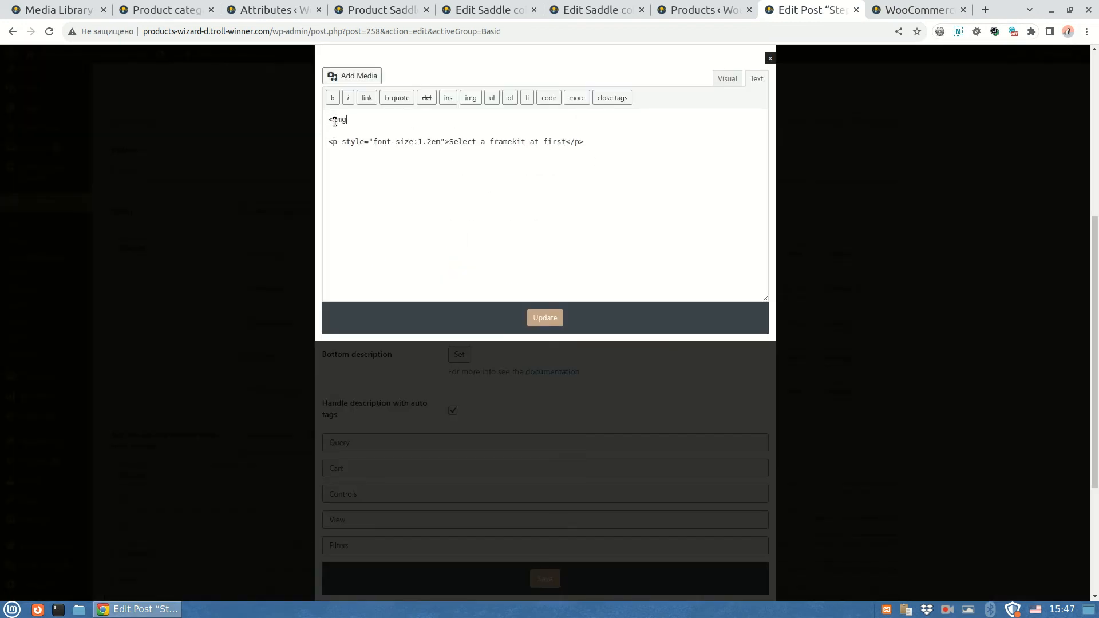
{"action": "type", "text": "src=\"[wcpw]\">"}
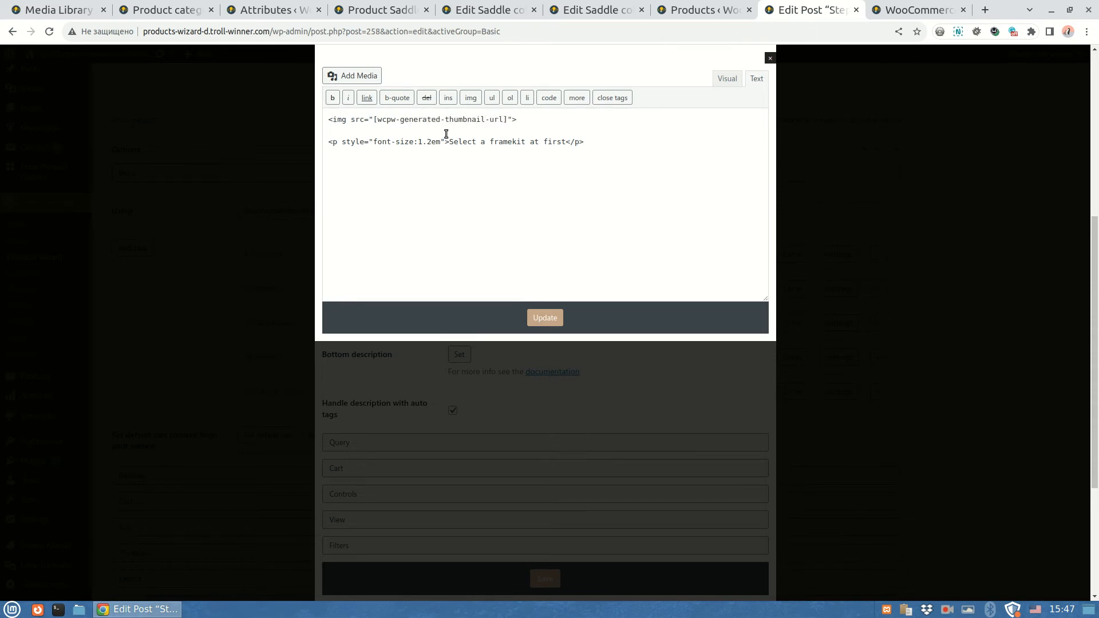
{"action": "left_click", "coordinate": [917, 10]}
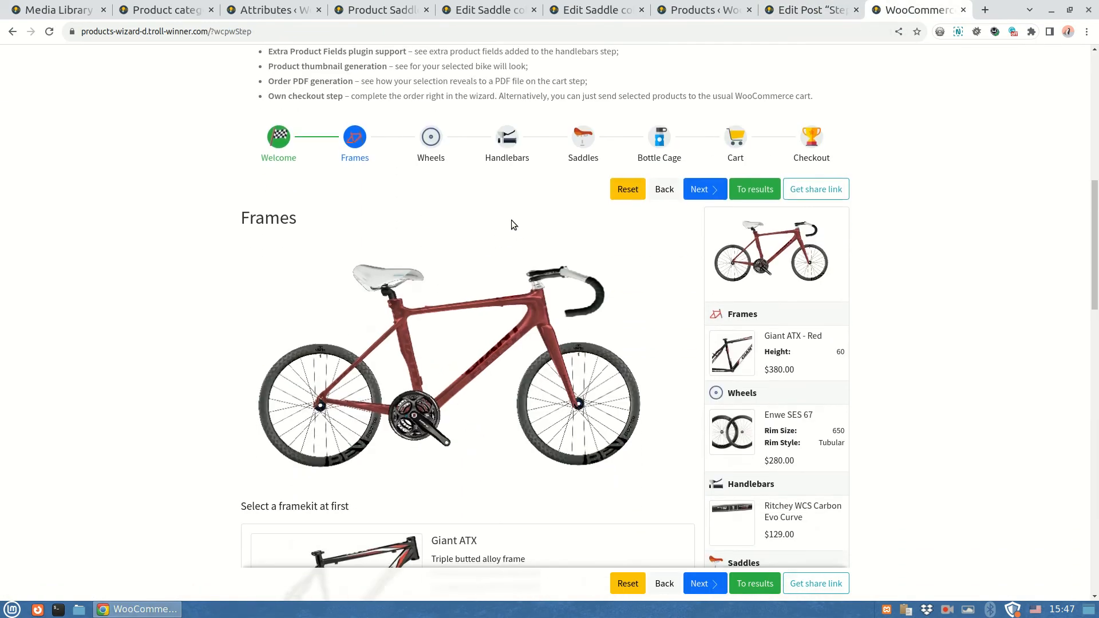
{"action": "scroll", "scroll_direction": "down", "scroll_amount": 3}
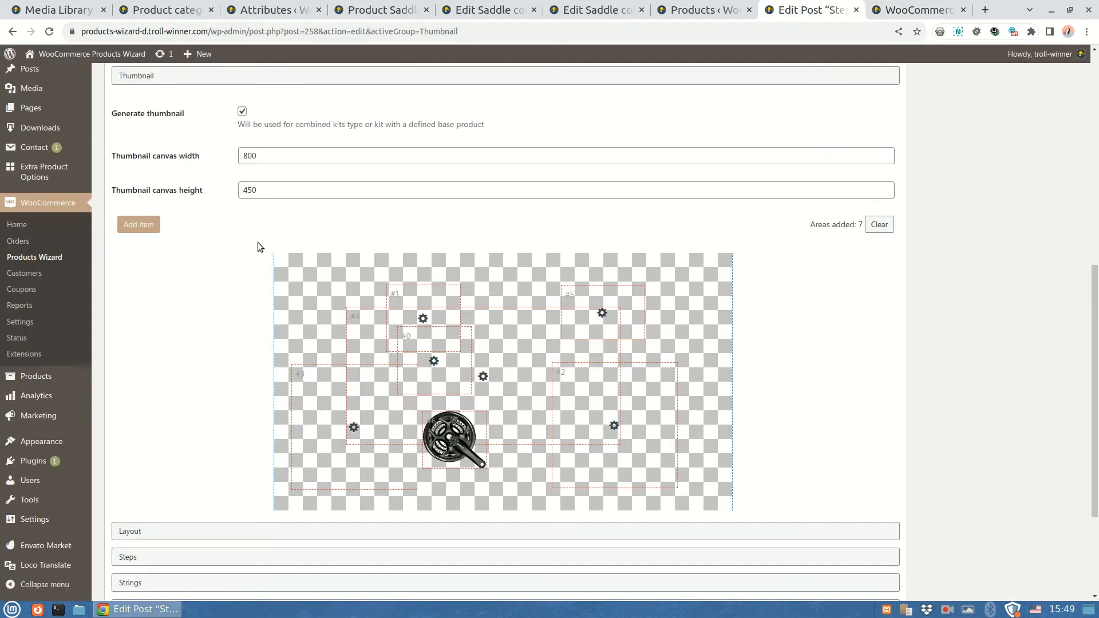
Add a new thumbnail area item and start naming it
{"action": "left_click", "coordinate": [138, 225]}
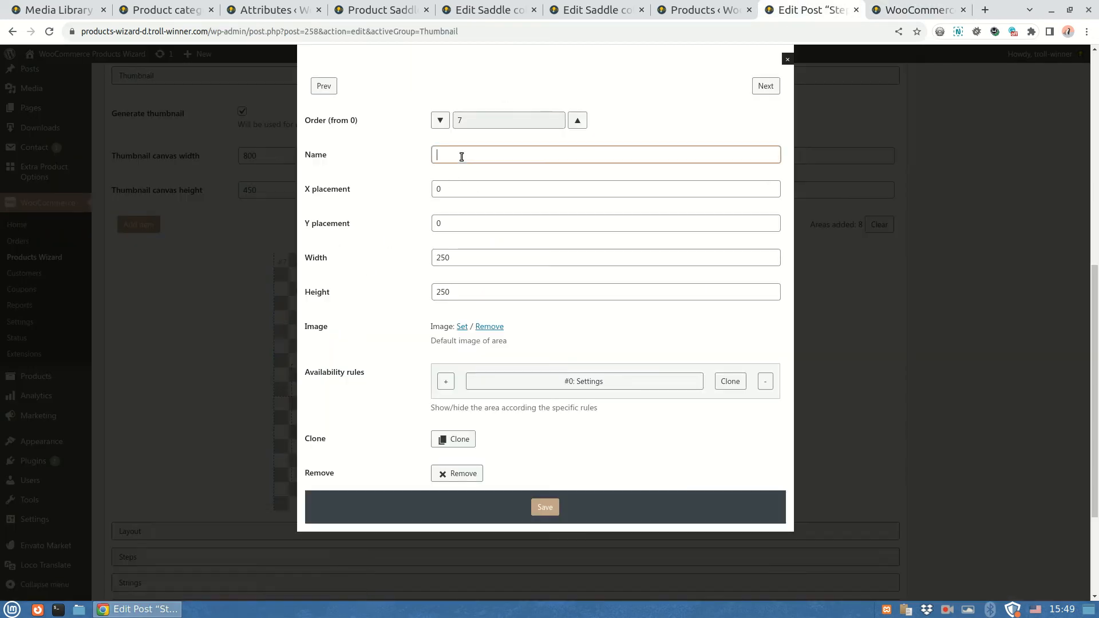
{"action": "left_click", "coordinate": [786, 59]}
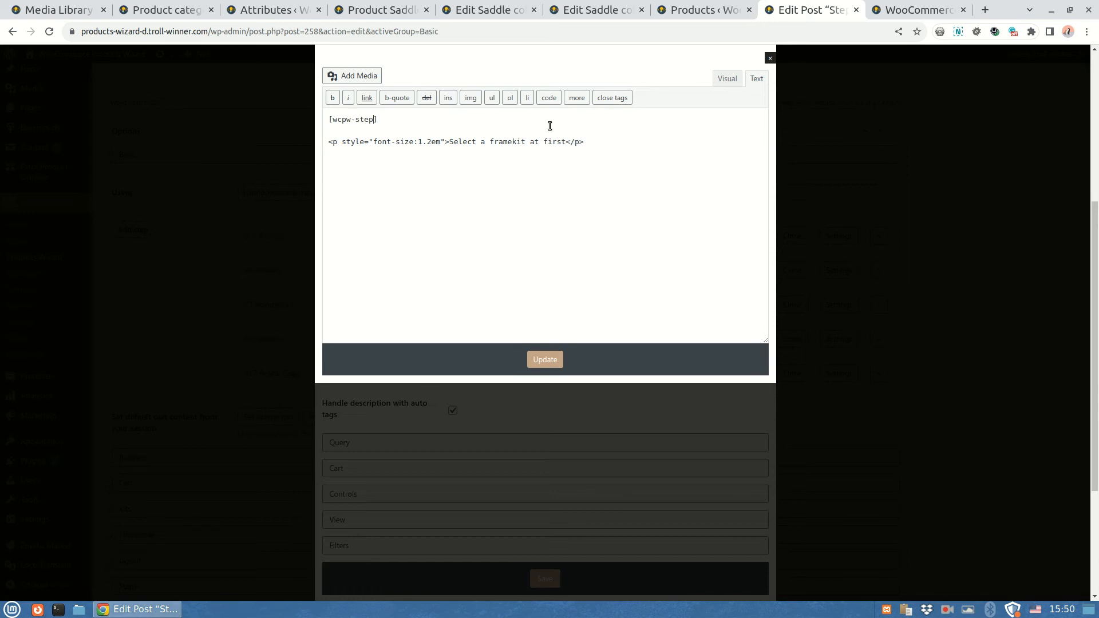
Add a Logo file input shortcode accepting image/png, image/gif, image/jpeg and update
{"action": "type", "text": "-input name=\"\""}
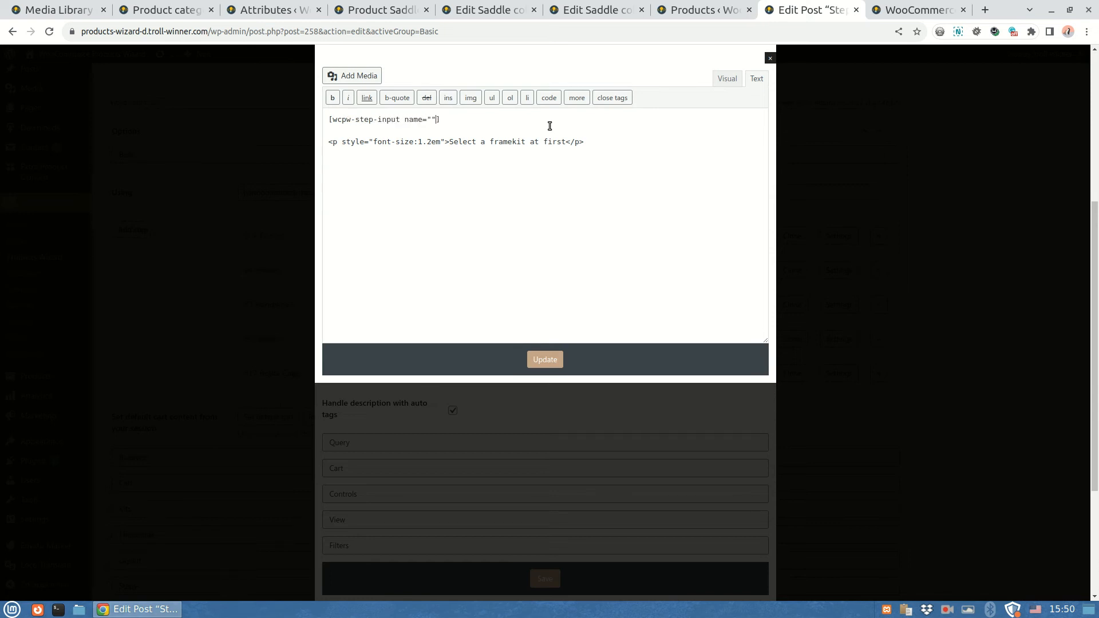
{"action": "type", "text": "Logo\" typ"}
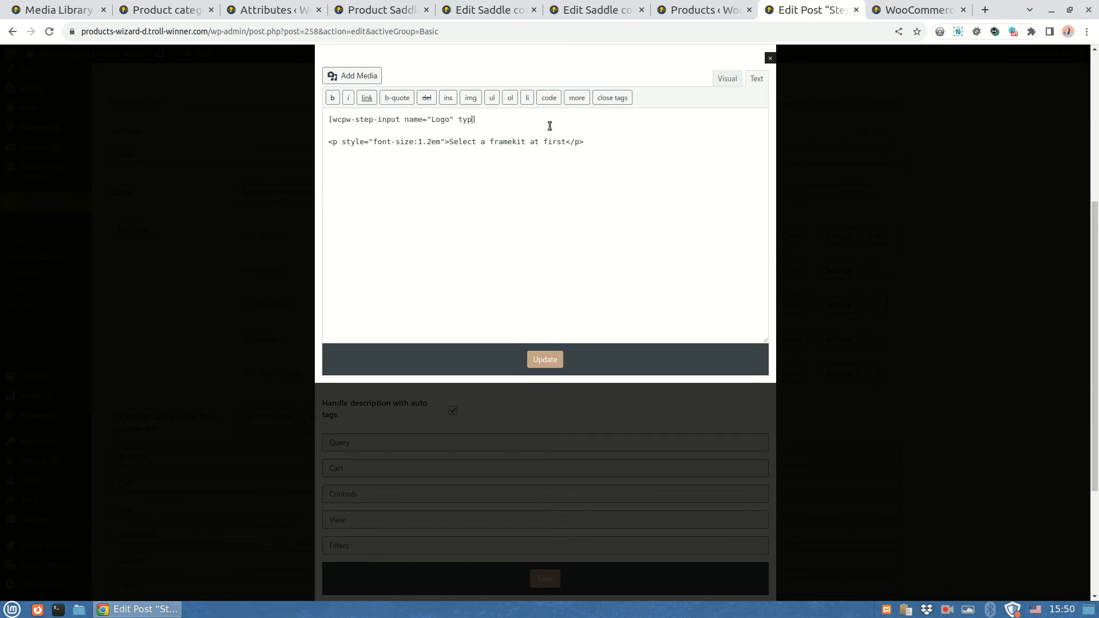
{"action": "type", "text": "e=\"file\""}
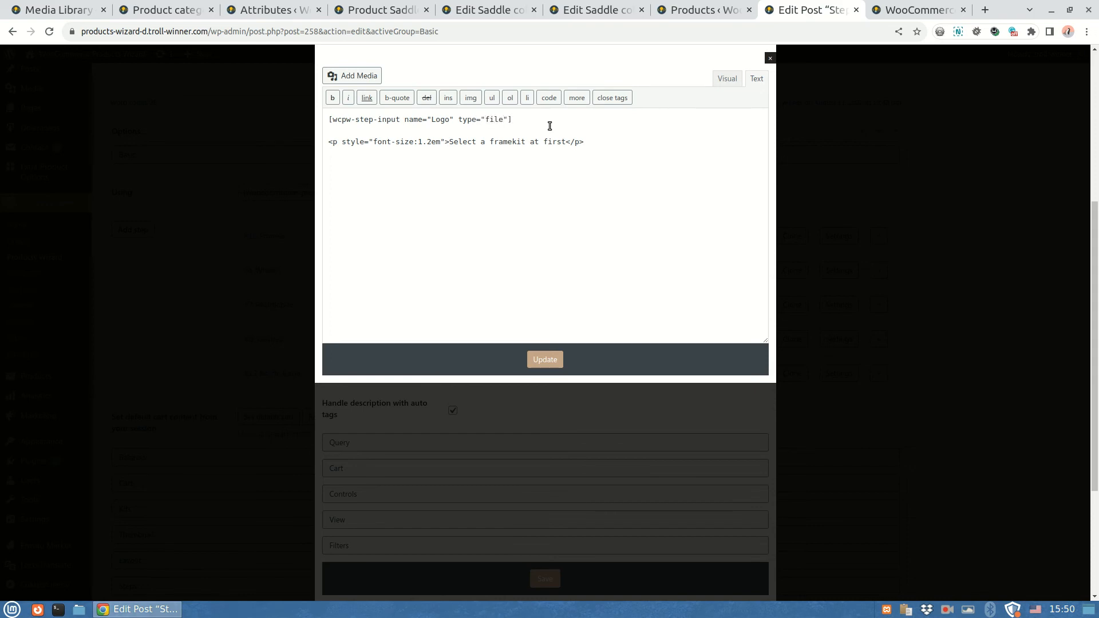
{"action": "type", "text": "accept=\"image/png, image/gif, image/jpeg\""}
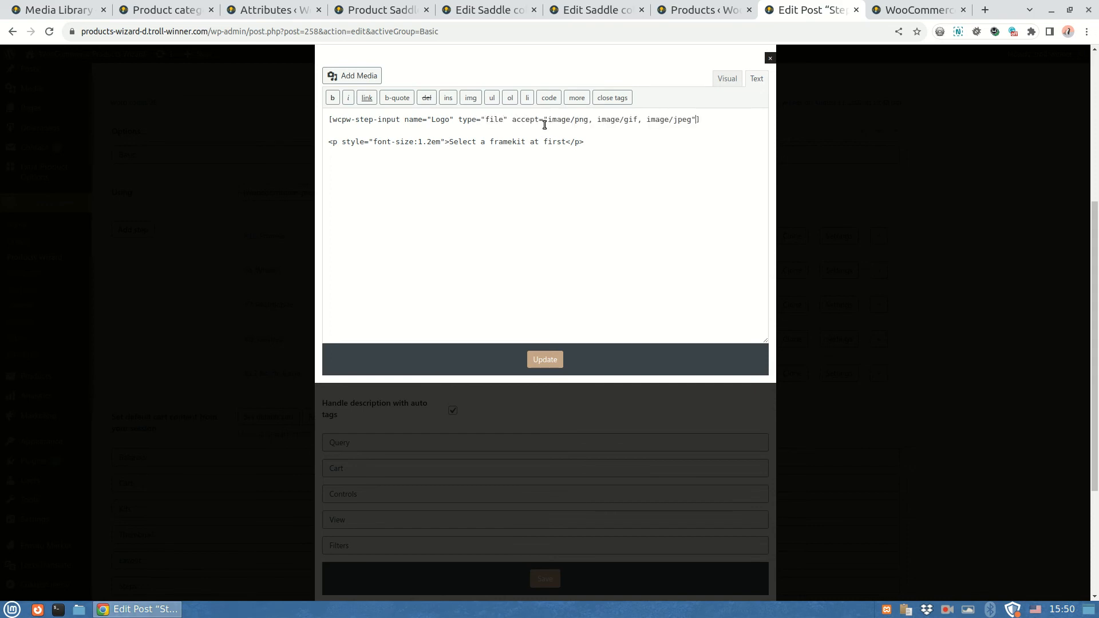
{"action": "left_click", "coordinate": [769, 59]}
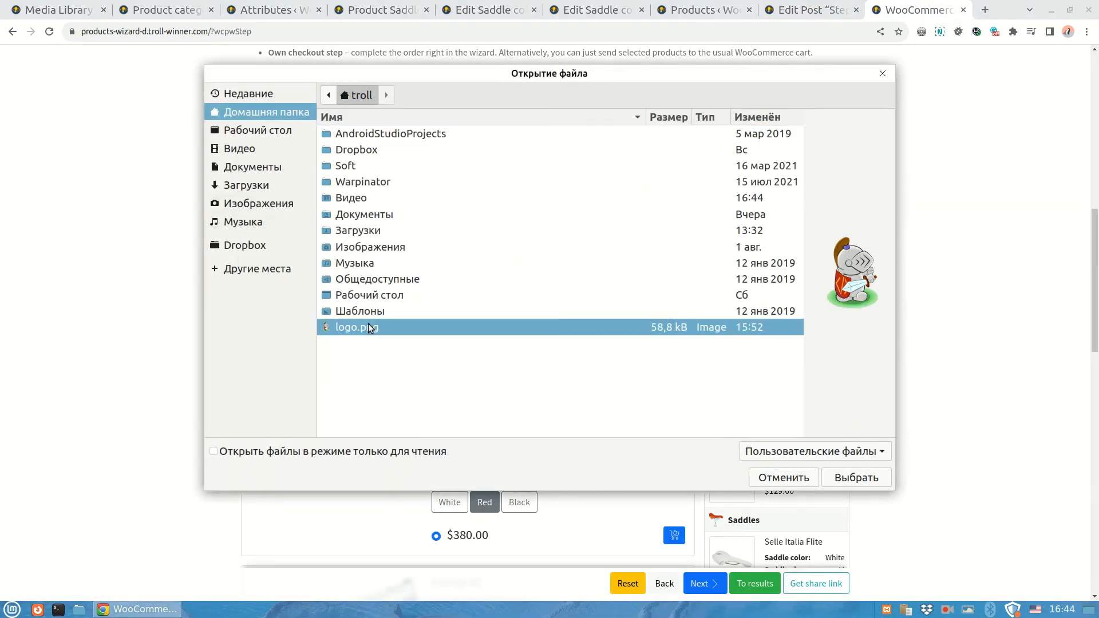
Upload logo.png, proceed to Wheels and check the logo on the bike thumbnail preview
{"action": "left_click", "coordinate": [855, 478]}
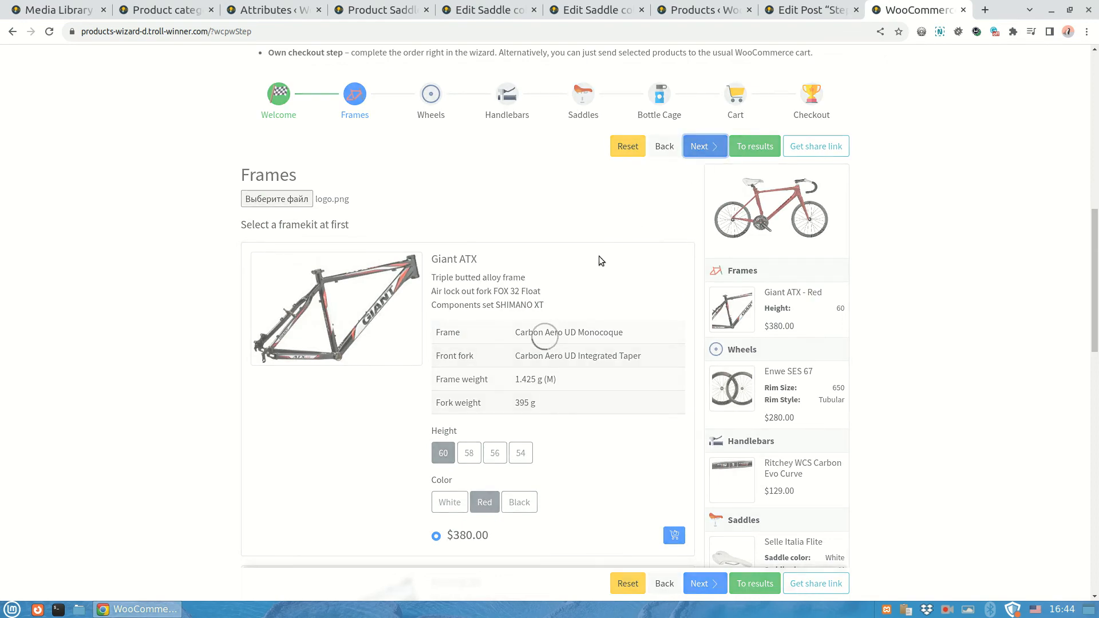
{"action": "left_click", "coordinate": [699, 146]}
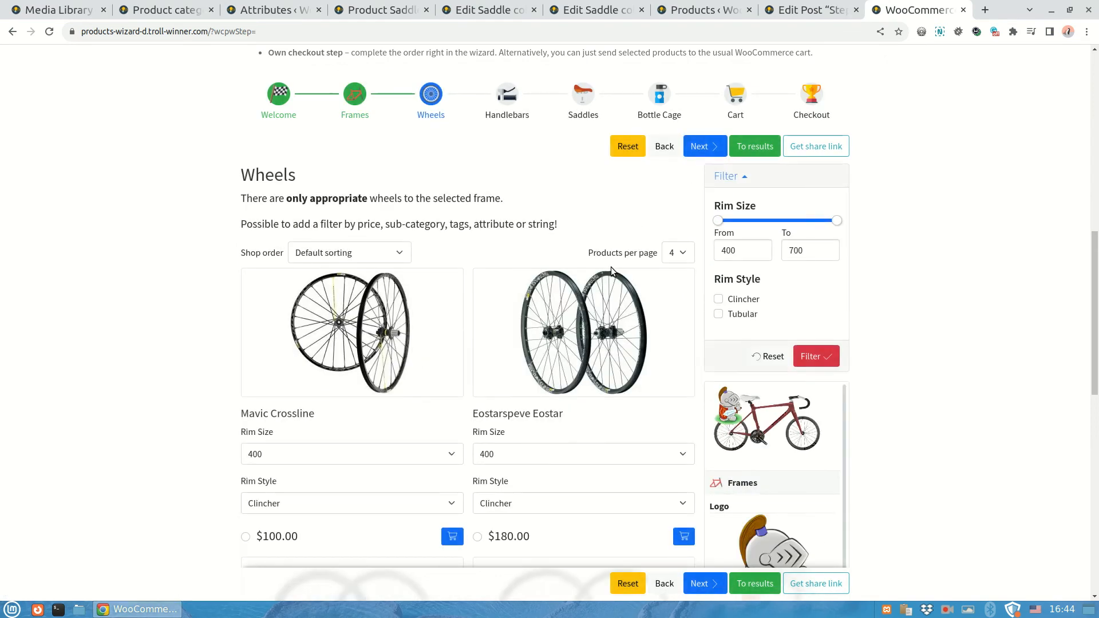
{"action": "scroll", "scroll_direction": "down", "scroll_amount": 3}
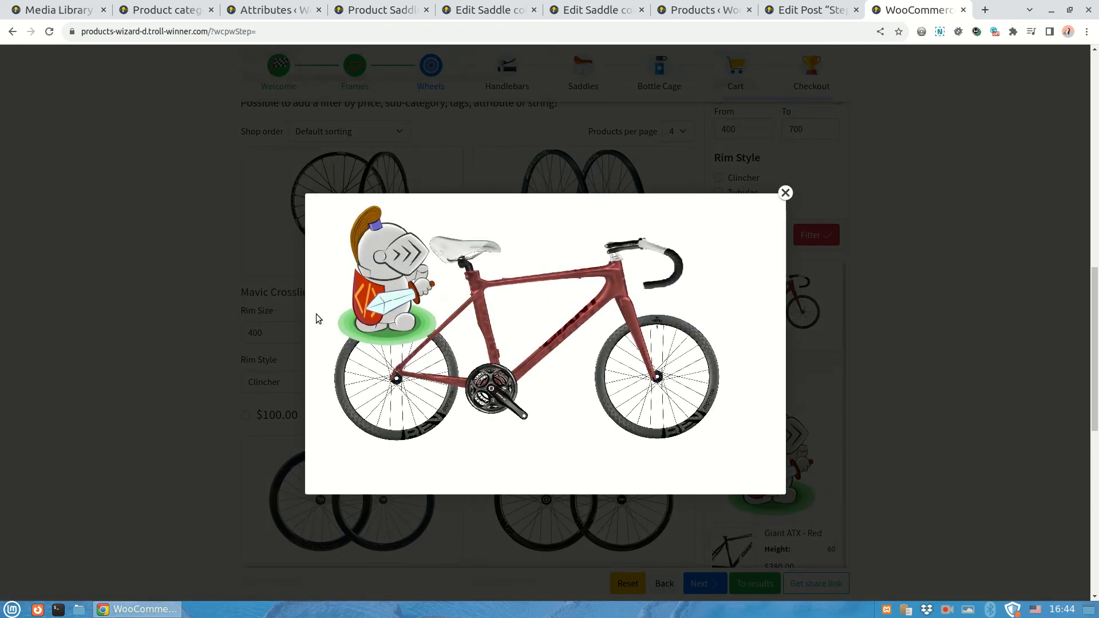
{"action": "left_click", "coordinate": [785, 193]}
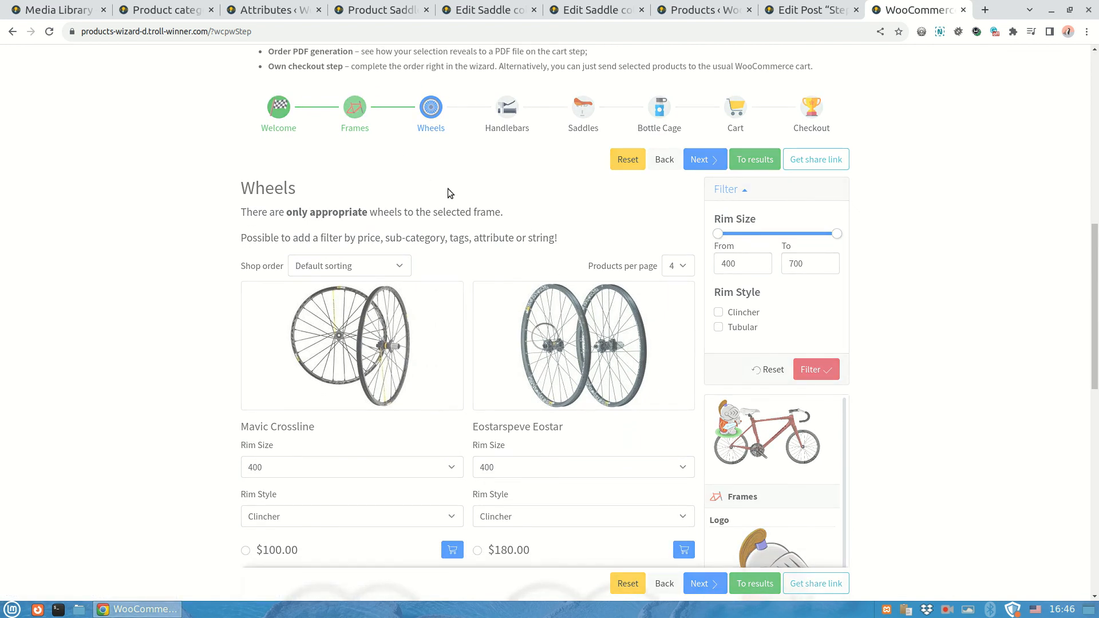
Return to the Frames step and confirm the logo still shows in the summary thumbnail
{"action": "left_click", "coordinate": [354, 108]}
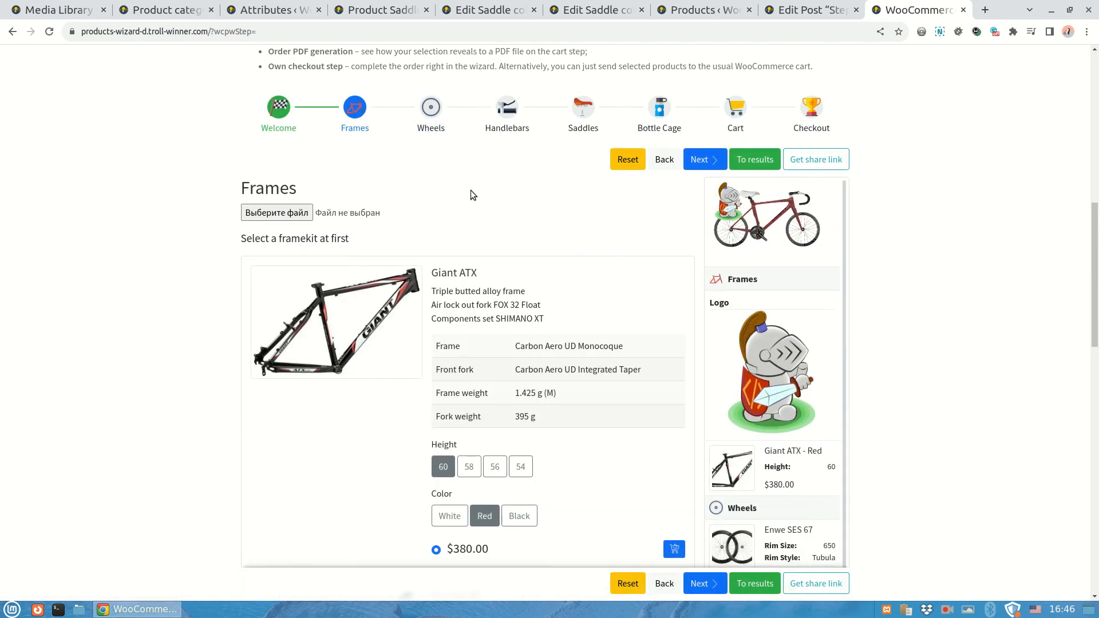
{"action": "scroll", "scroll_direction": "down", "scroll_amount": 3}
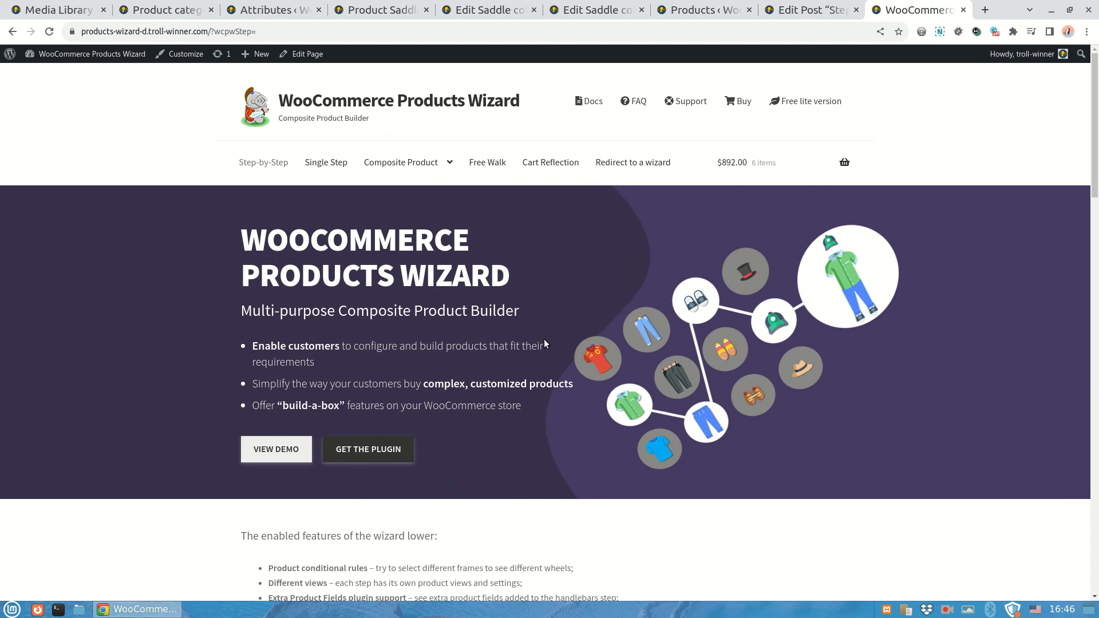
{"action": "mouse_move", "coordinate": [481, 260]}
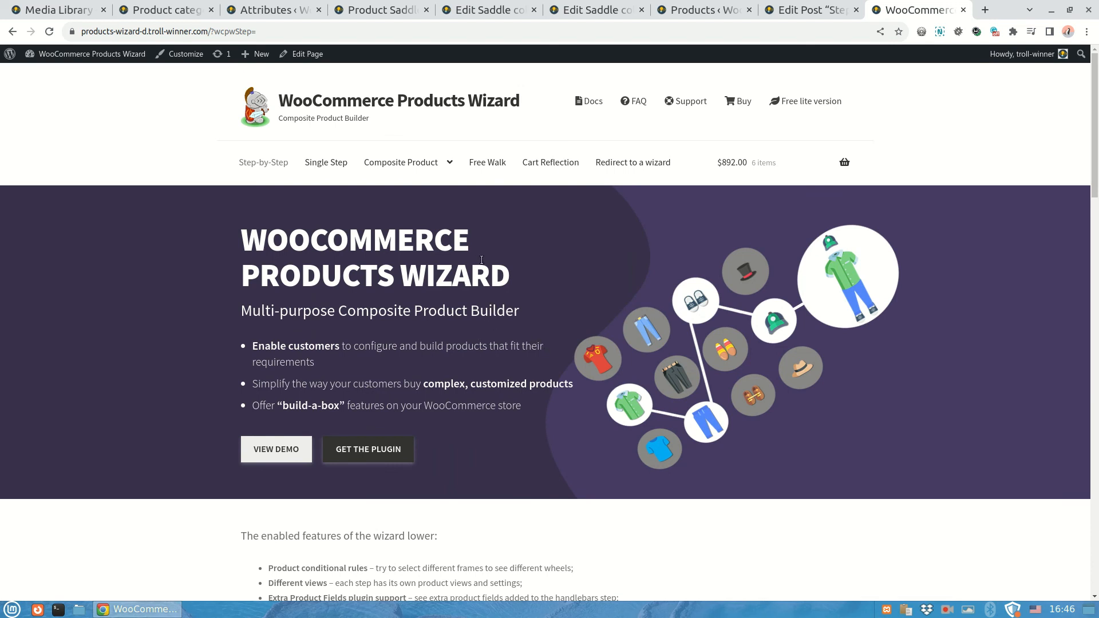
{"action": "mouse_move", "coordinate": [583, 105]}
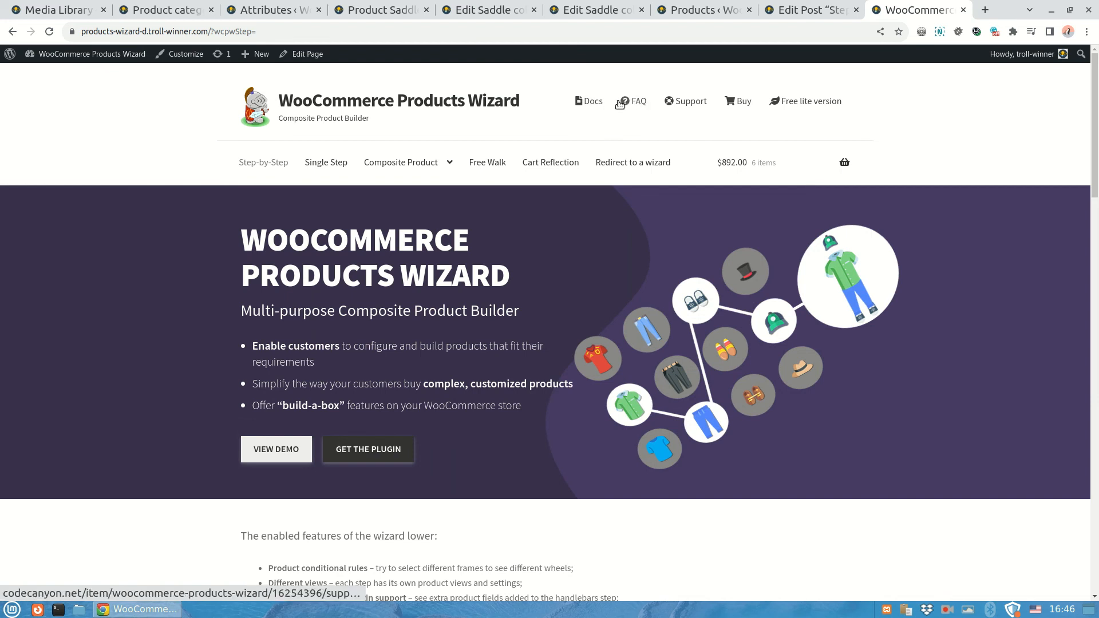
{"action": "mouse_move", "coordinate": [691, 105]}
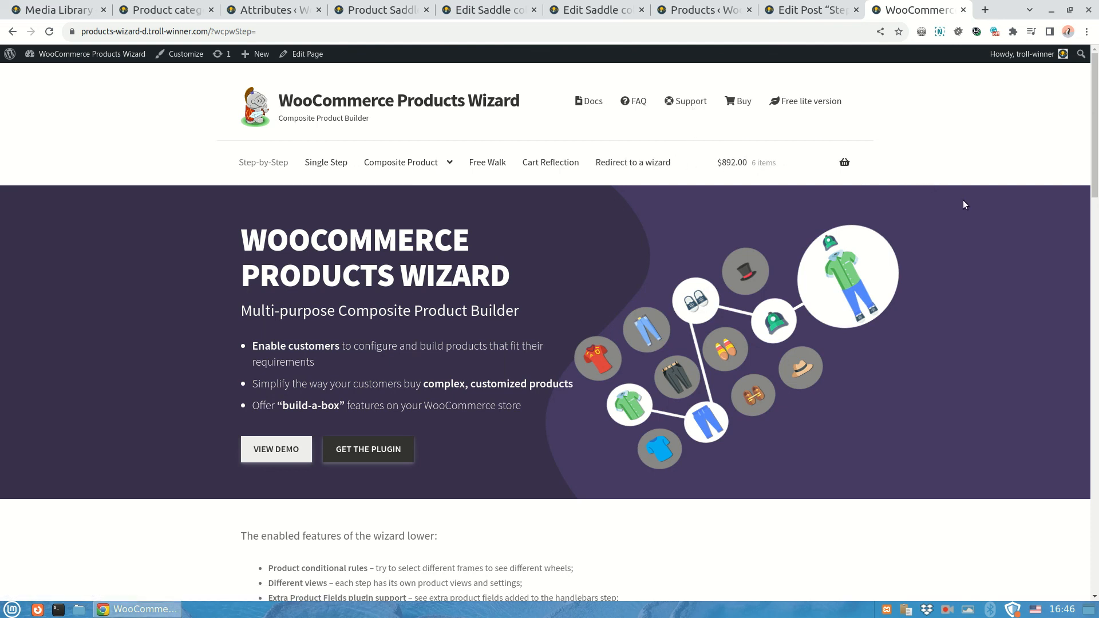
{"action": "mouse_move", "coordinate": [969, 169]}
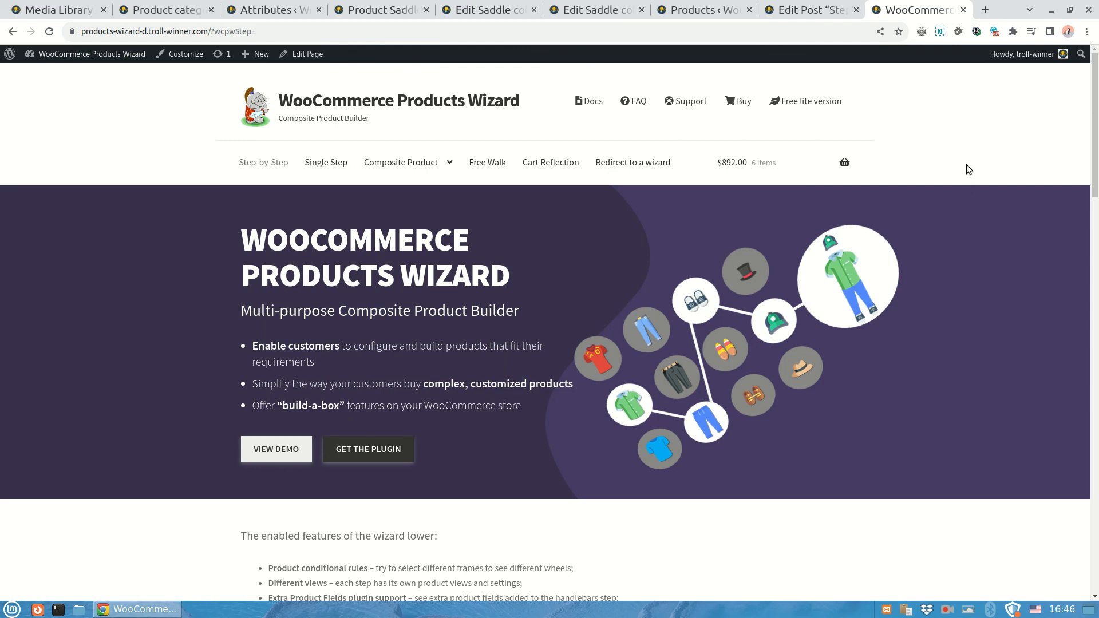